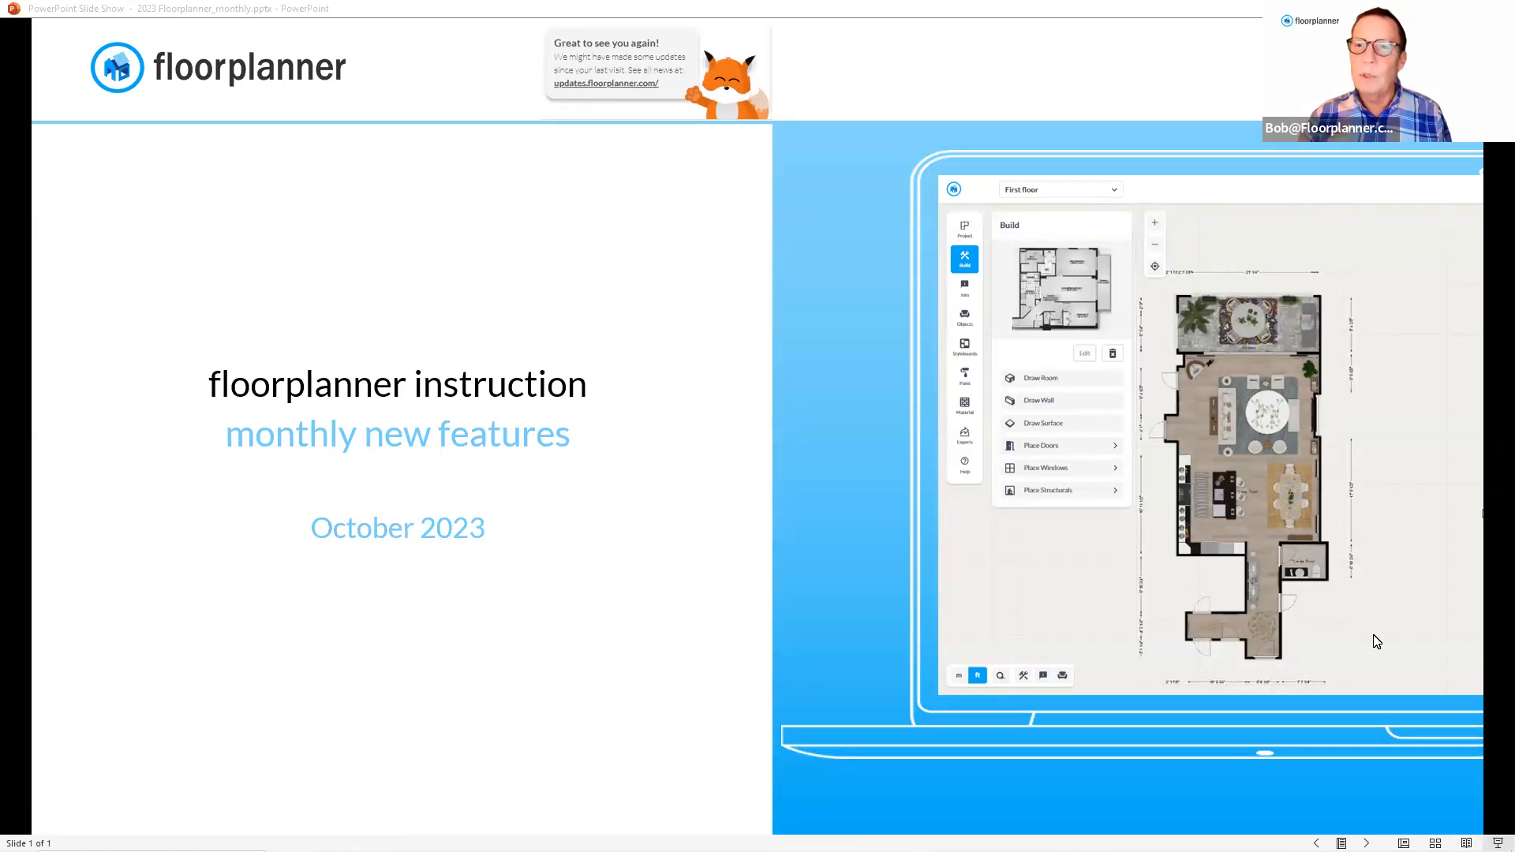
pyautogui.moveTo(1194, 573)
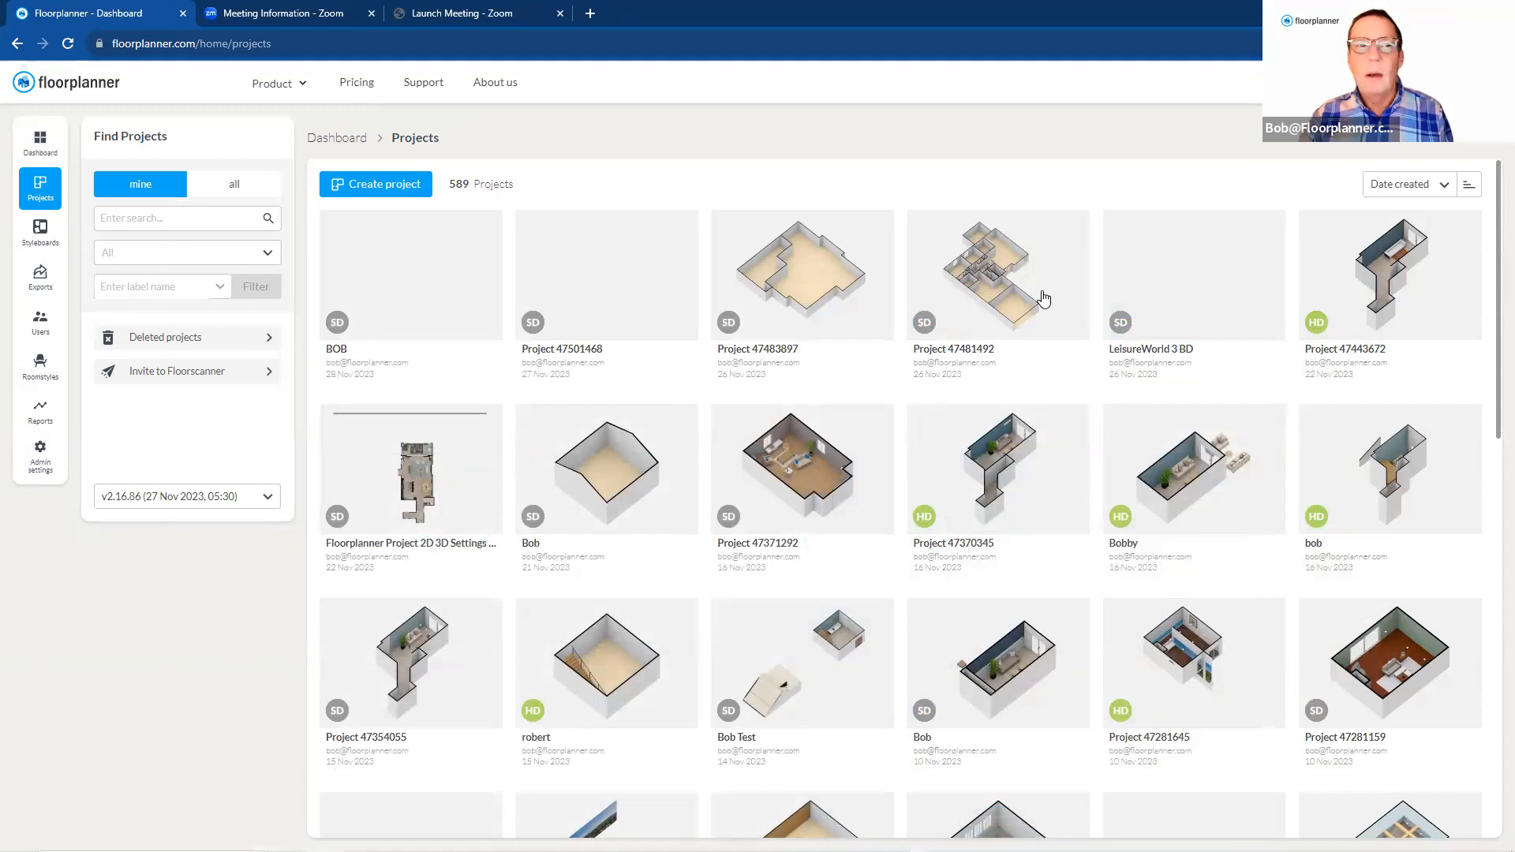
pyautogui.moveTo(1090, 682)
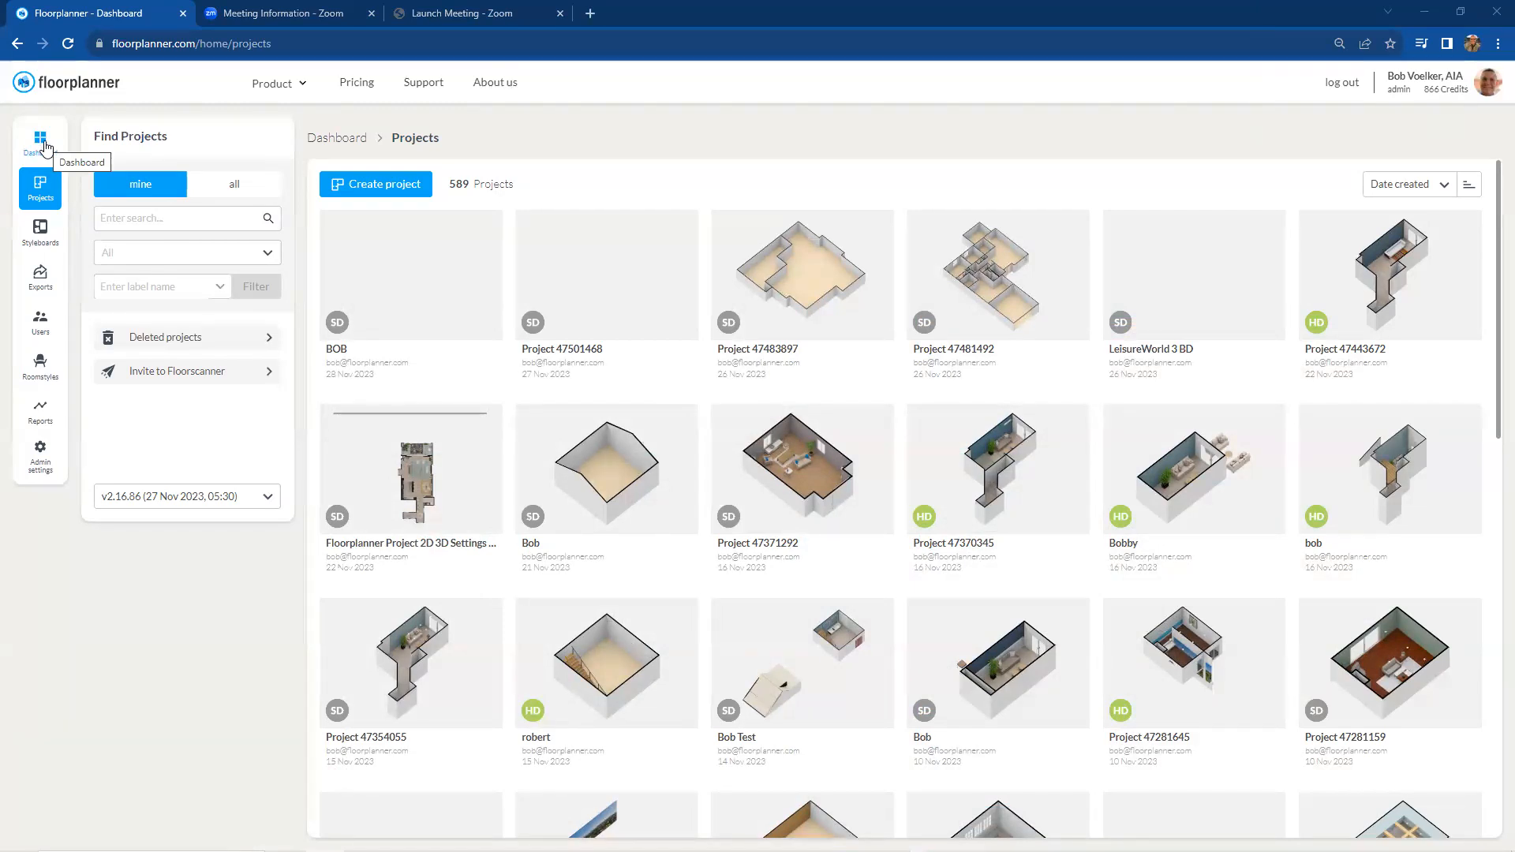
# Step: Show the dashboard with latest projects, exports, styleboards and new features
pyautogui.click(40, 142)
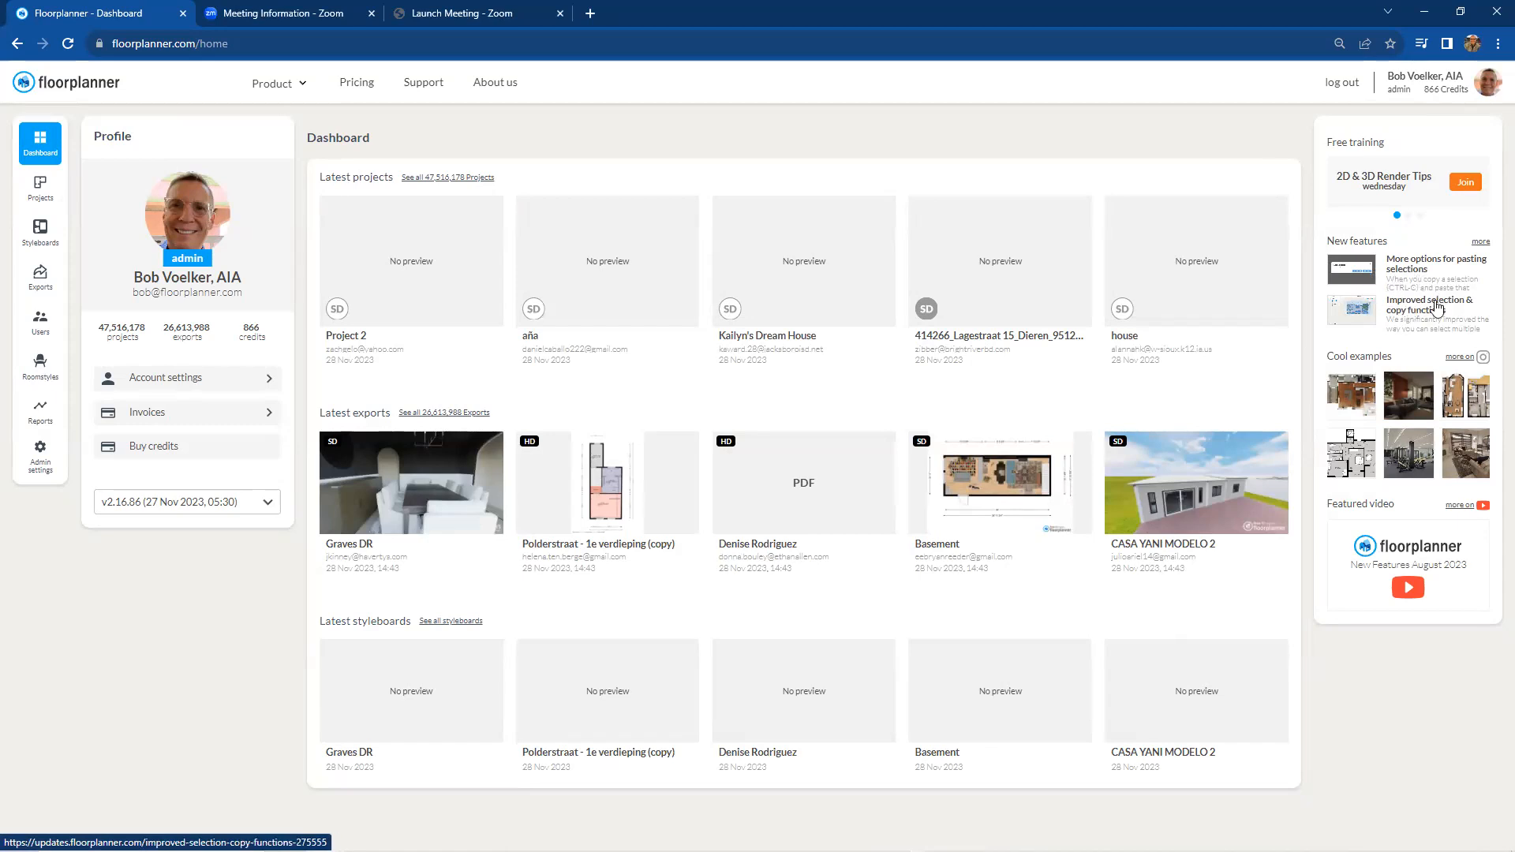
pyautogui.moveTo(1360, 240)
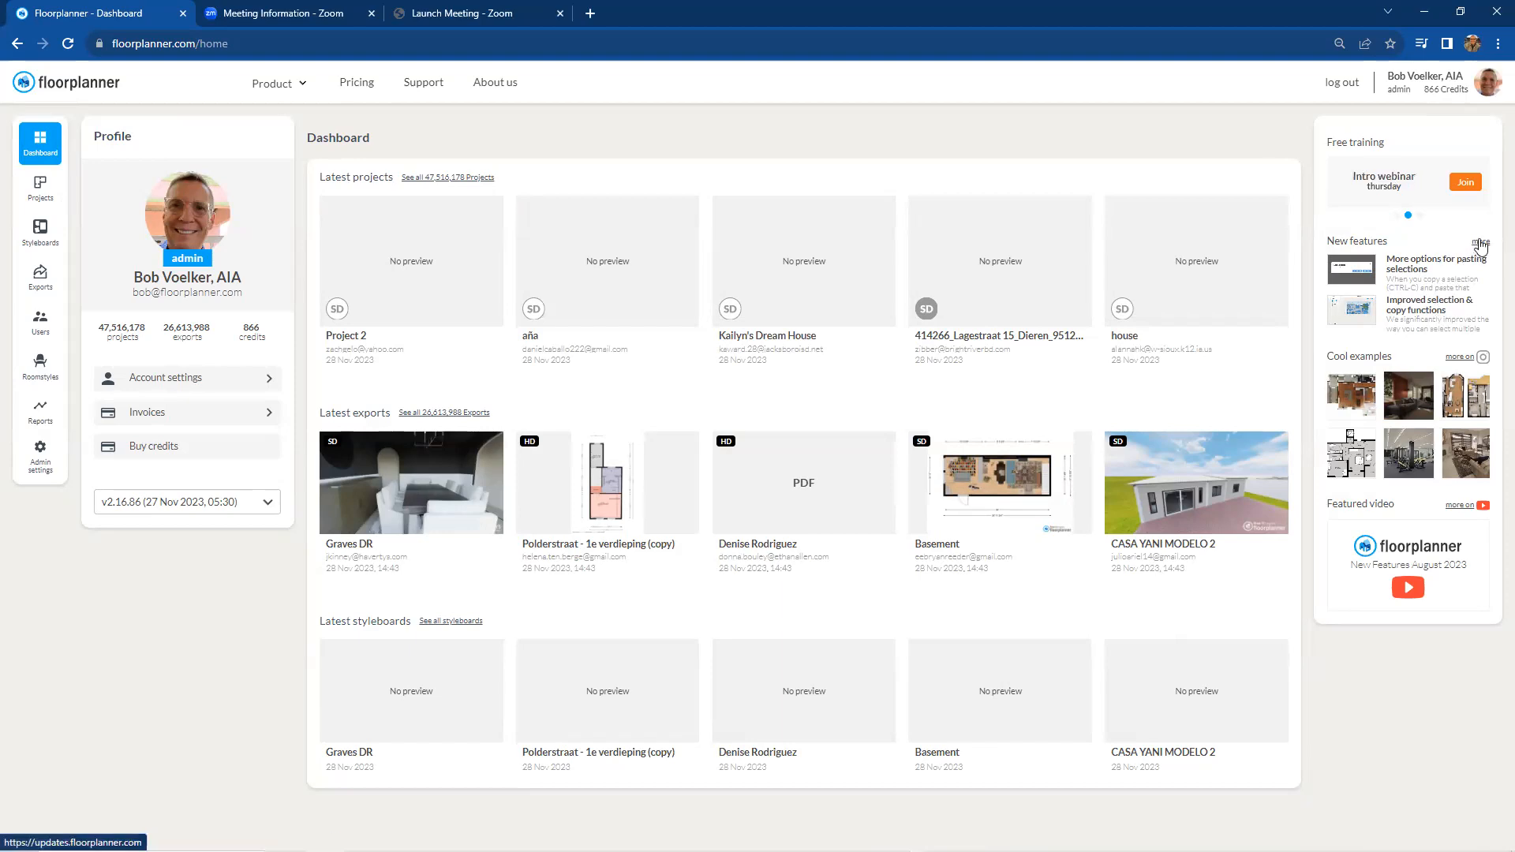
# Step: Browse the full updates list to the 'More options for pasting selections' entry
pyautogui.click(589, 13)
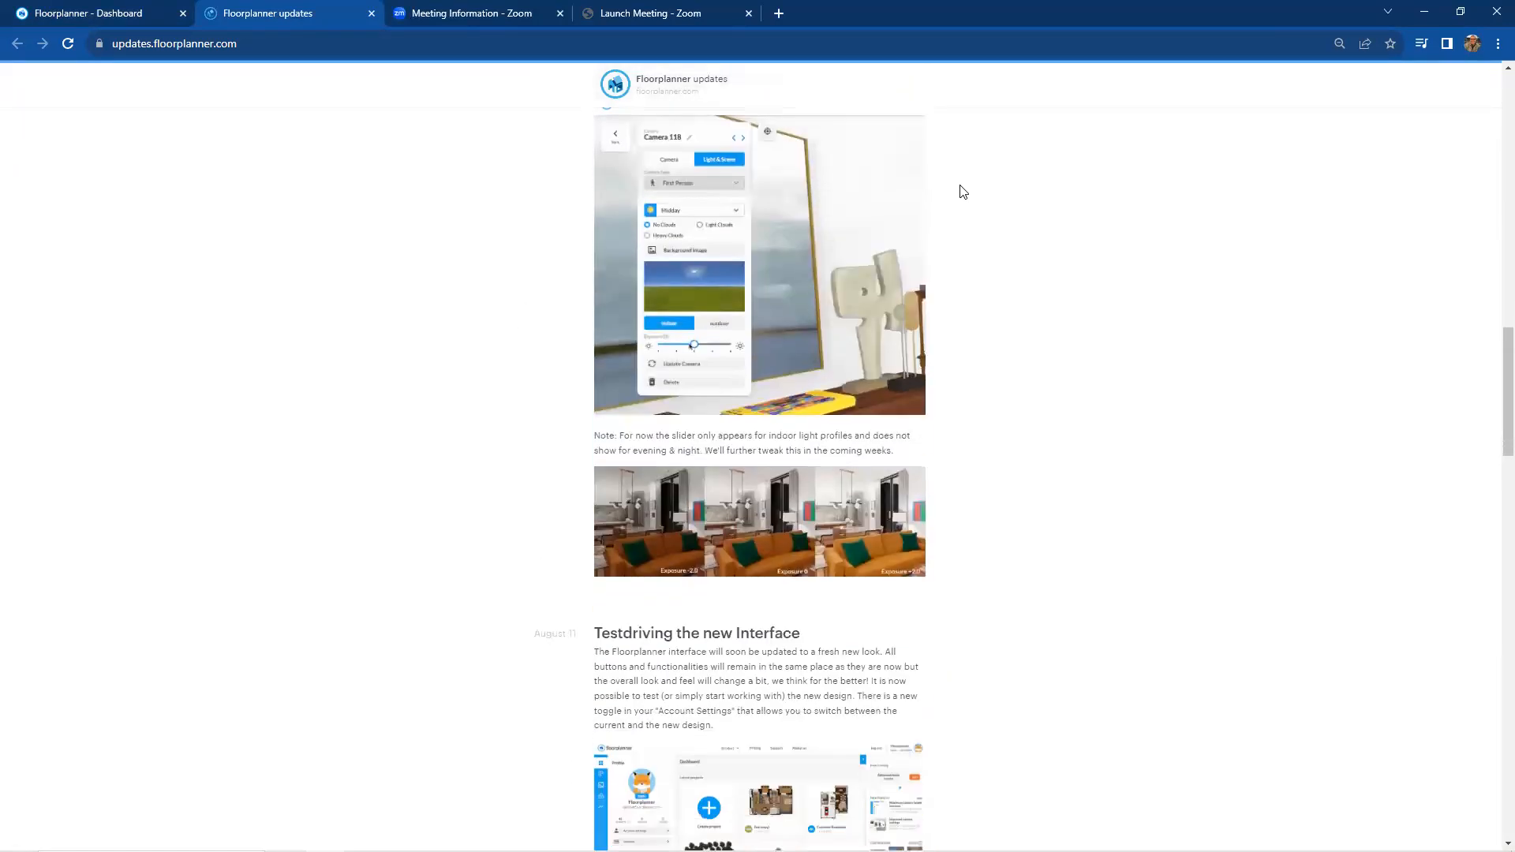
pyautogui.scroll(-3)
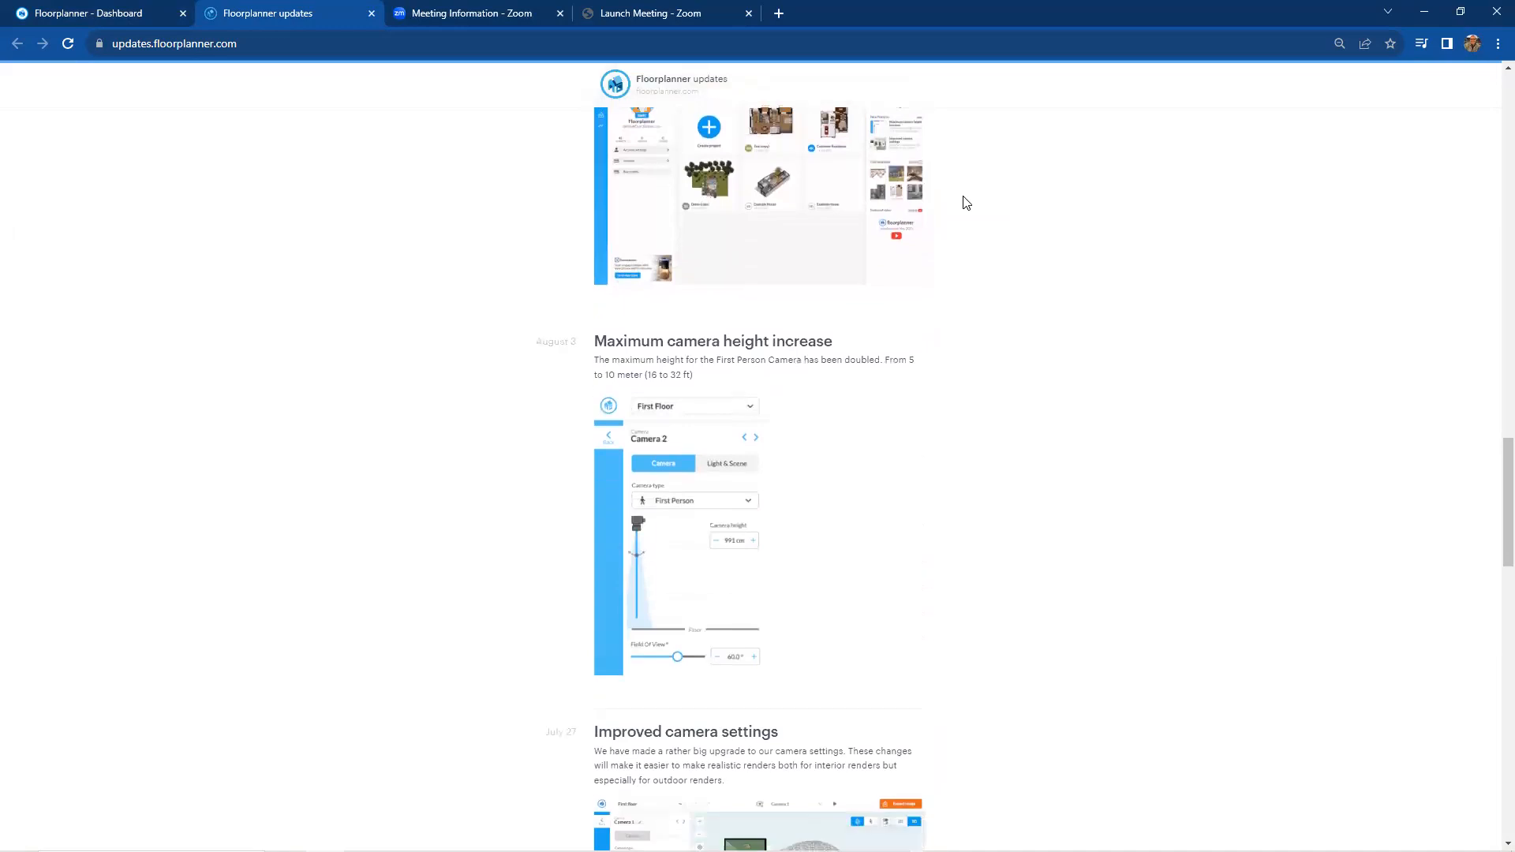
pyautogui.scroll(-3)
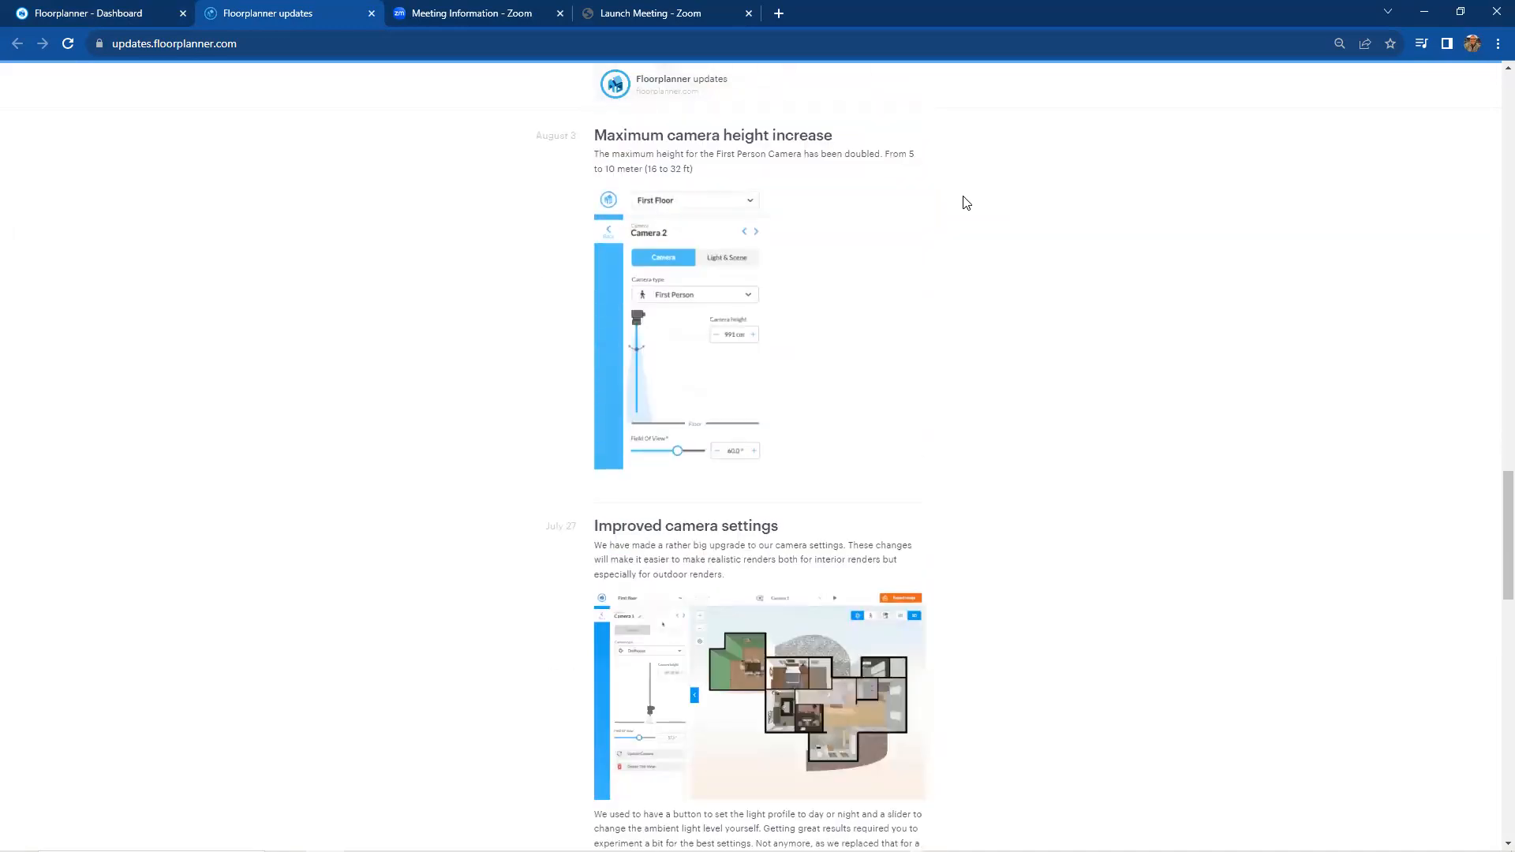
pyautogui.scroll(-3)
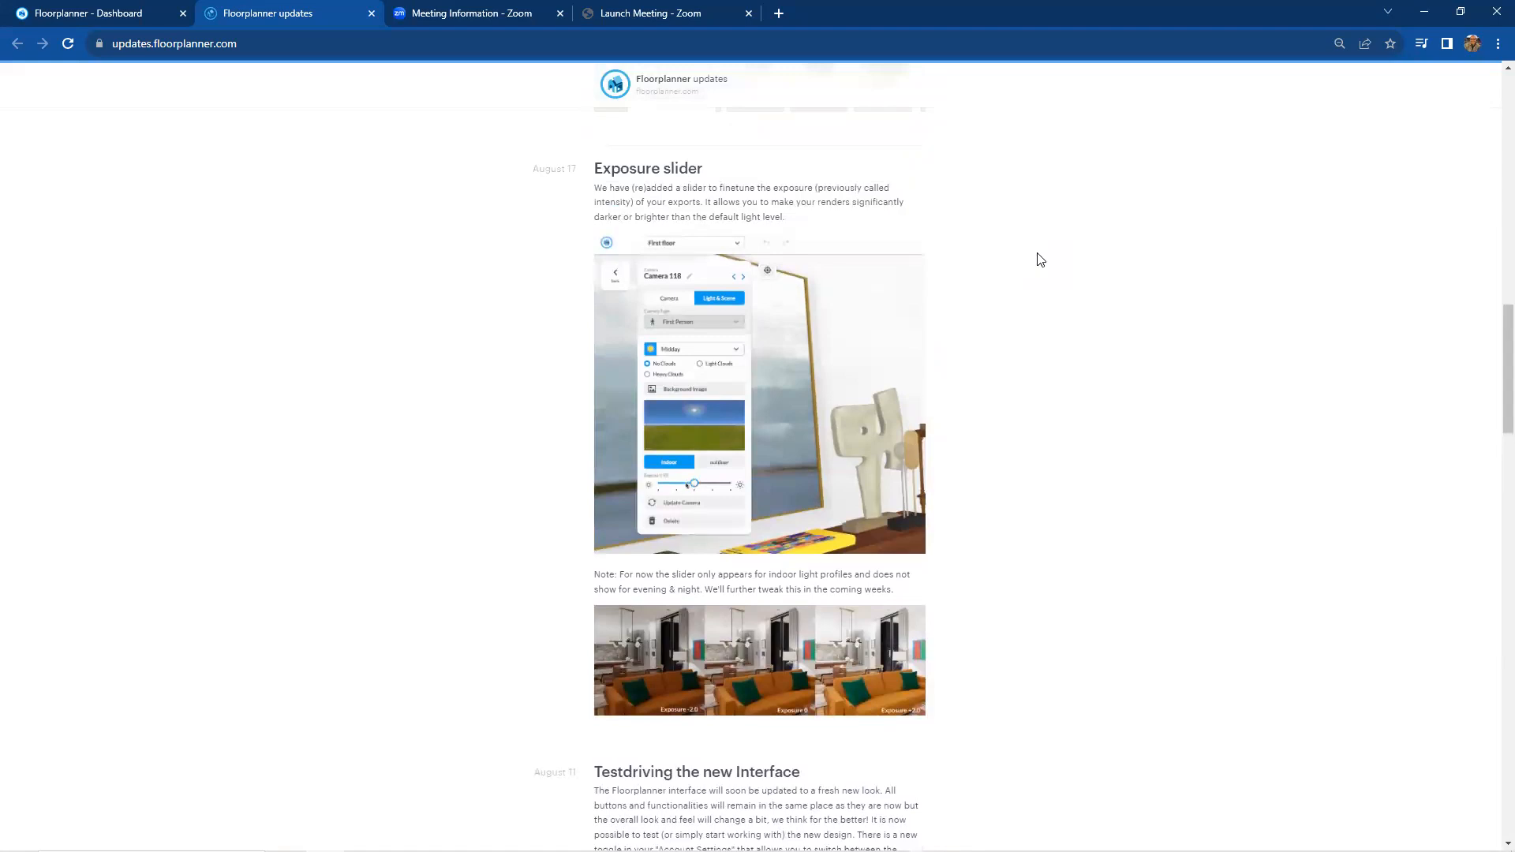
pyautogui.scroll(-3)
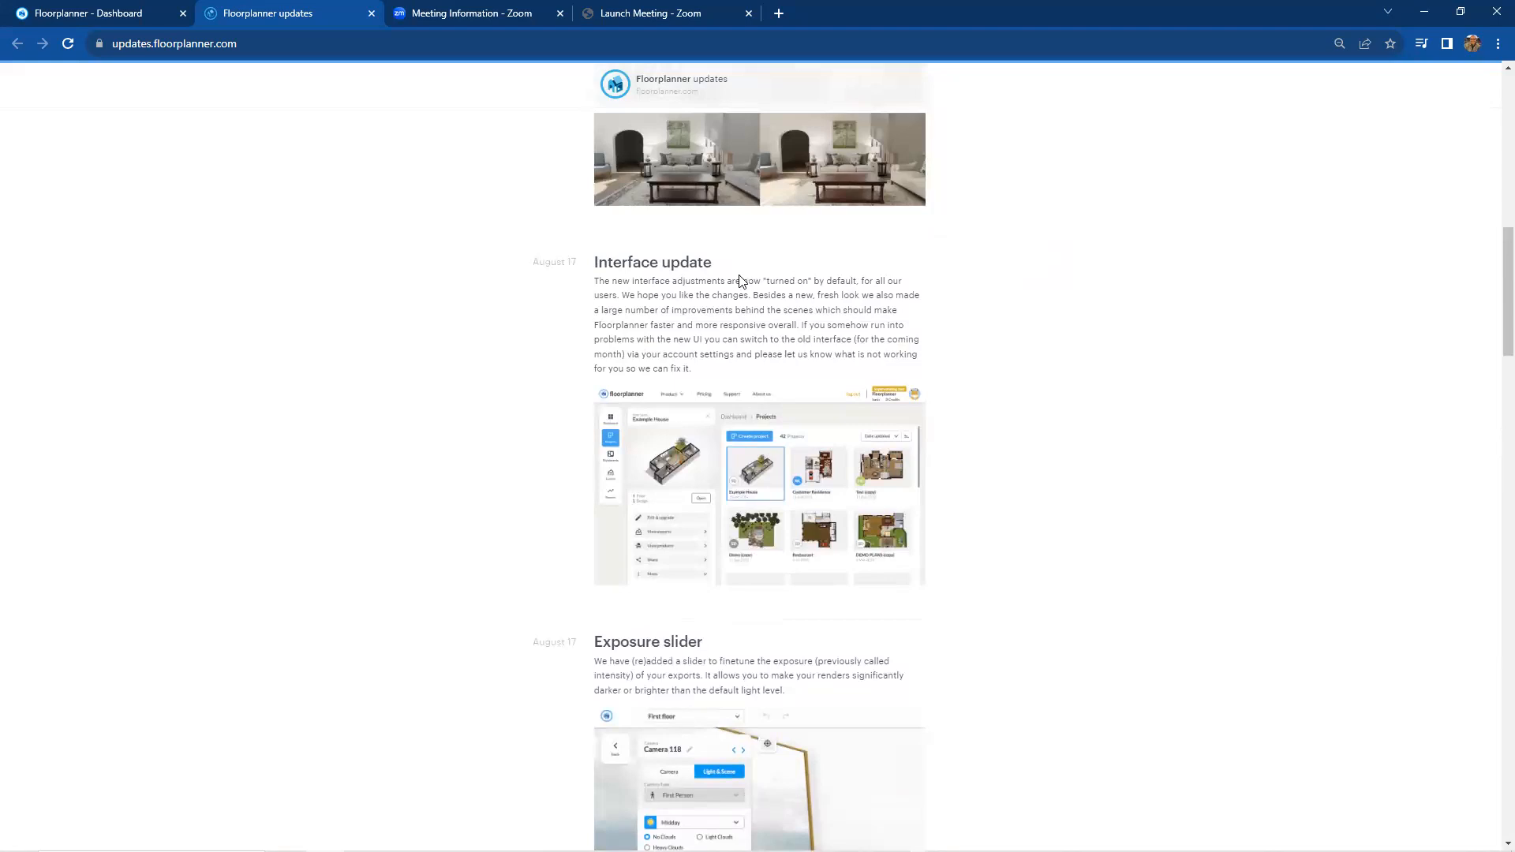
pyautogui.moveTo(764, 294)
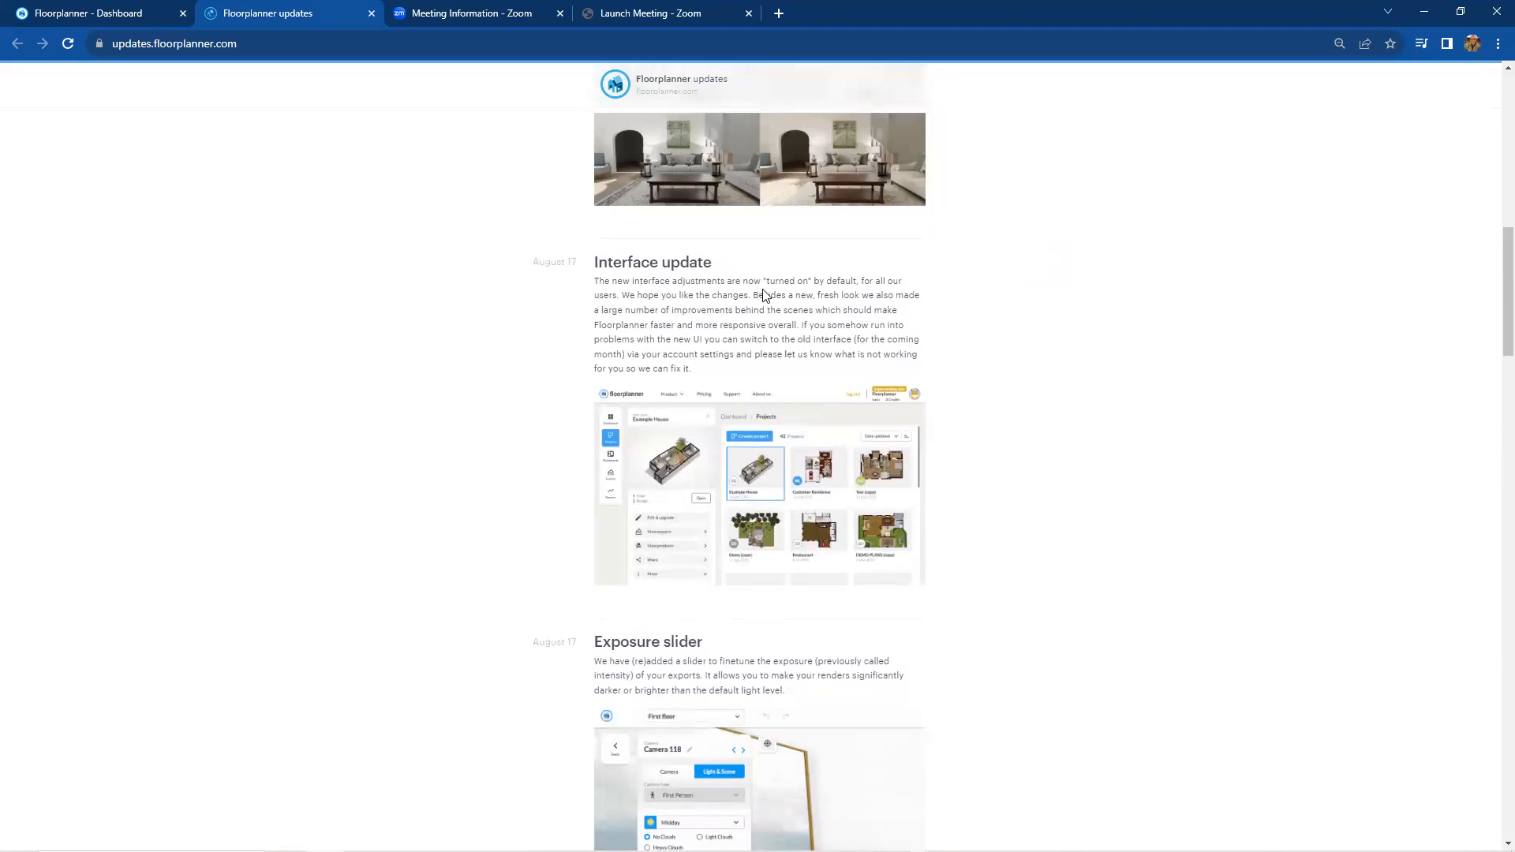
pyautogui.moveTo(650, 306)
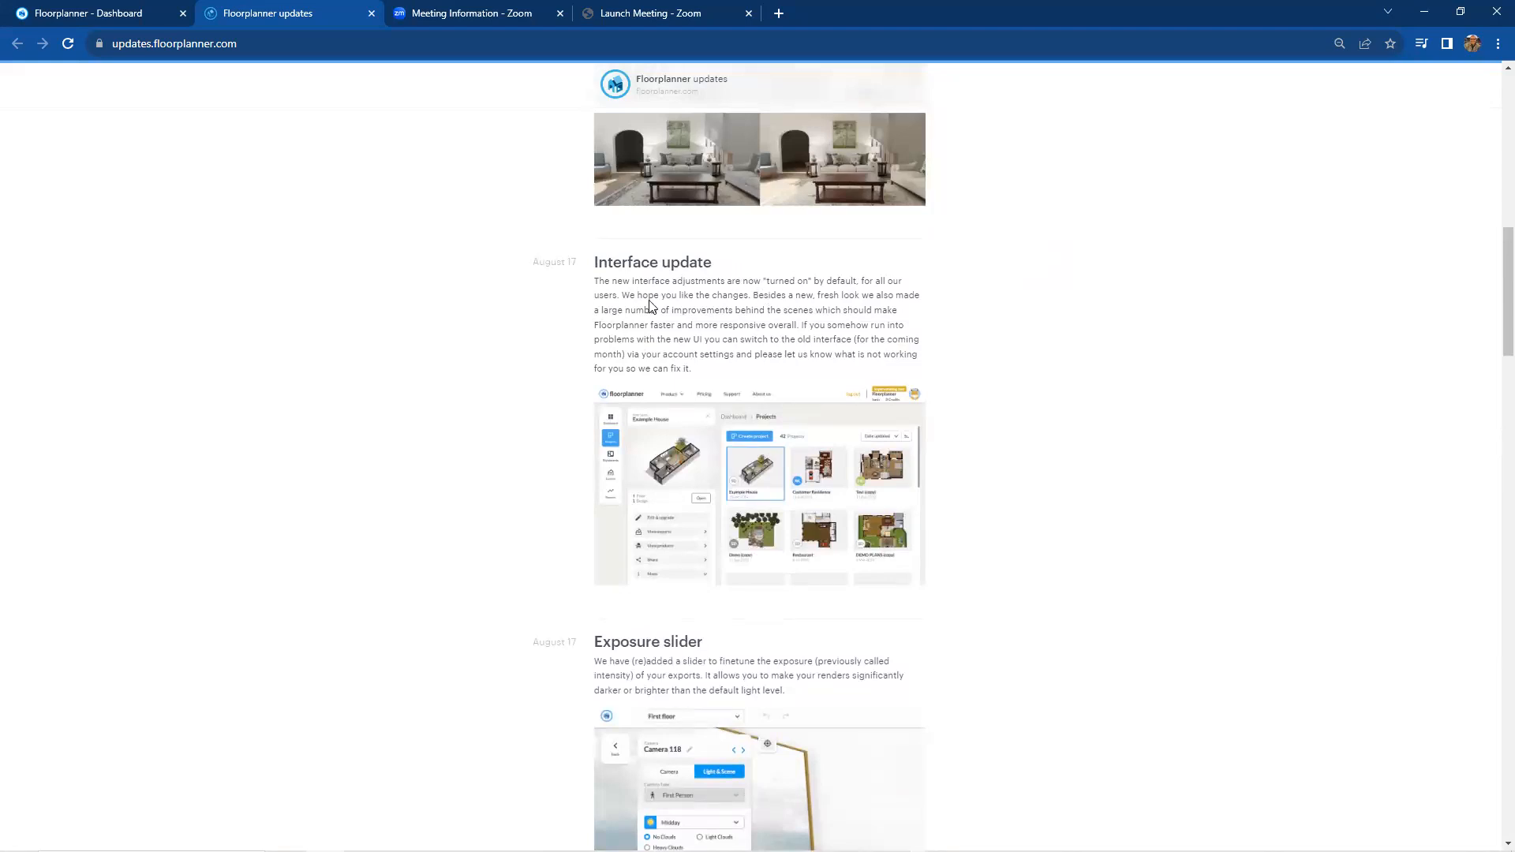
pyautogui.scroll(-3)
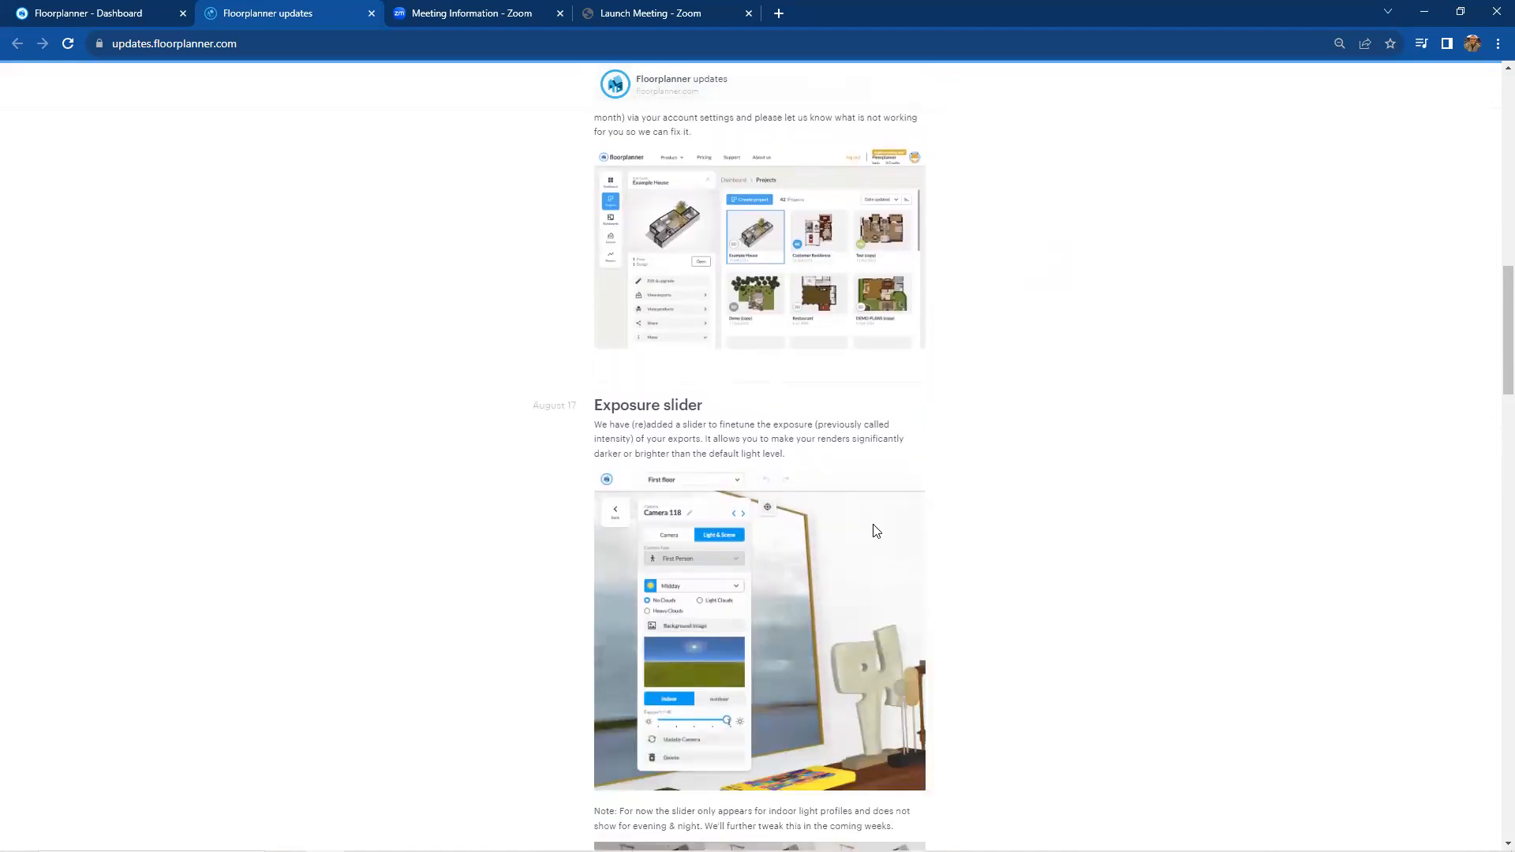
pyautogui.moveTo(727, 721); pyautogui.dragTo(694, 720)
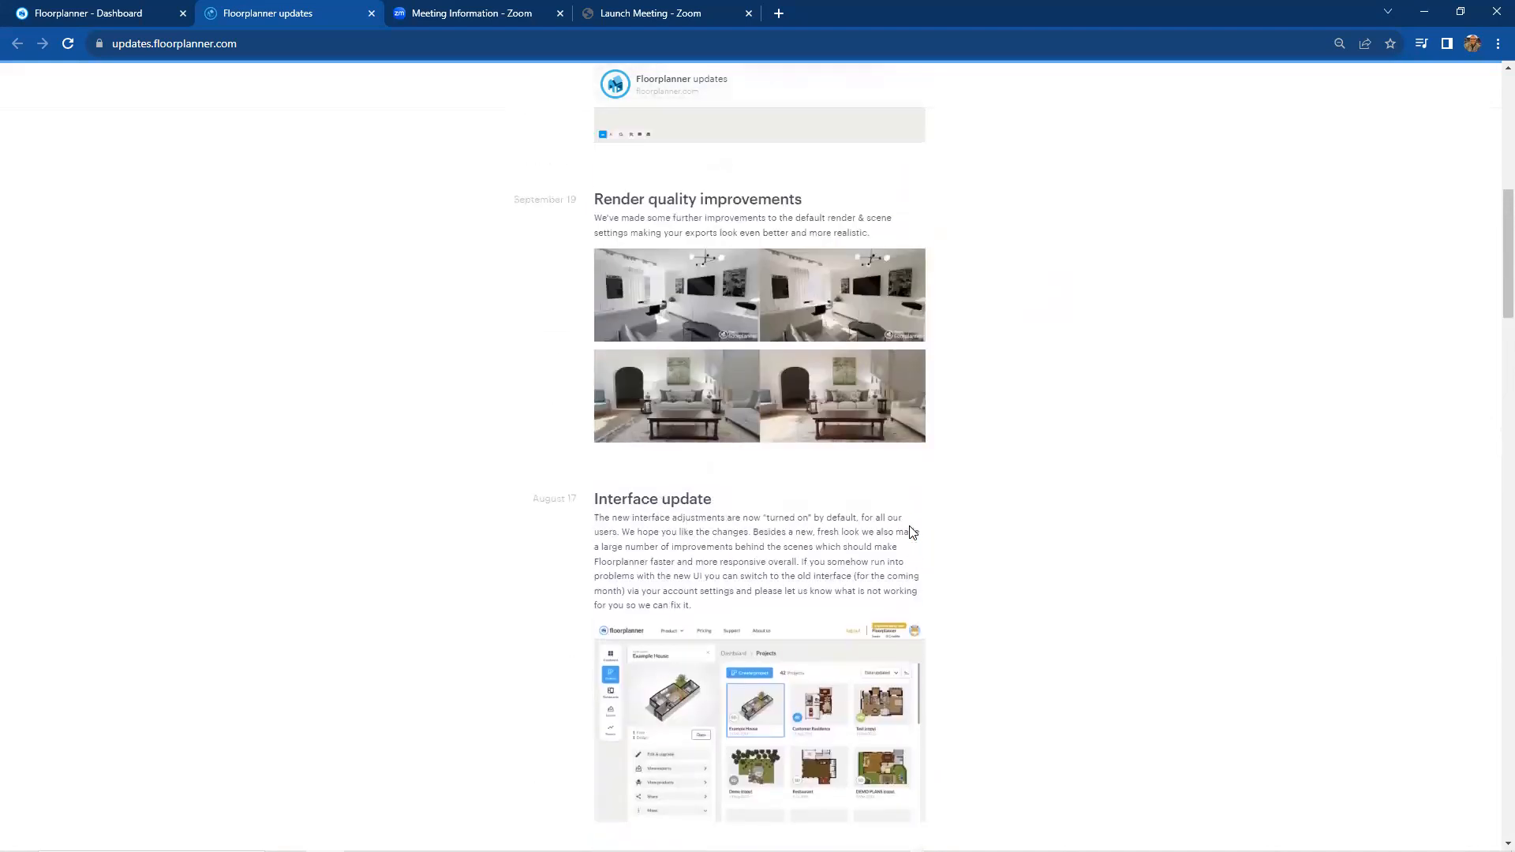
pyautogui.scroll(3)
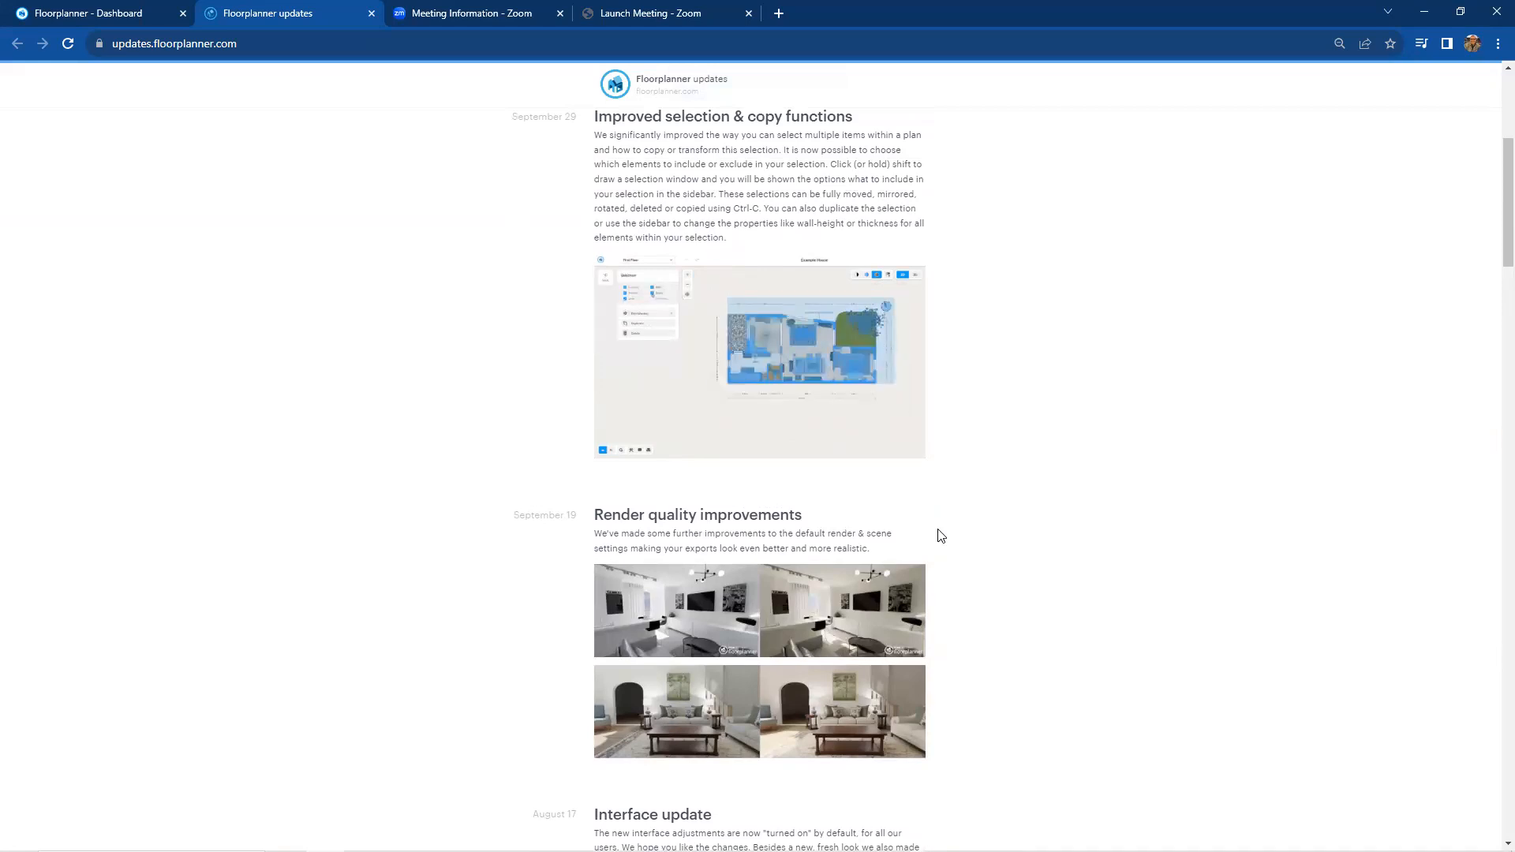
pyautogui.moveTo(998, 529)
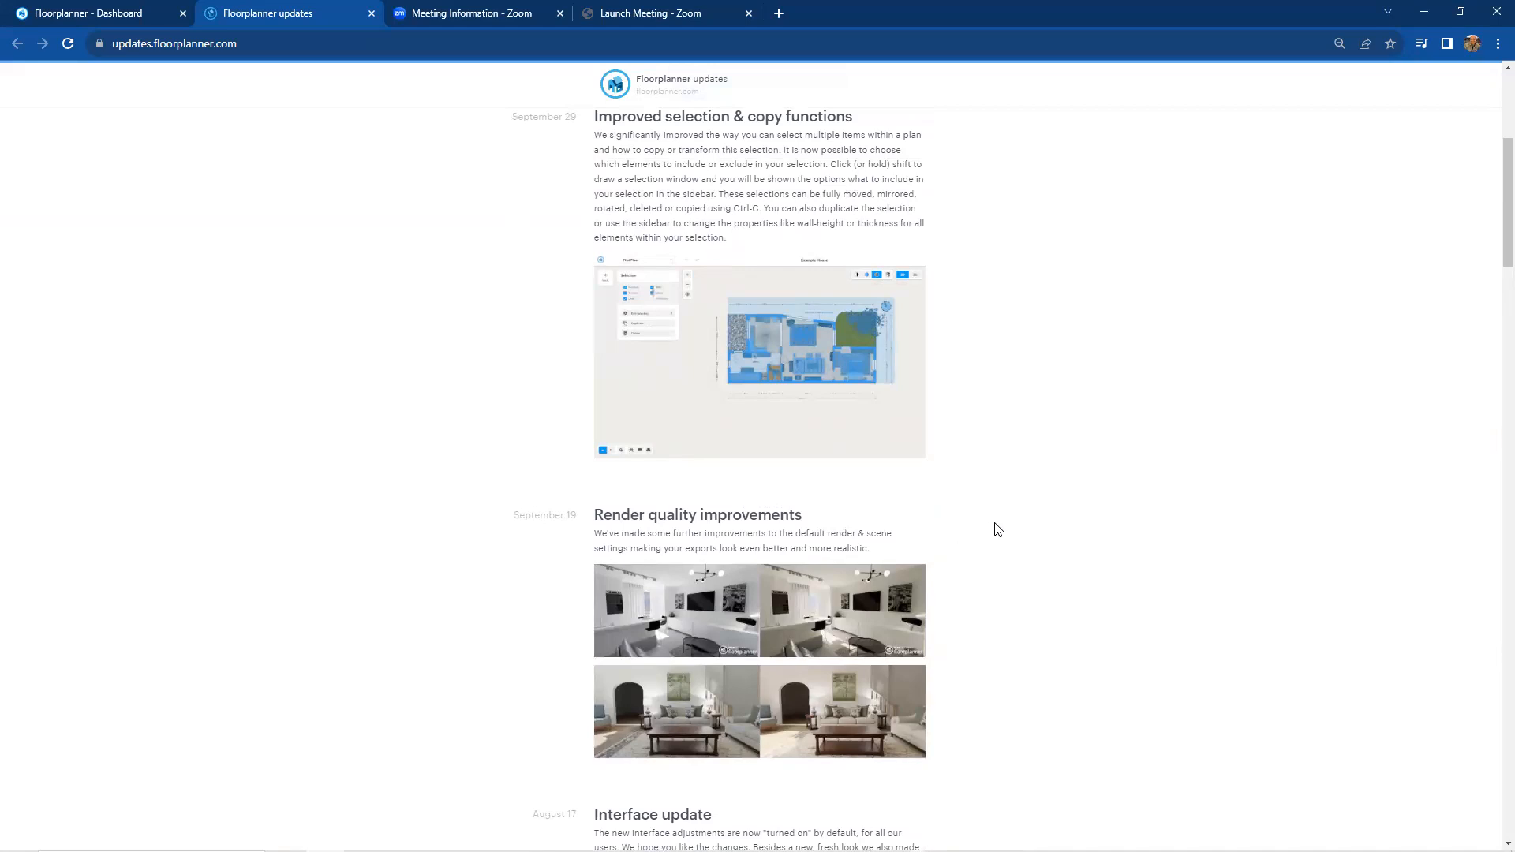
pyautogui.scroll(-3)
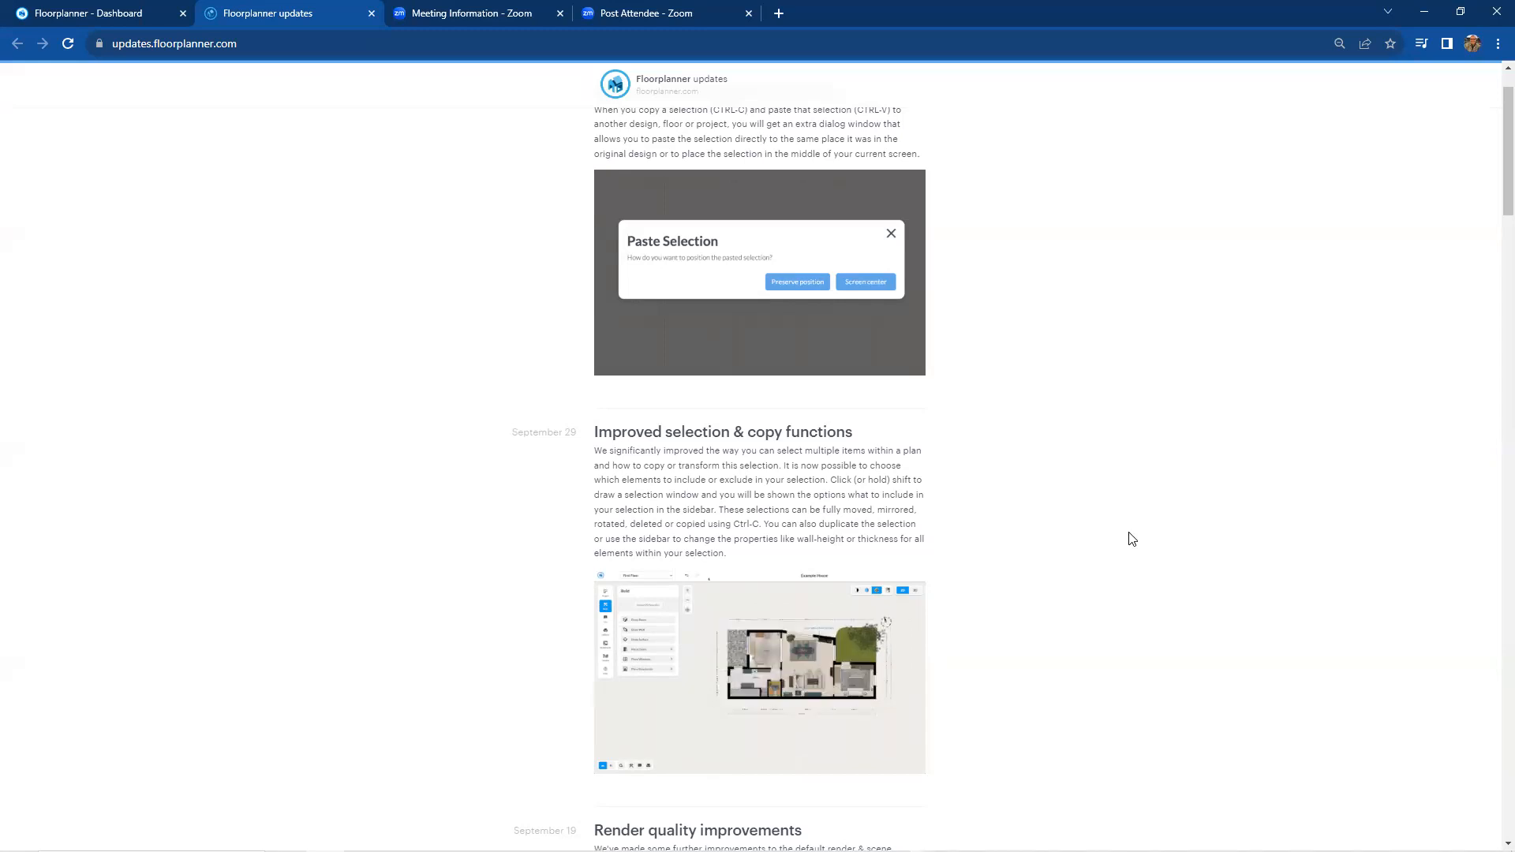
pyautogui.moveTo(805, 481)
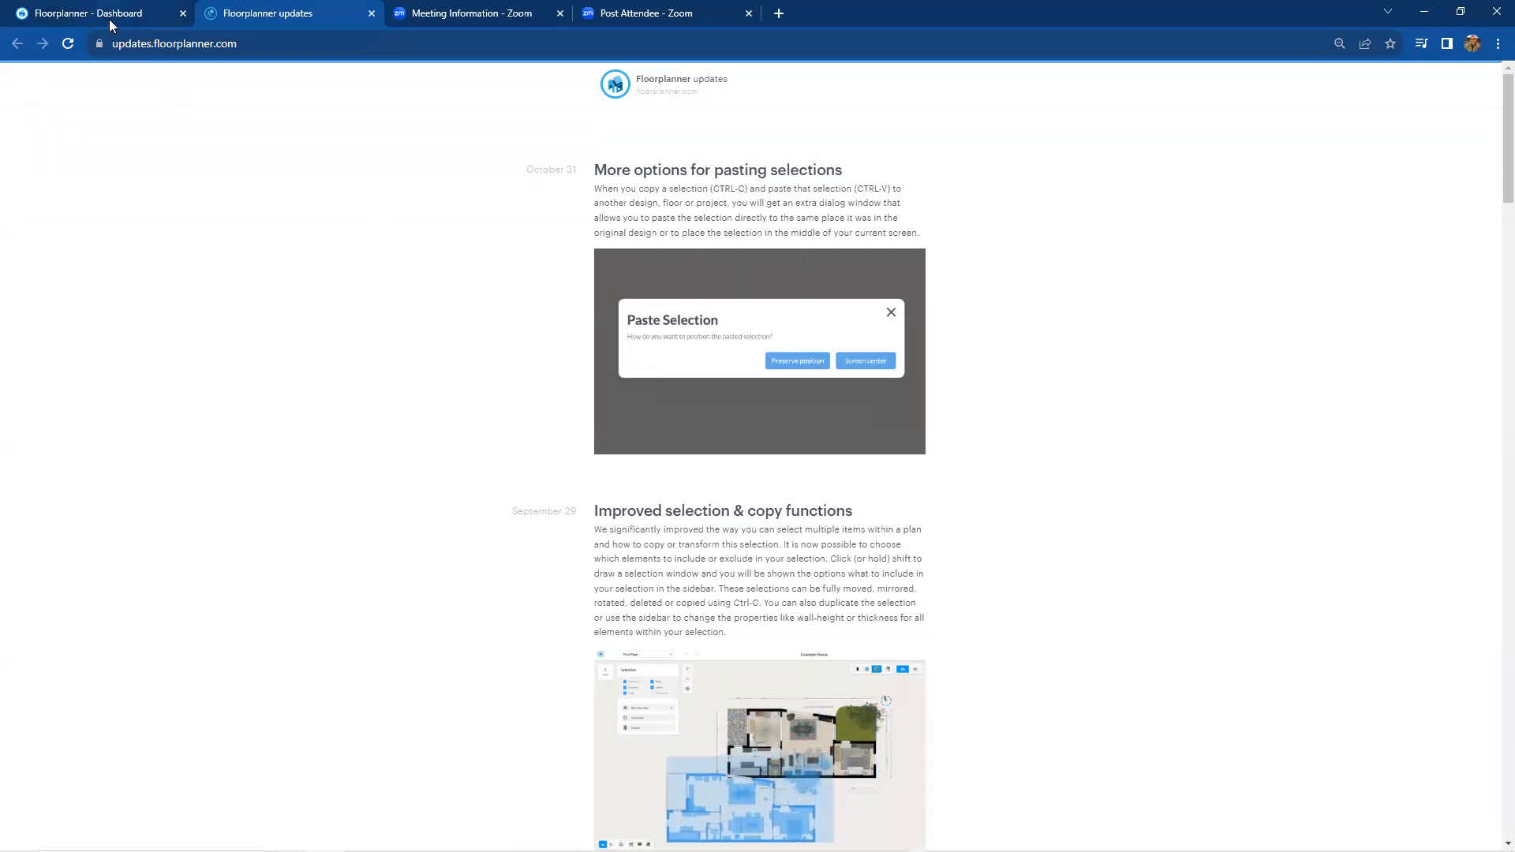
# Step: Open 'Floorplanner Project 2D 3D Settings Nov 22 2023' from the Projects list
pyautogui.click(87, 13)
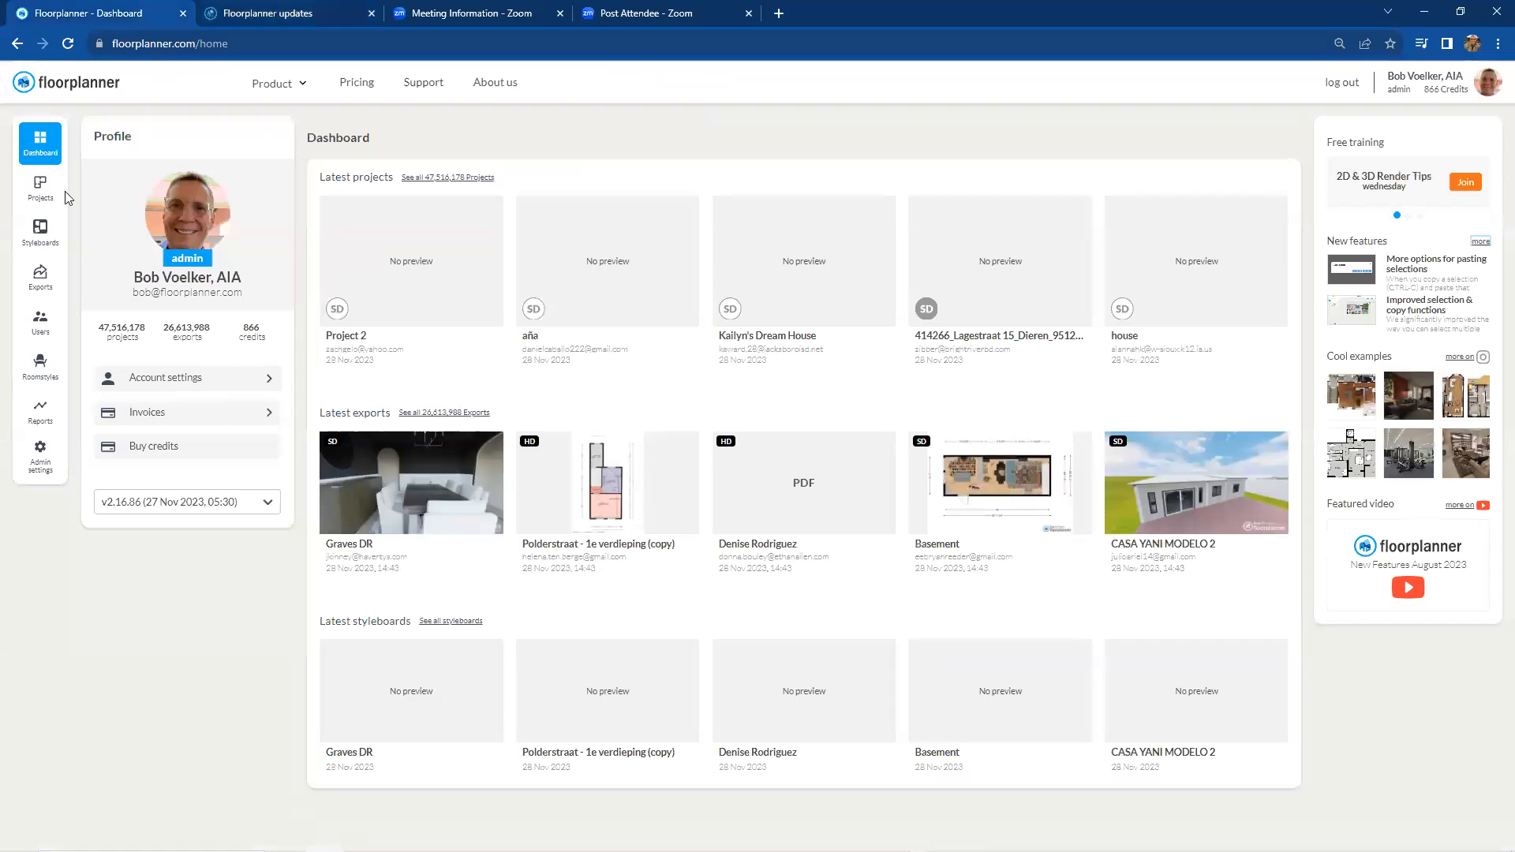
pyautogui.click(40, 189)
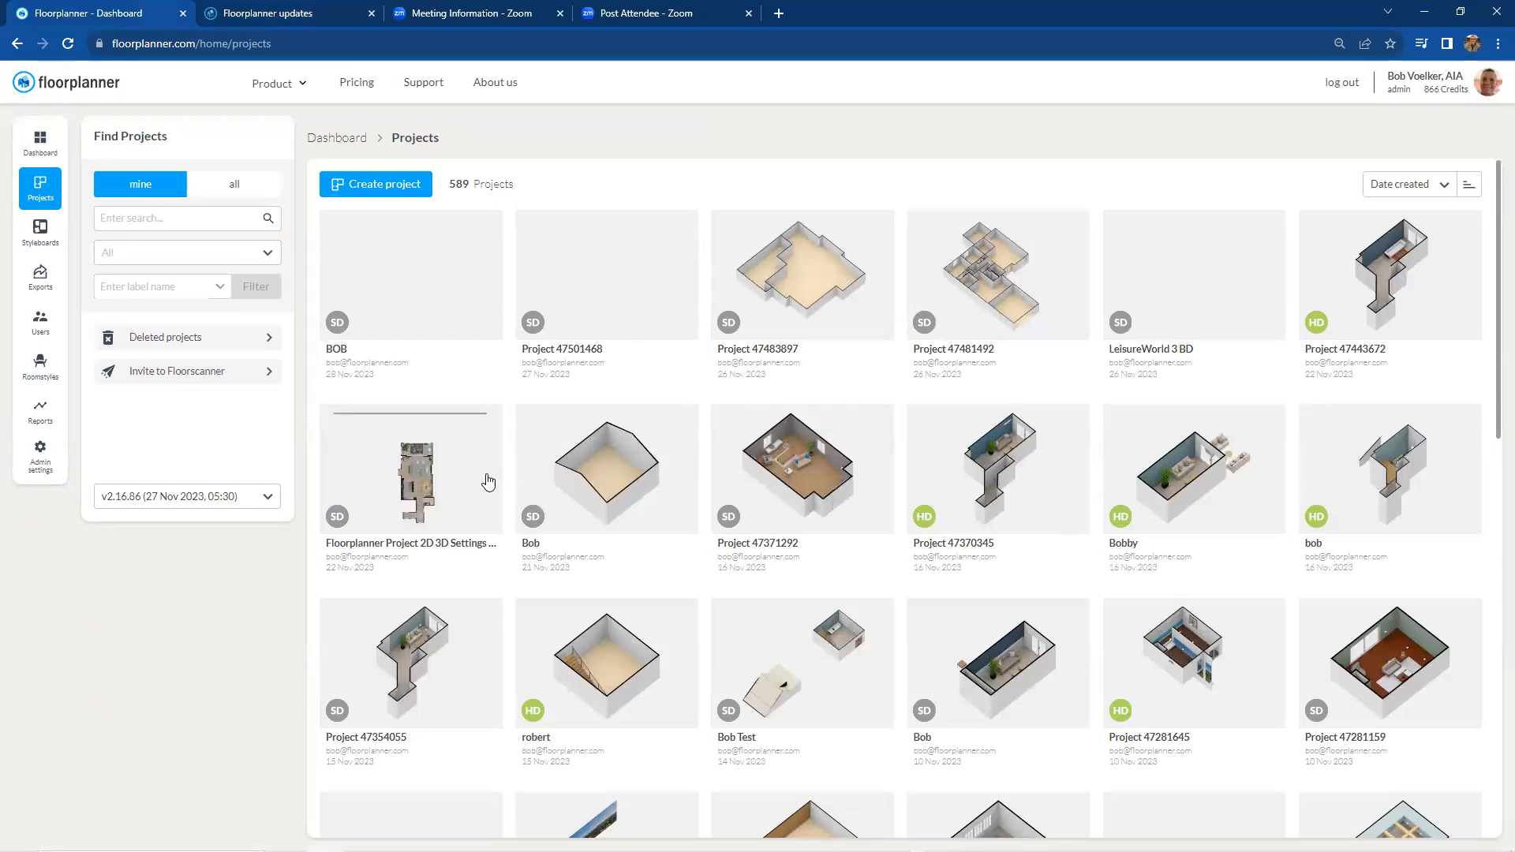
pyautogui.moveTo(437, 484)
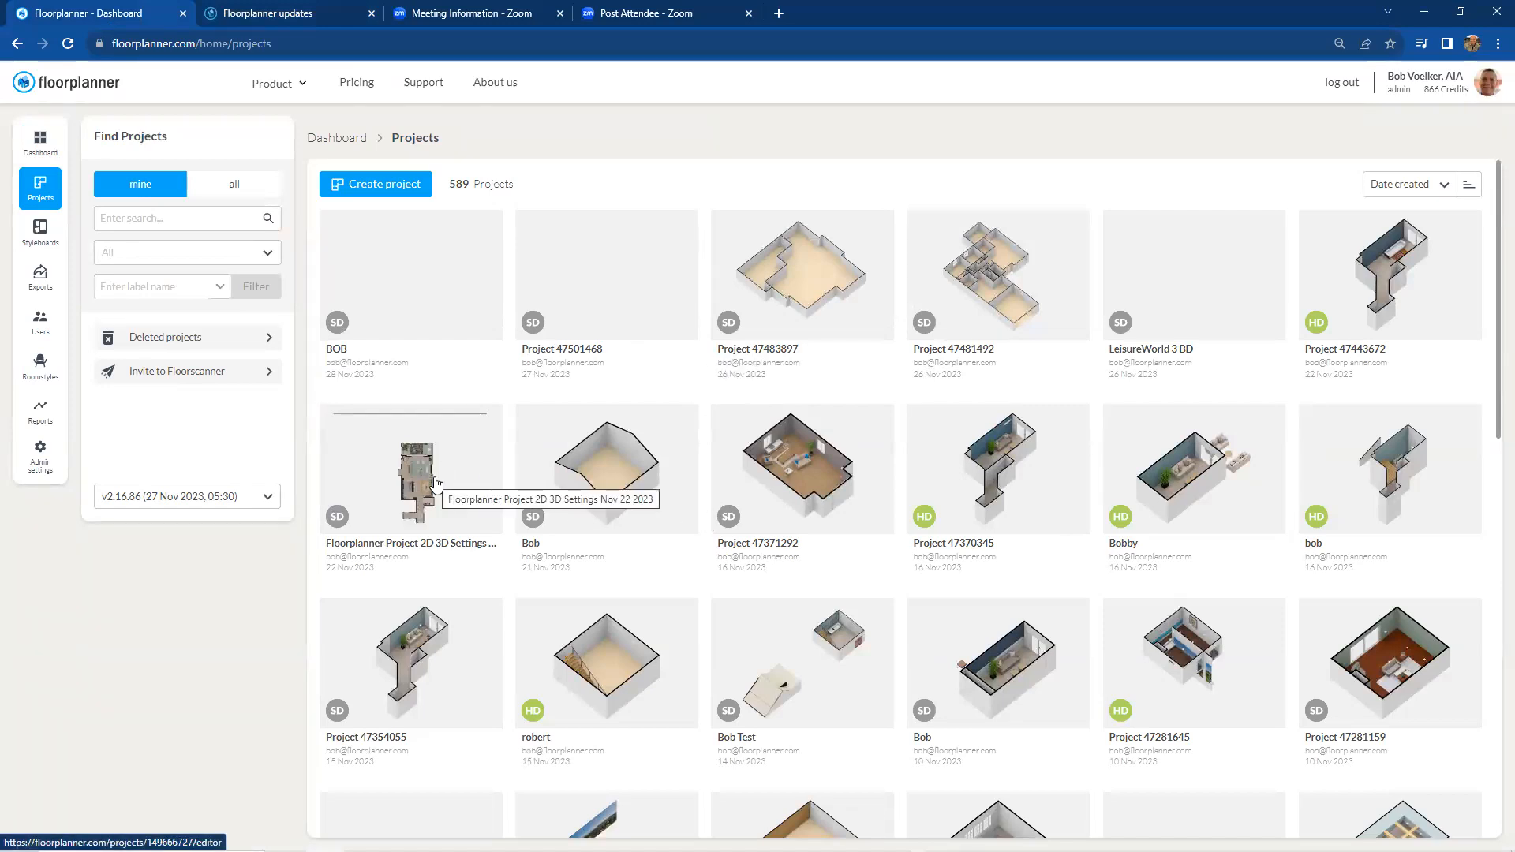
pyautogui.click(409, 483)
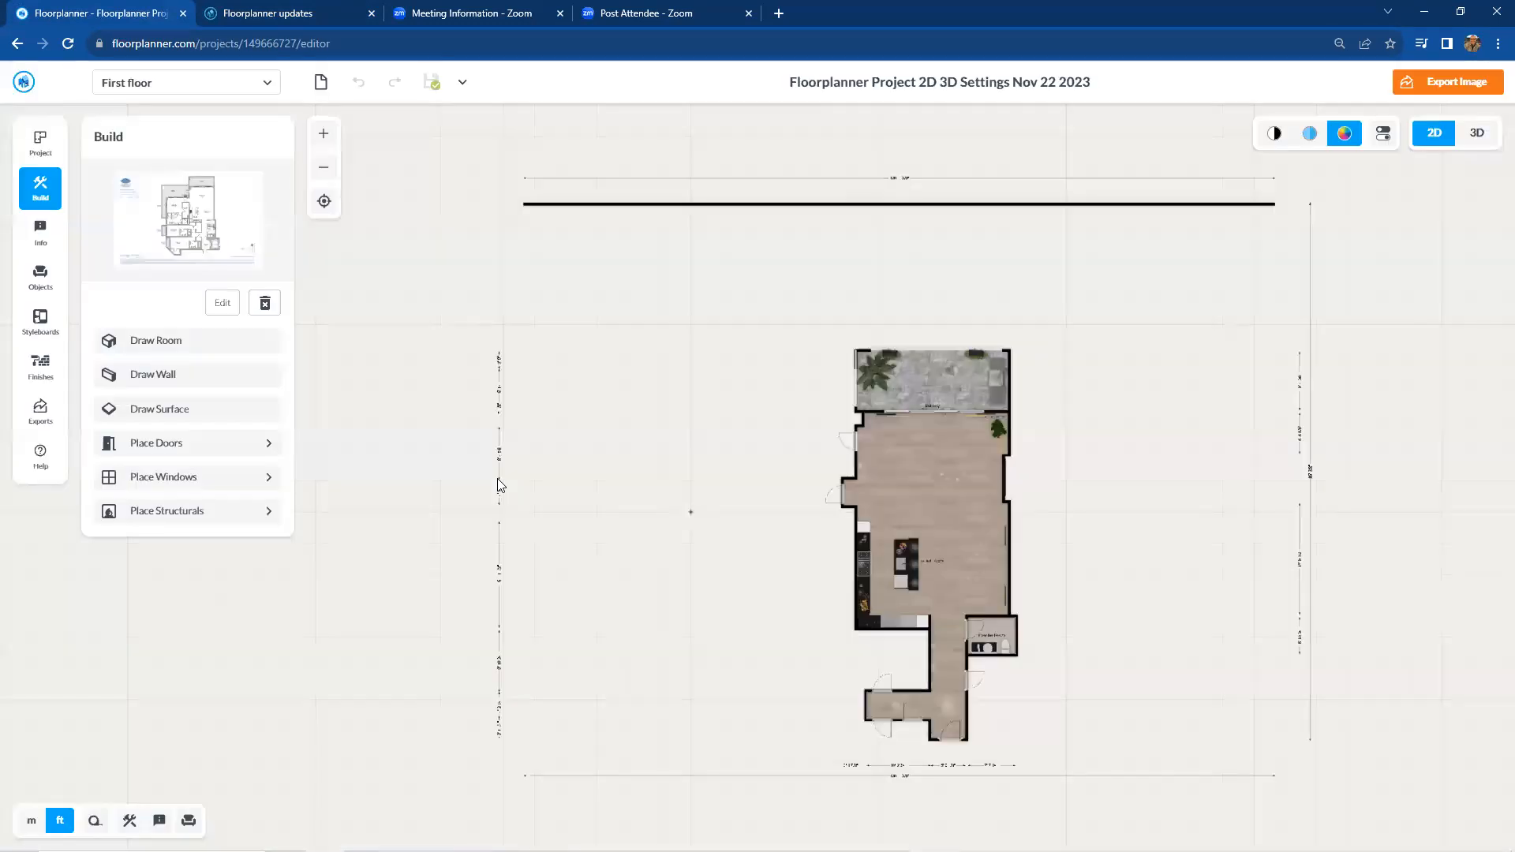
pyautogui.moveTo(565, 443)
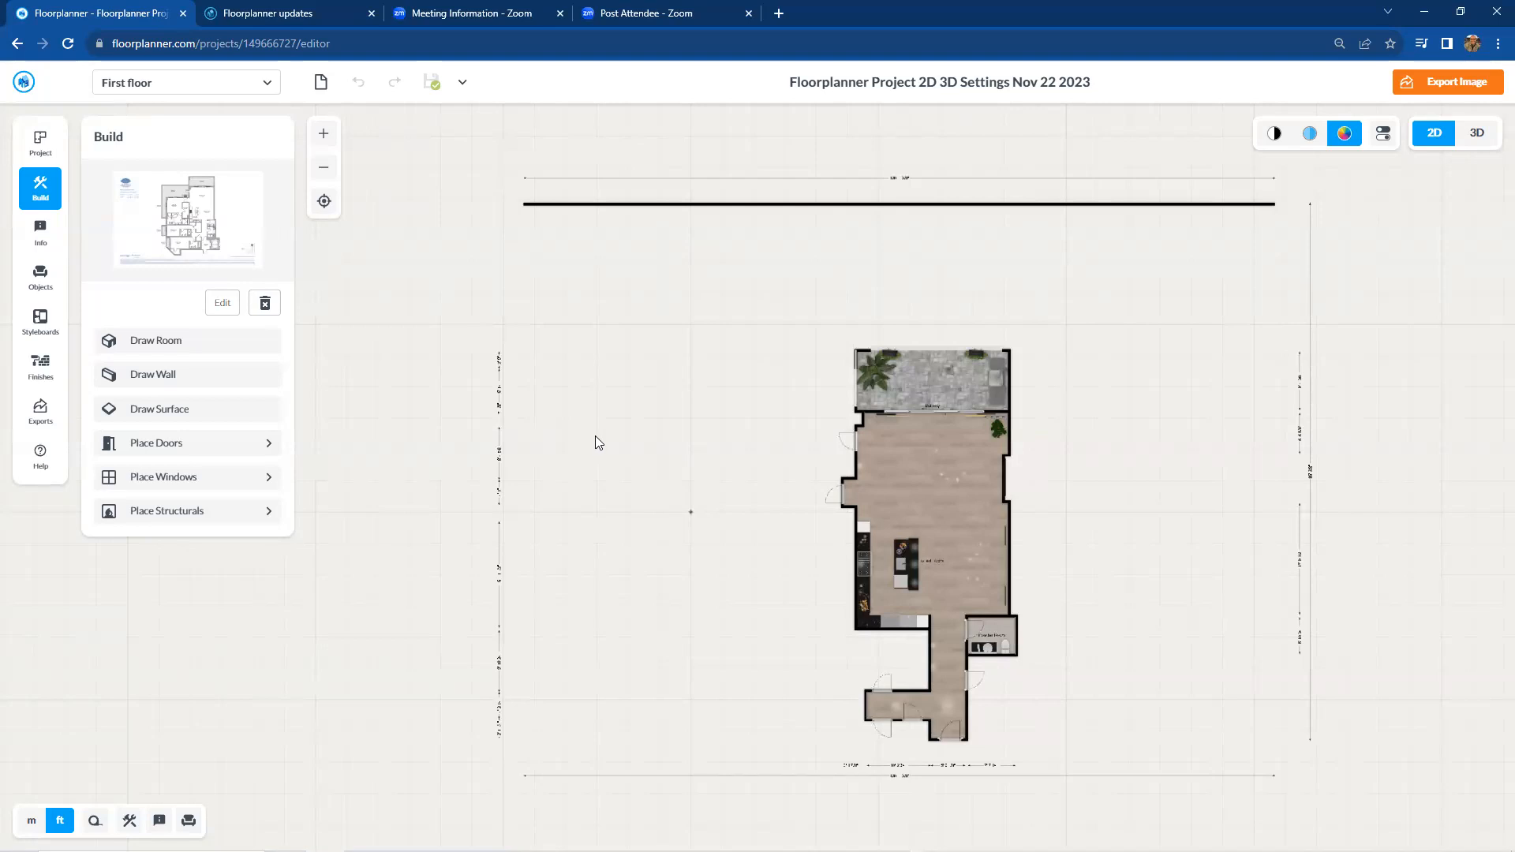
pyautogui.moveTo(423, 366)
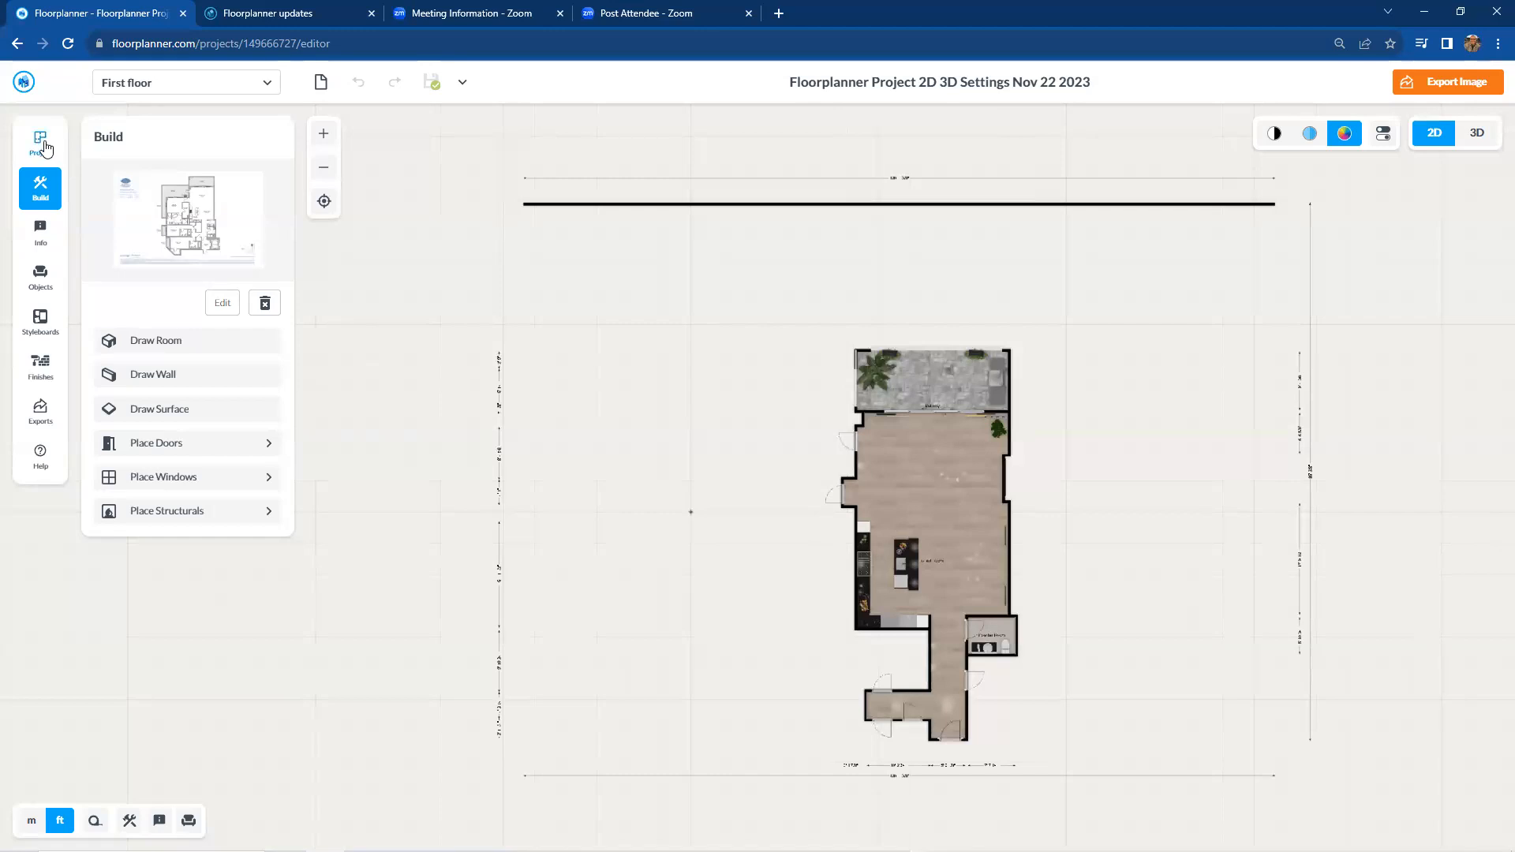
# Step: Load the 'EXTRA Example AH Furnished Intiaro Objects' design from the project's five designs
pyautogui.click(40, 143)
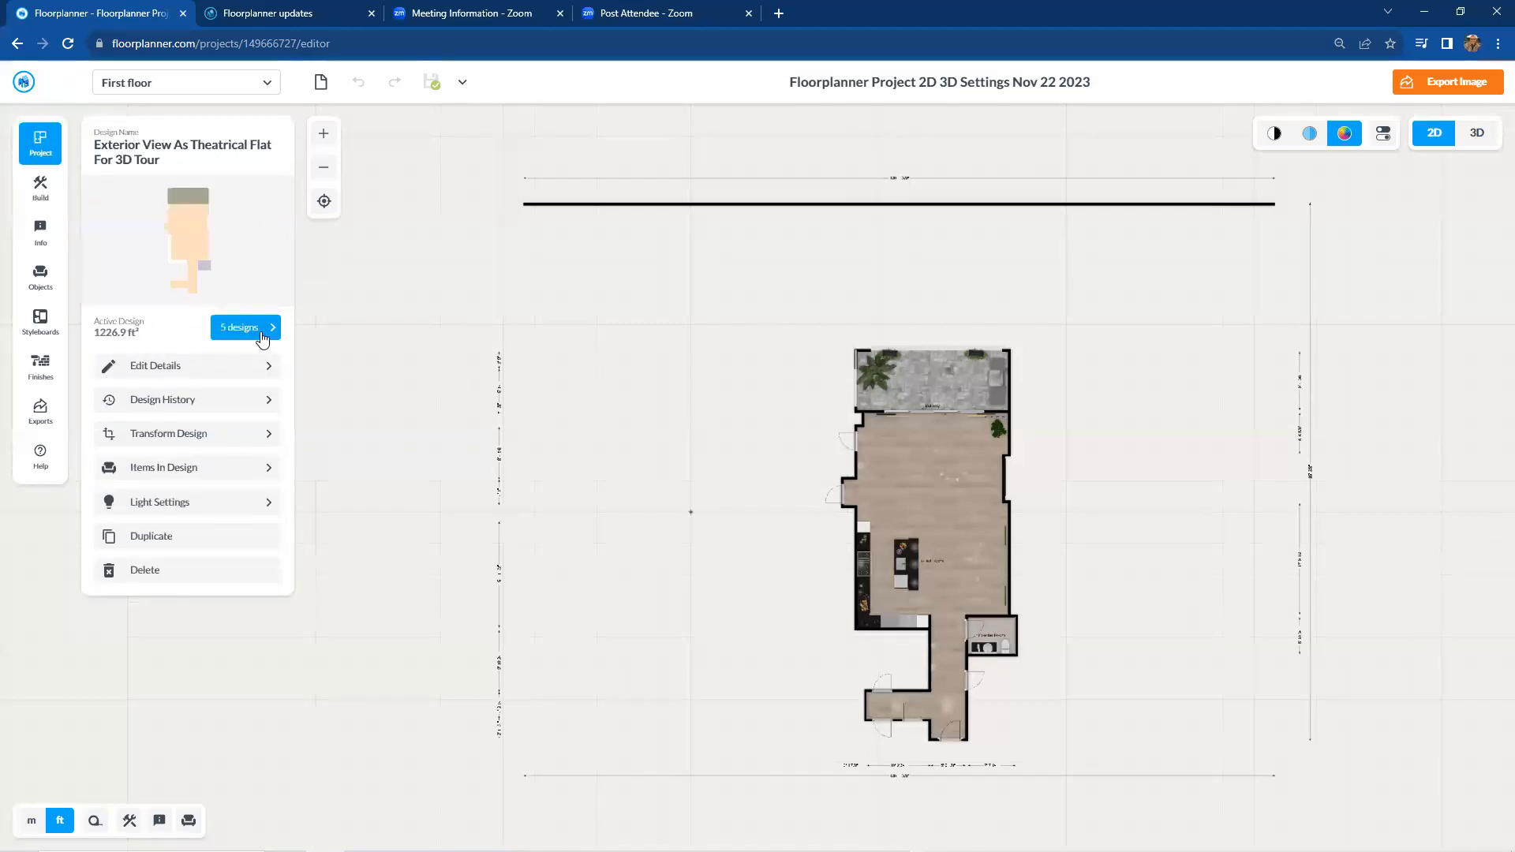
pyautogui.click(241, 327)
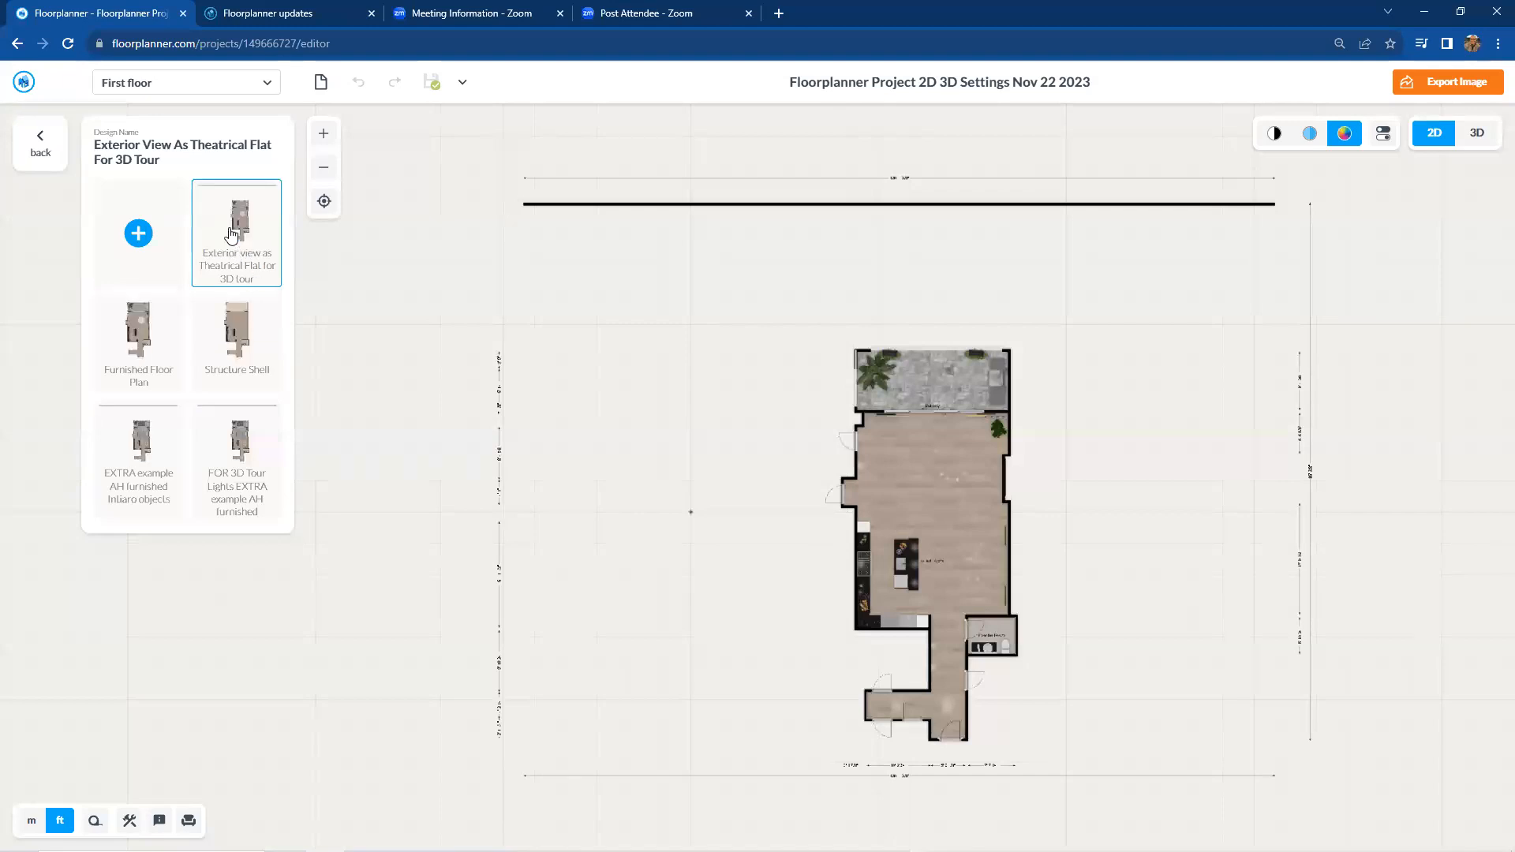
pyautogui.moveTo(313, 294)
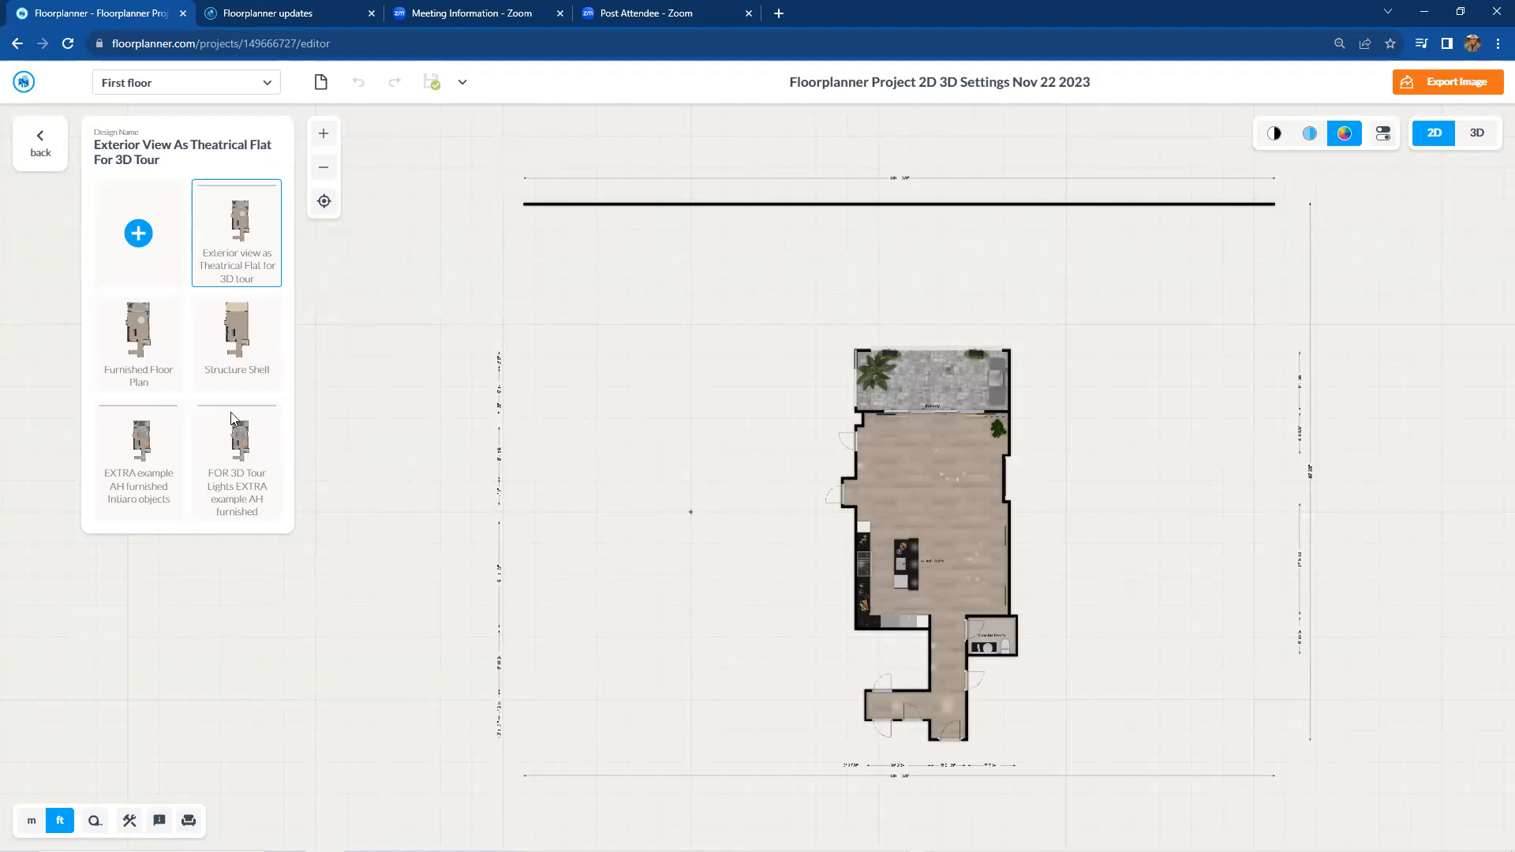
pyautogui.moveTo(272, 416)
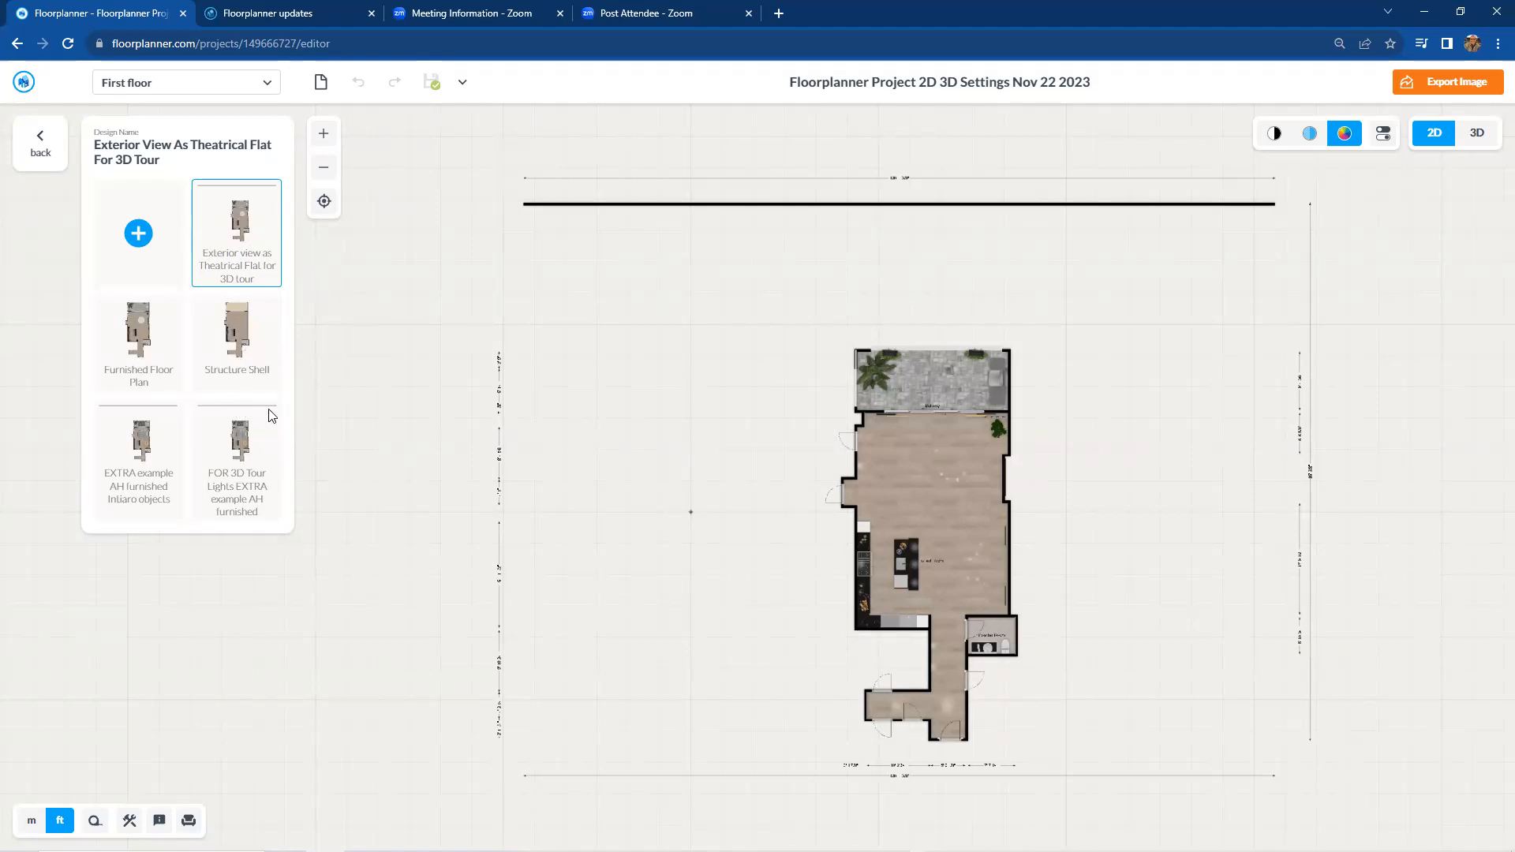
pyautogui.moveTo(161, 466)
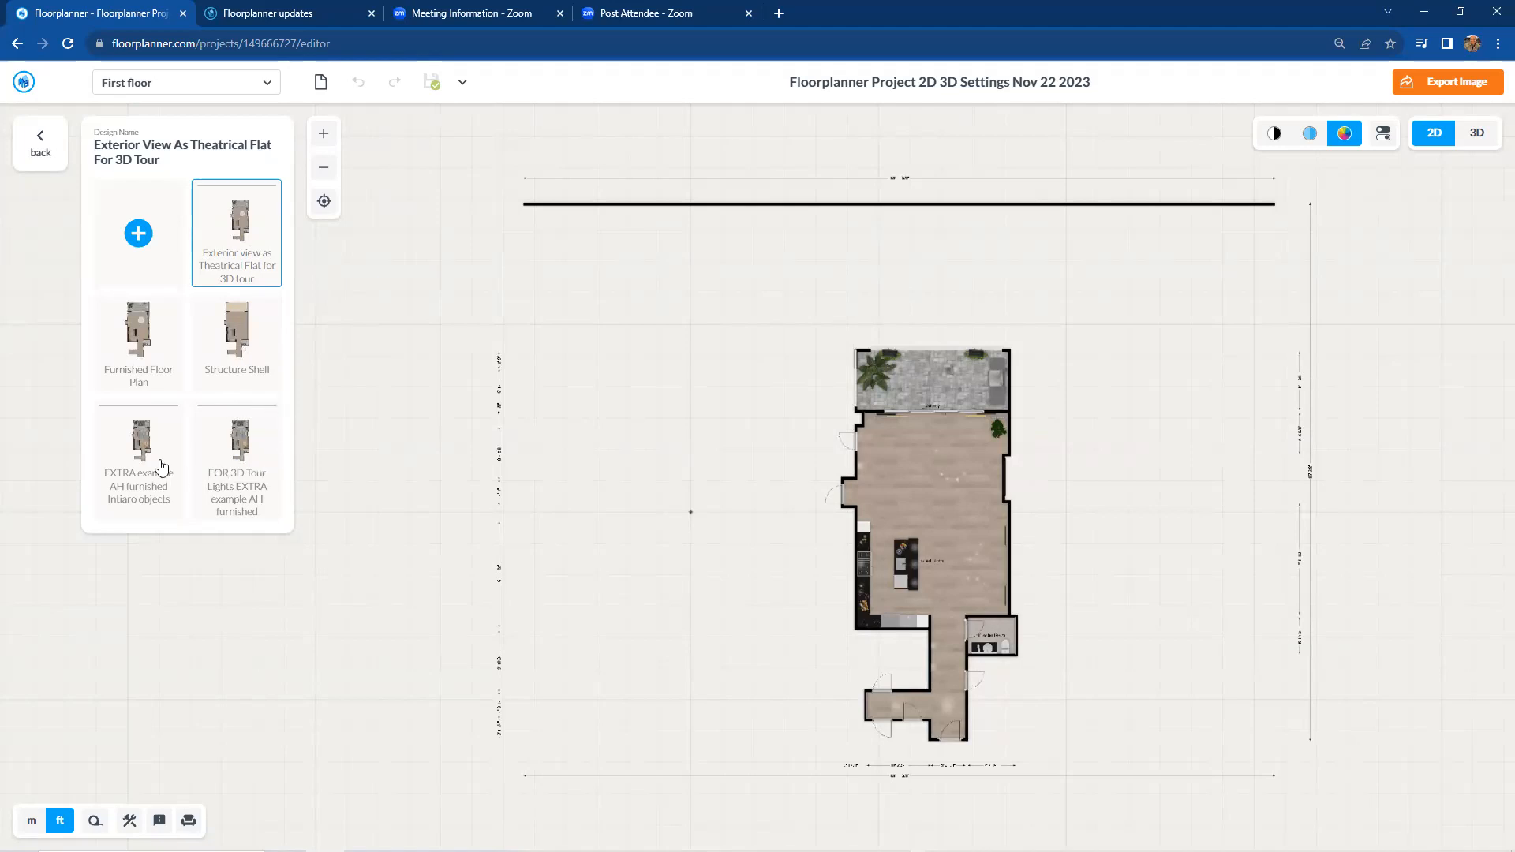
pyautogui.click(139, 461)
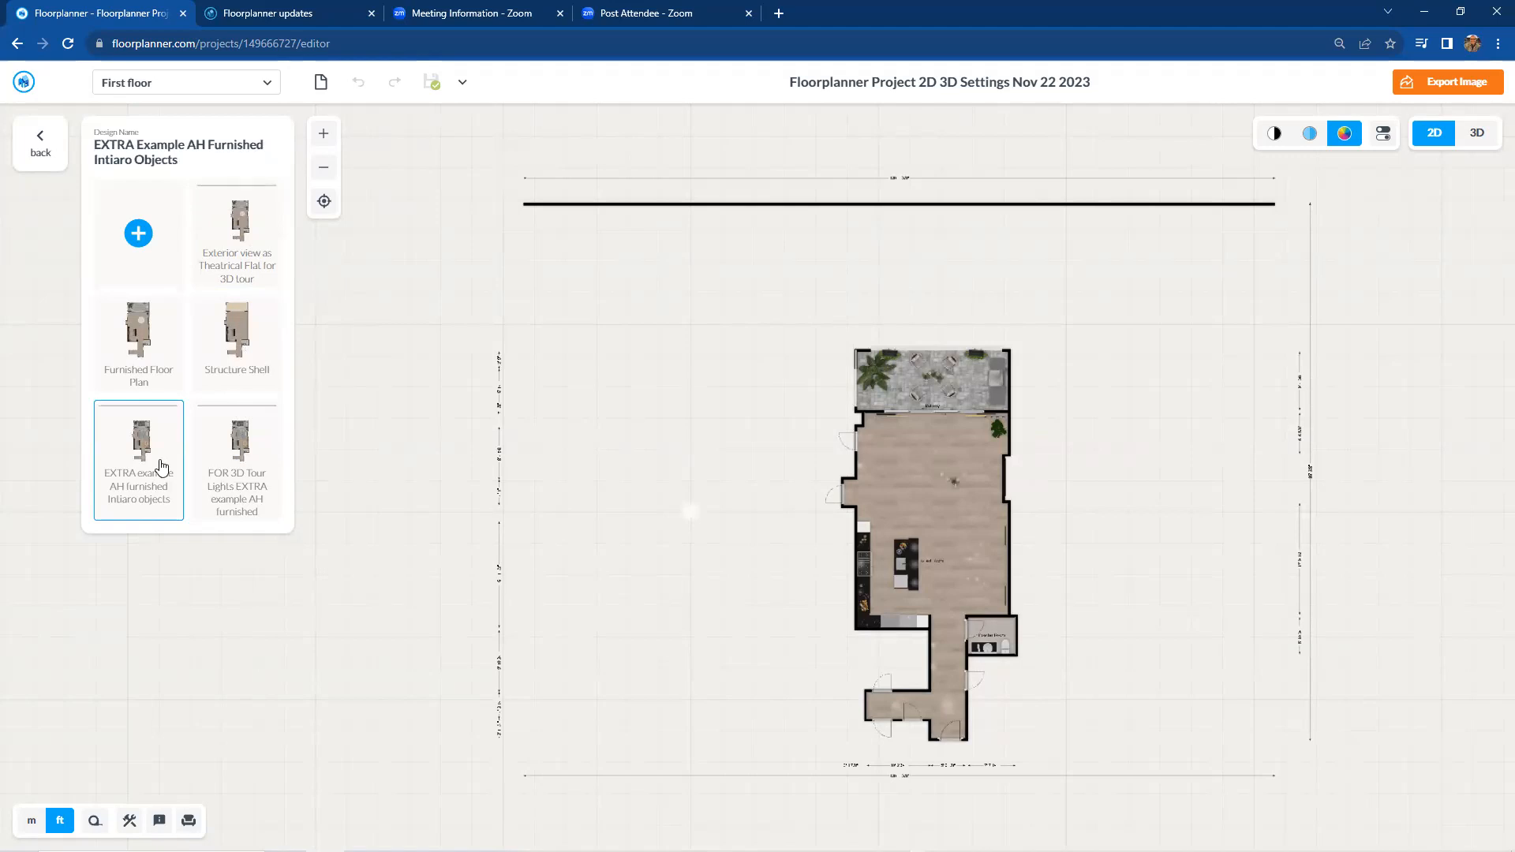
pyautogui.click(138, 459)
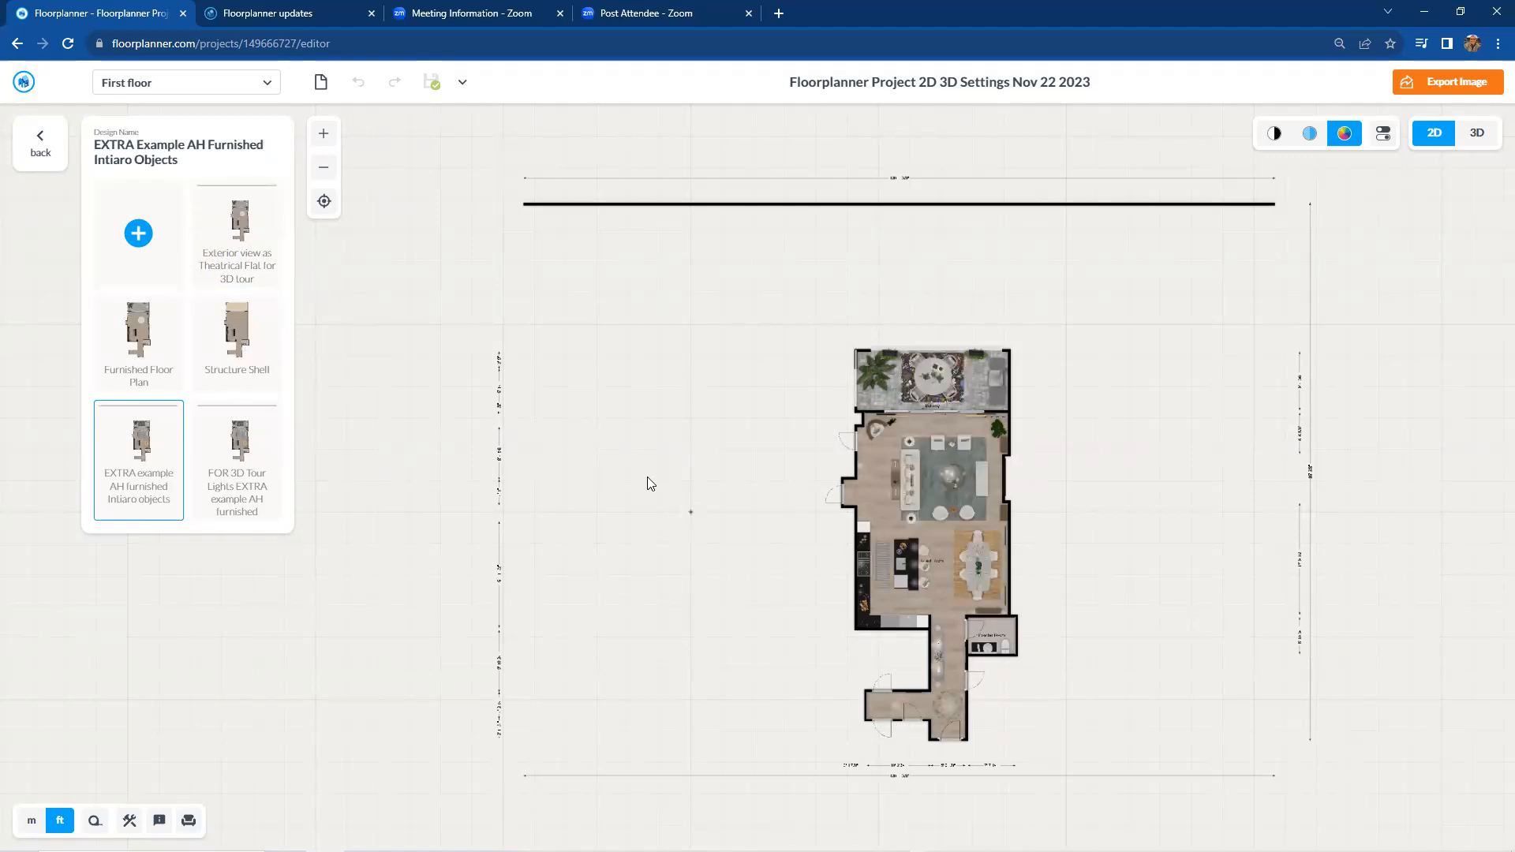
pyautogui.click(39, 143)
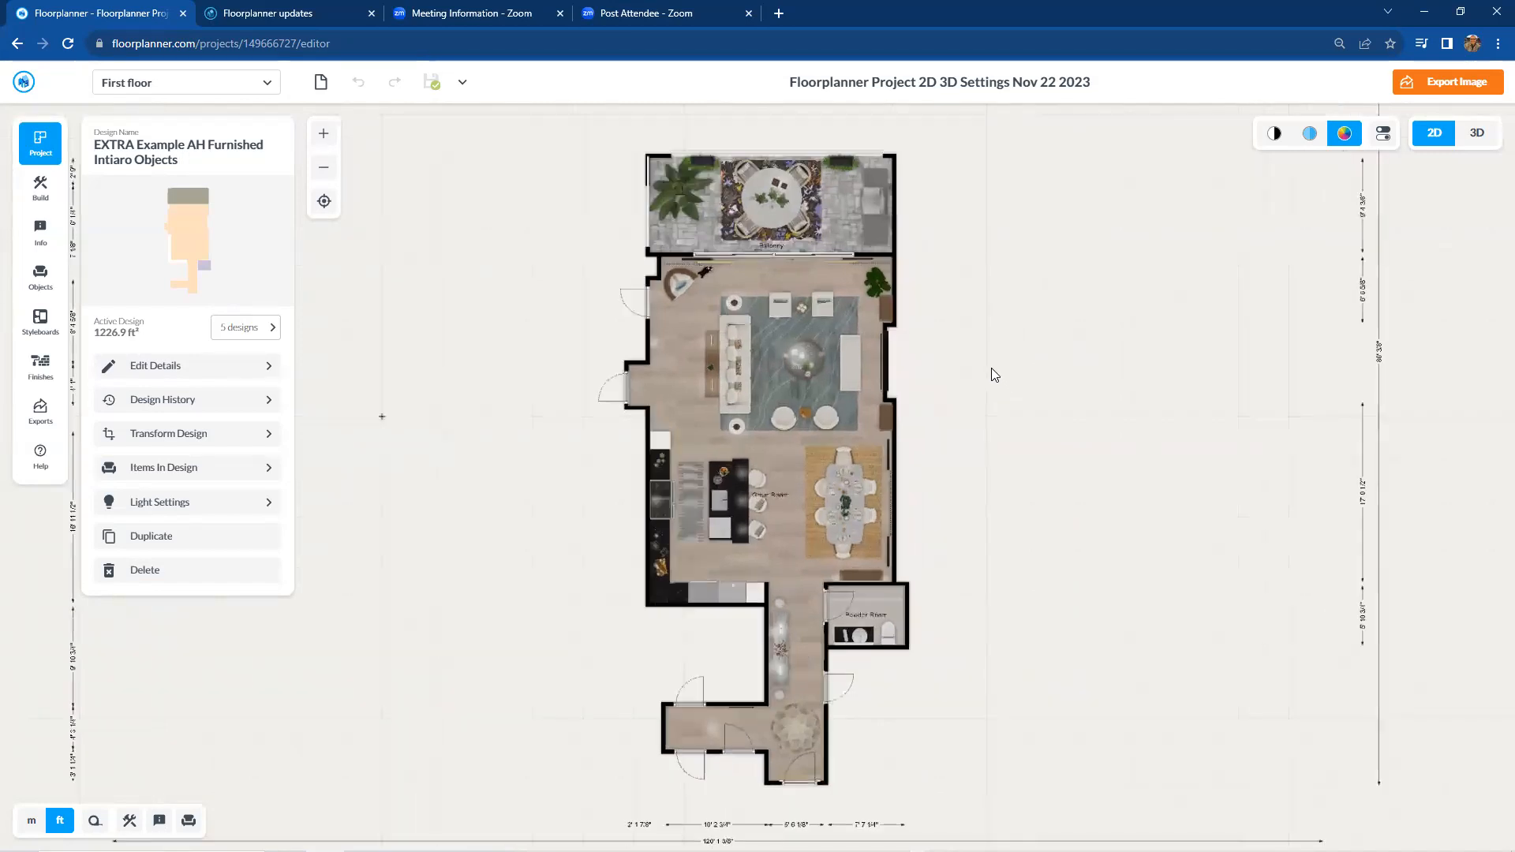
pyautogui.moveTo(995, 374); pyautogui.dragTo(1036, 369)
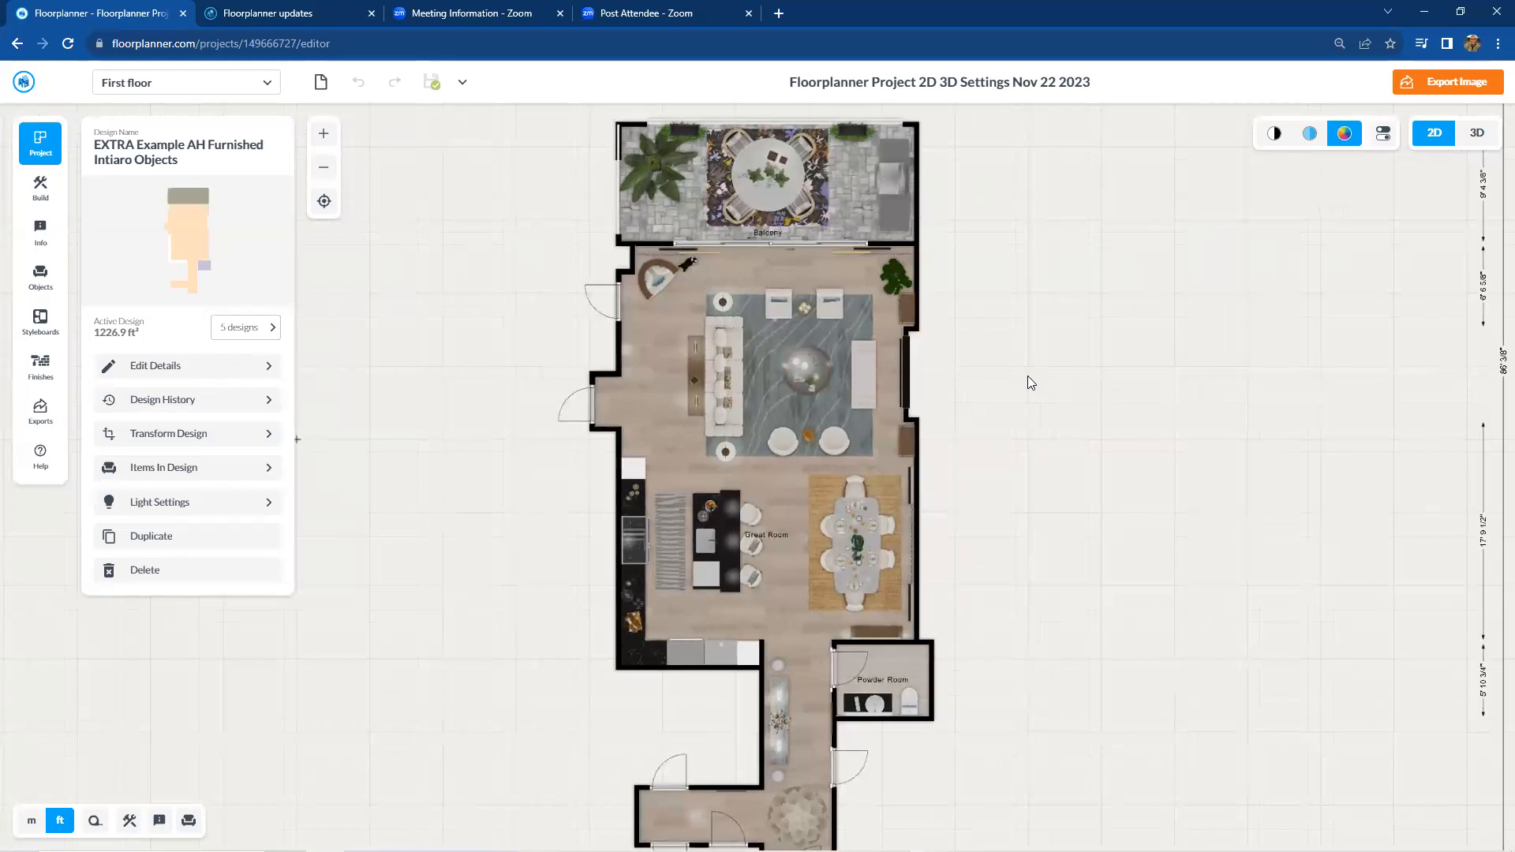
pyautogui.moveTo(1009, 382)
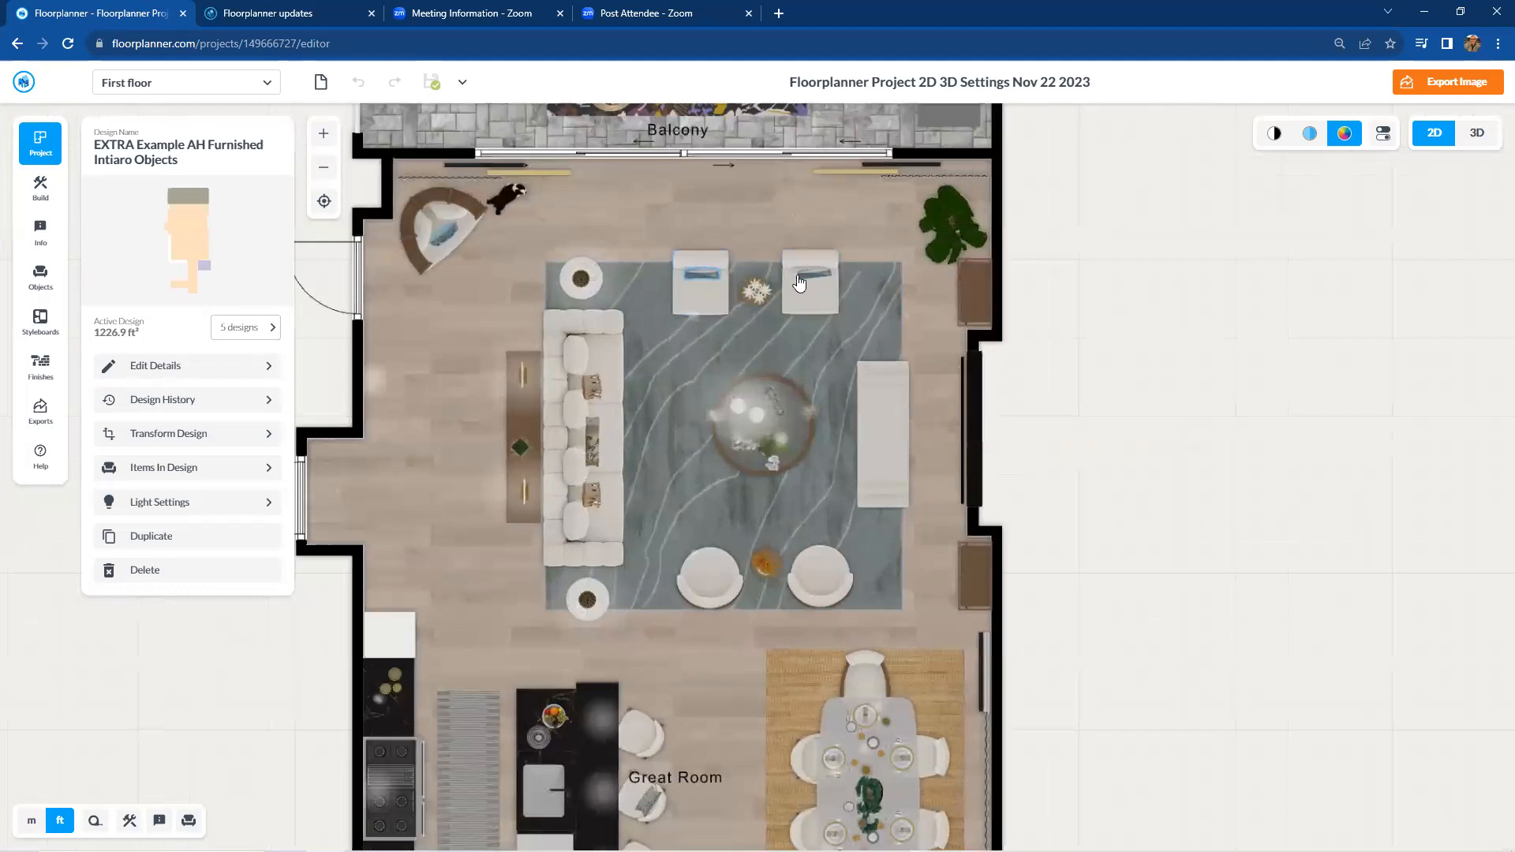
pyautogui.click(733, 287)
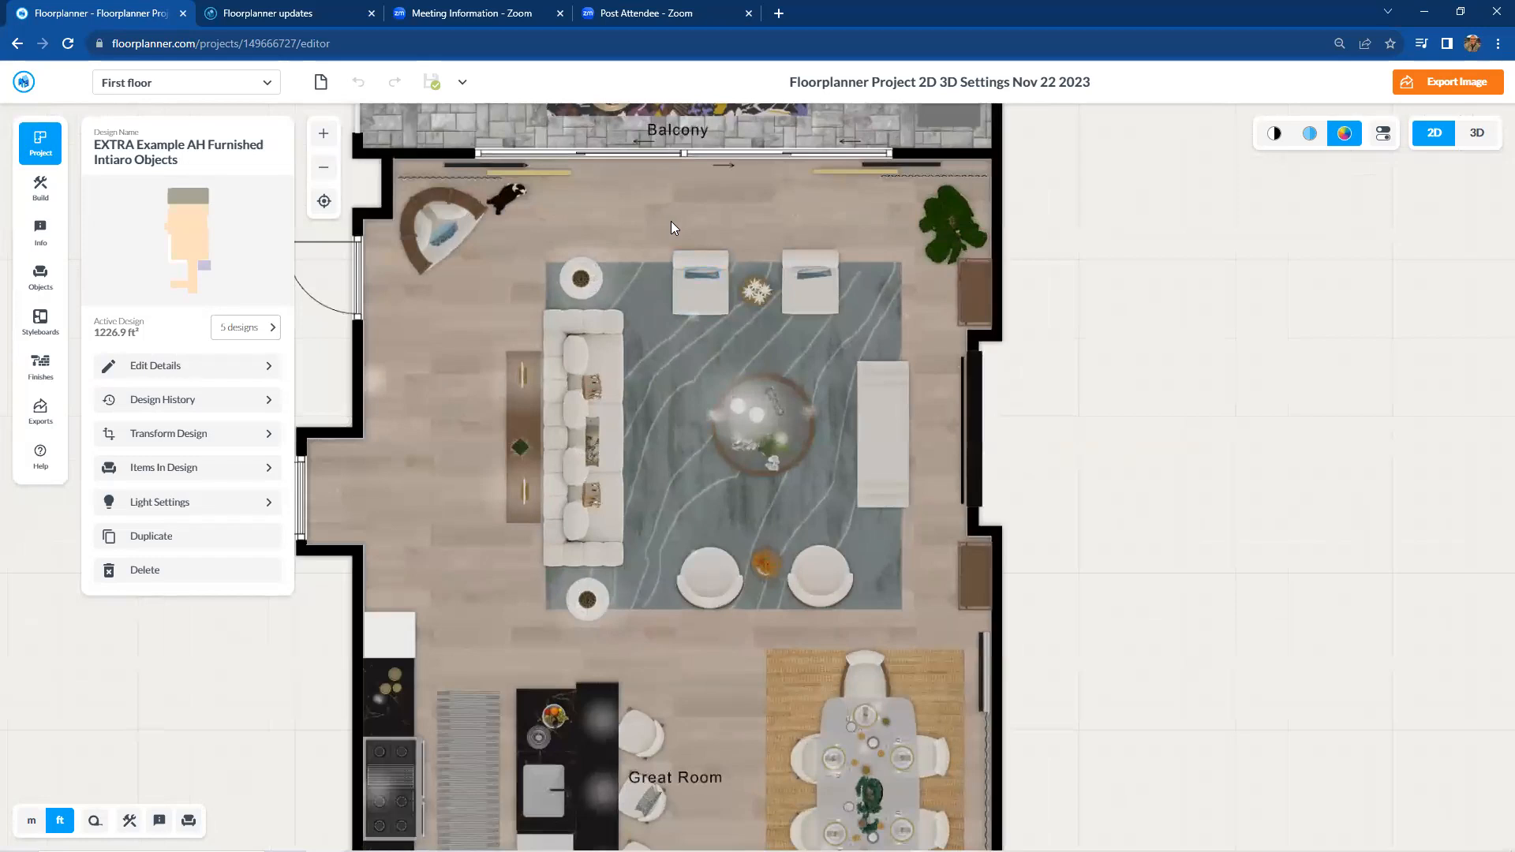
pyautogui.moveTo(649, 217)
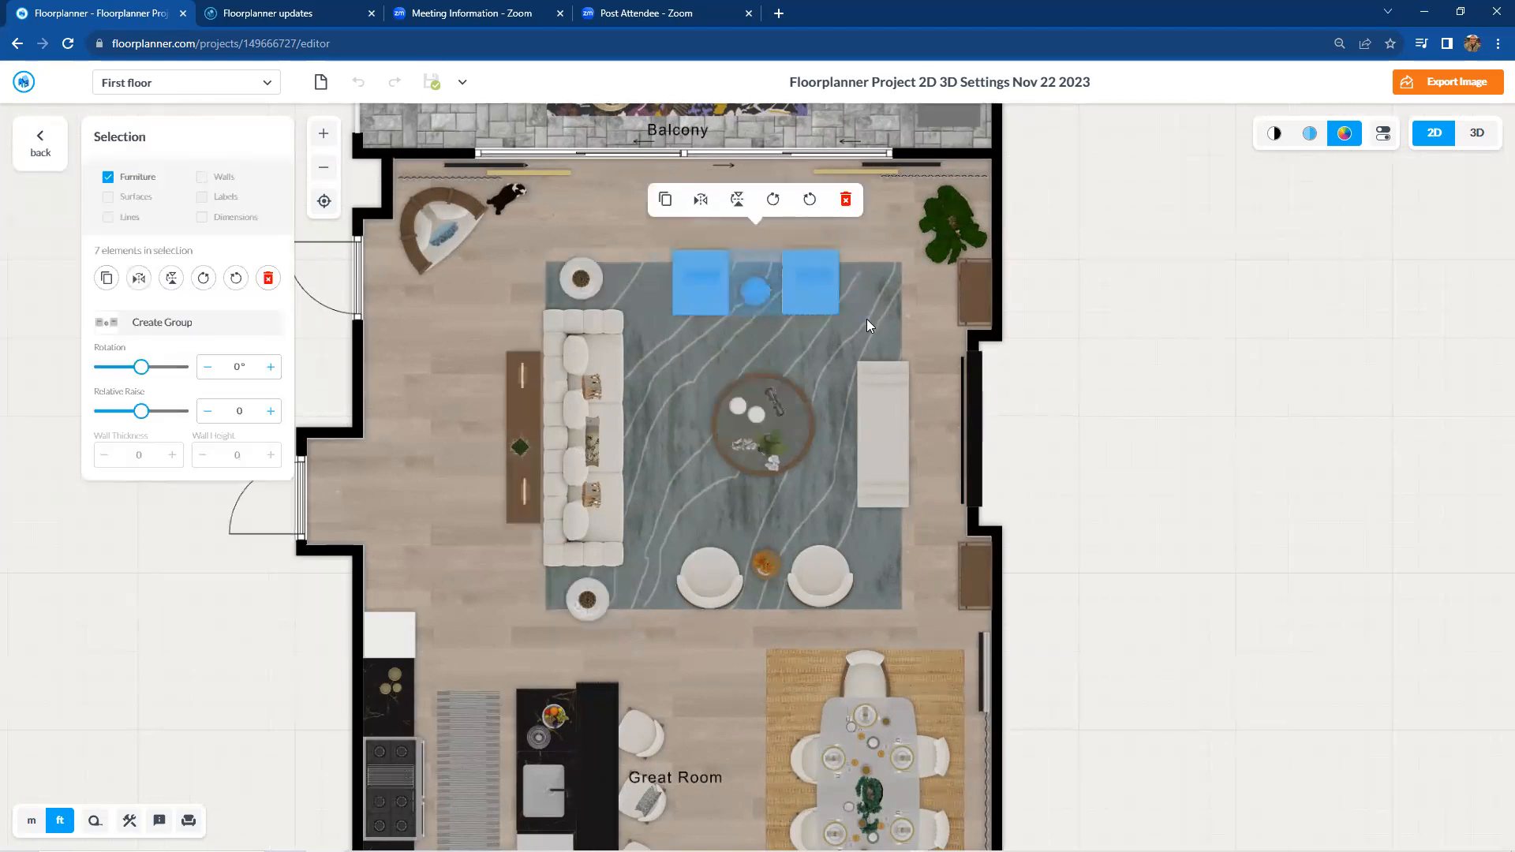
pyautogui.moveTo(800, 288)
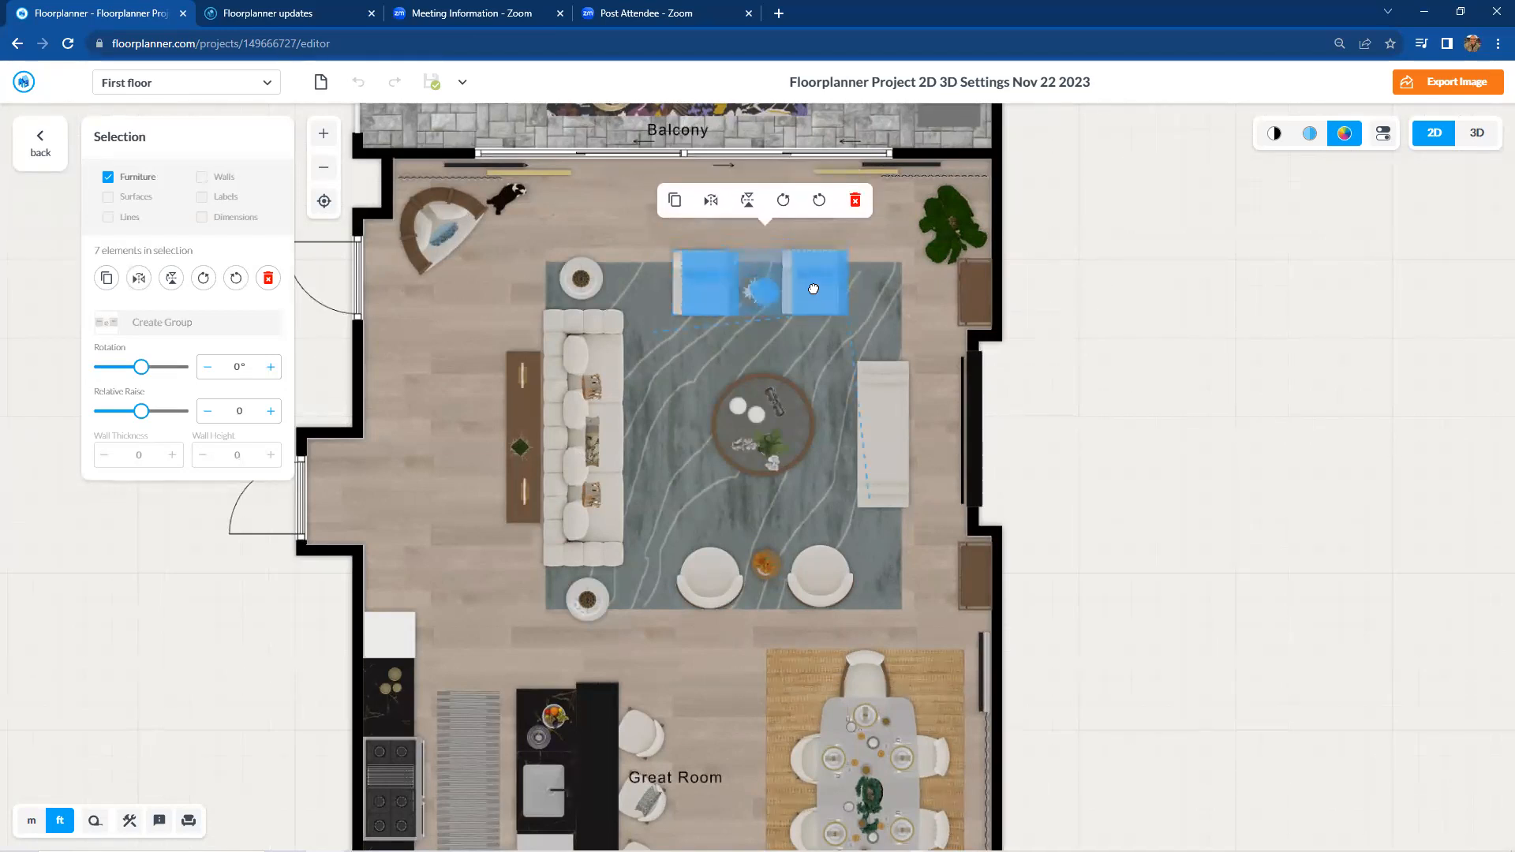
pyautogui.moveTo(814, 289); pyautogui.dragTo(783, 294)
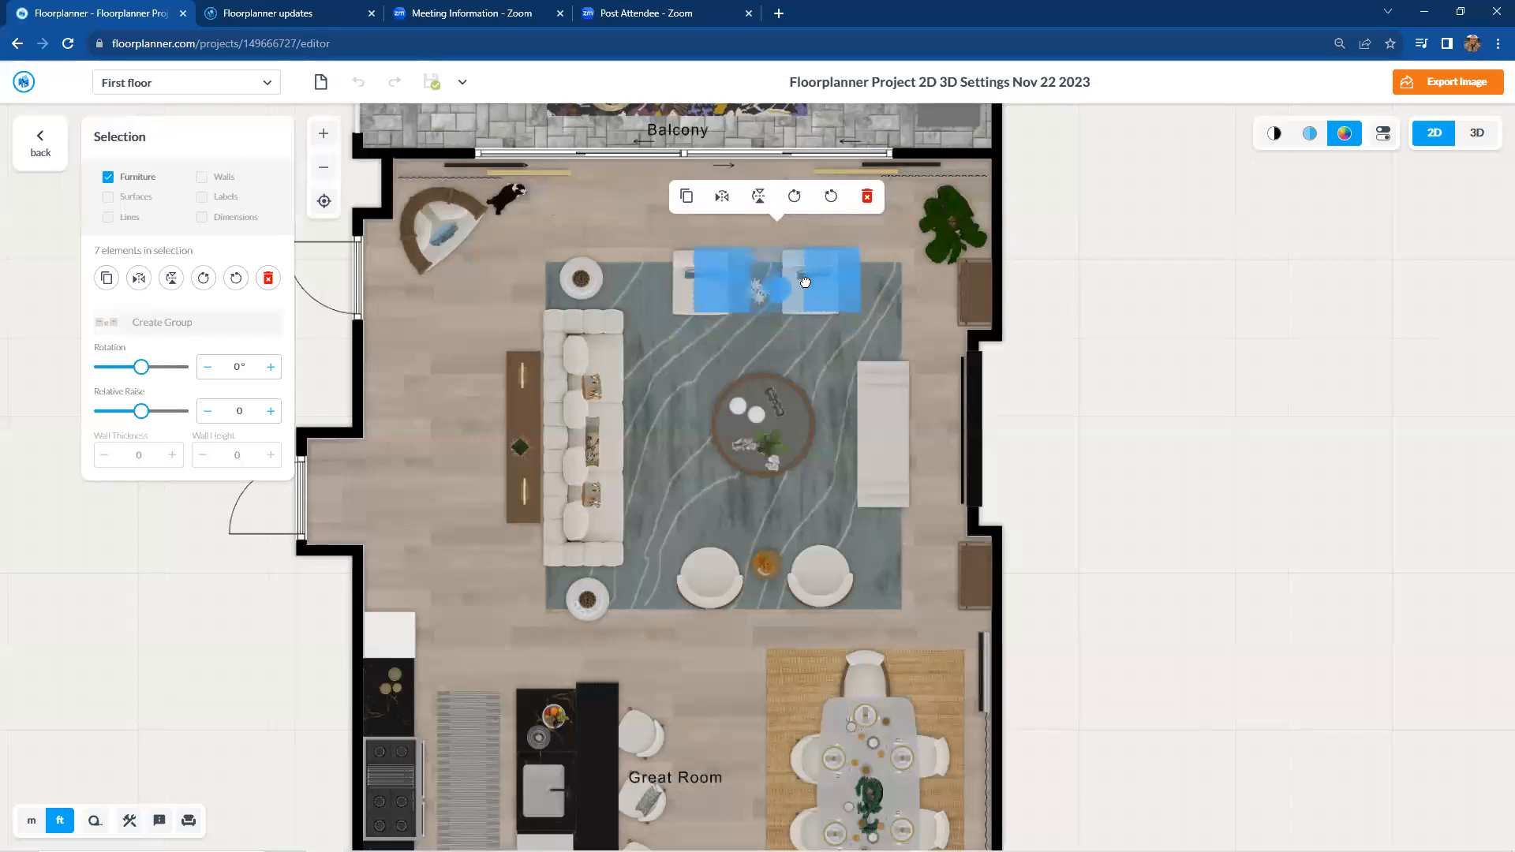
pyautogui.moveTo(806, 281); pyautogui.dragTo(800, 291)
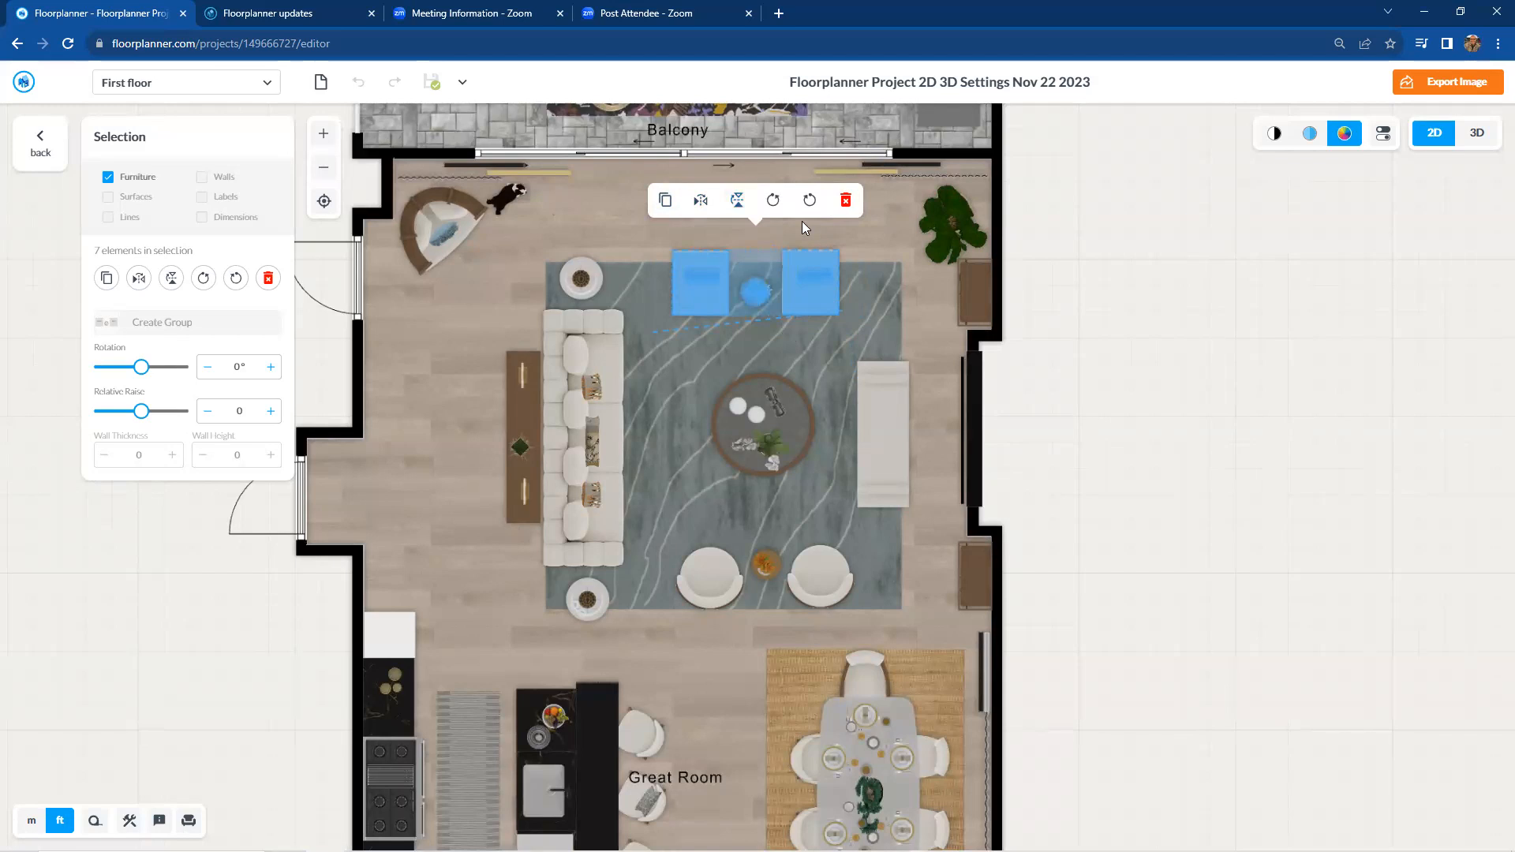
pyautogui.moveTo(808, 199)
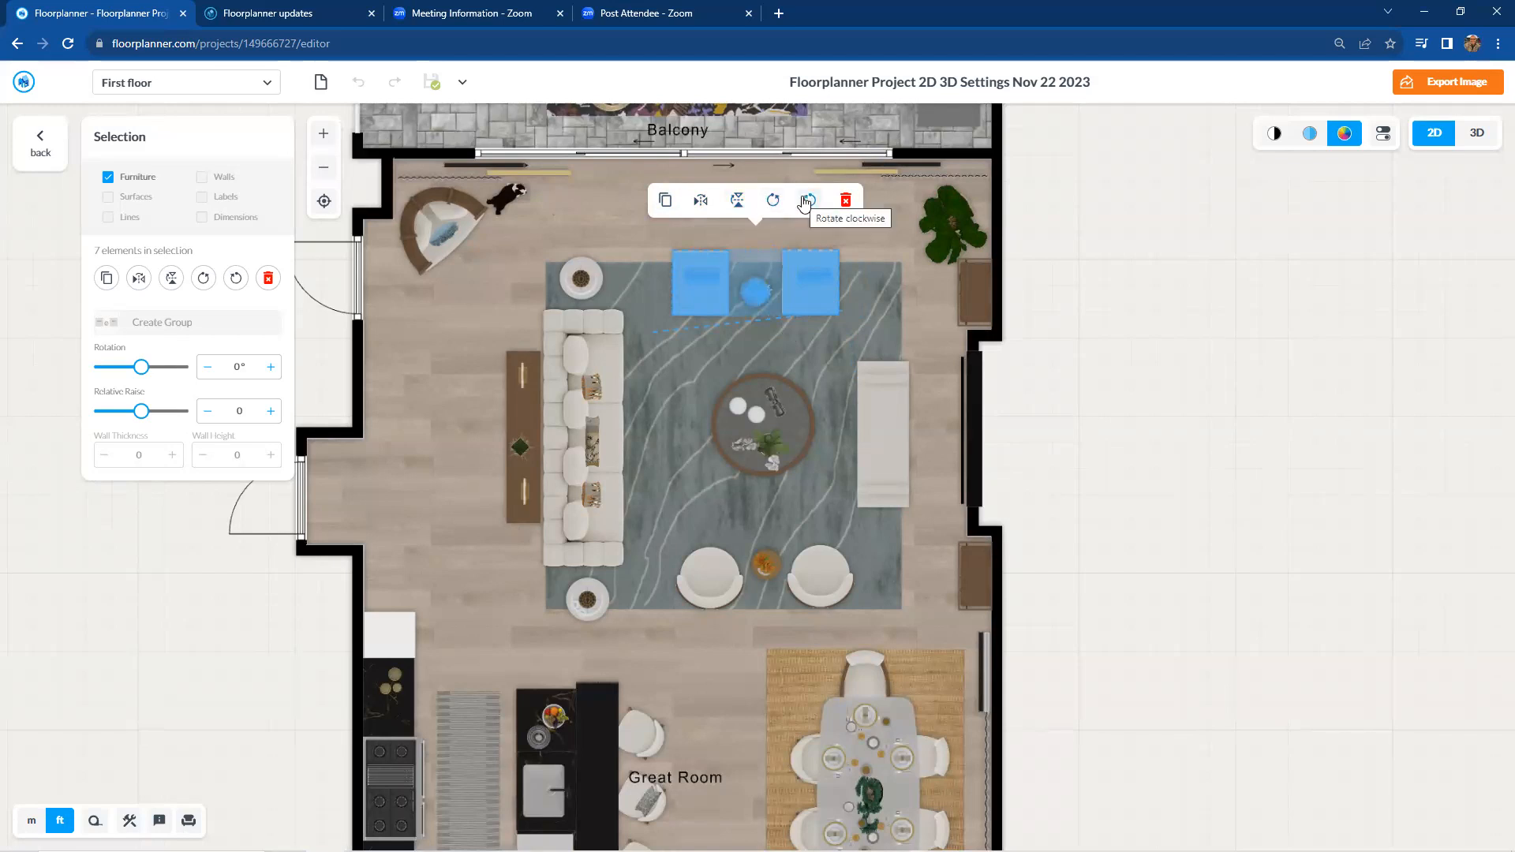
pyautogui.moveTo(767, 212)
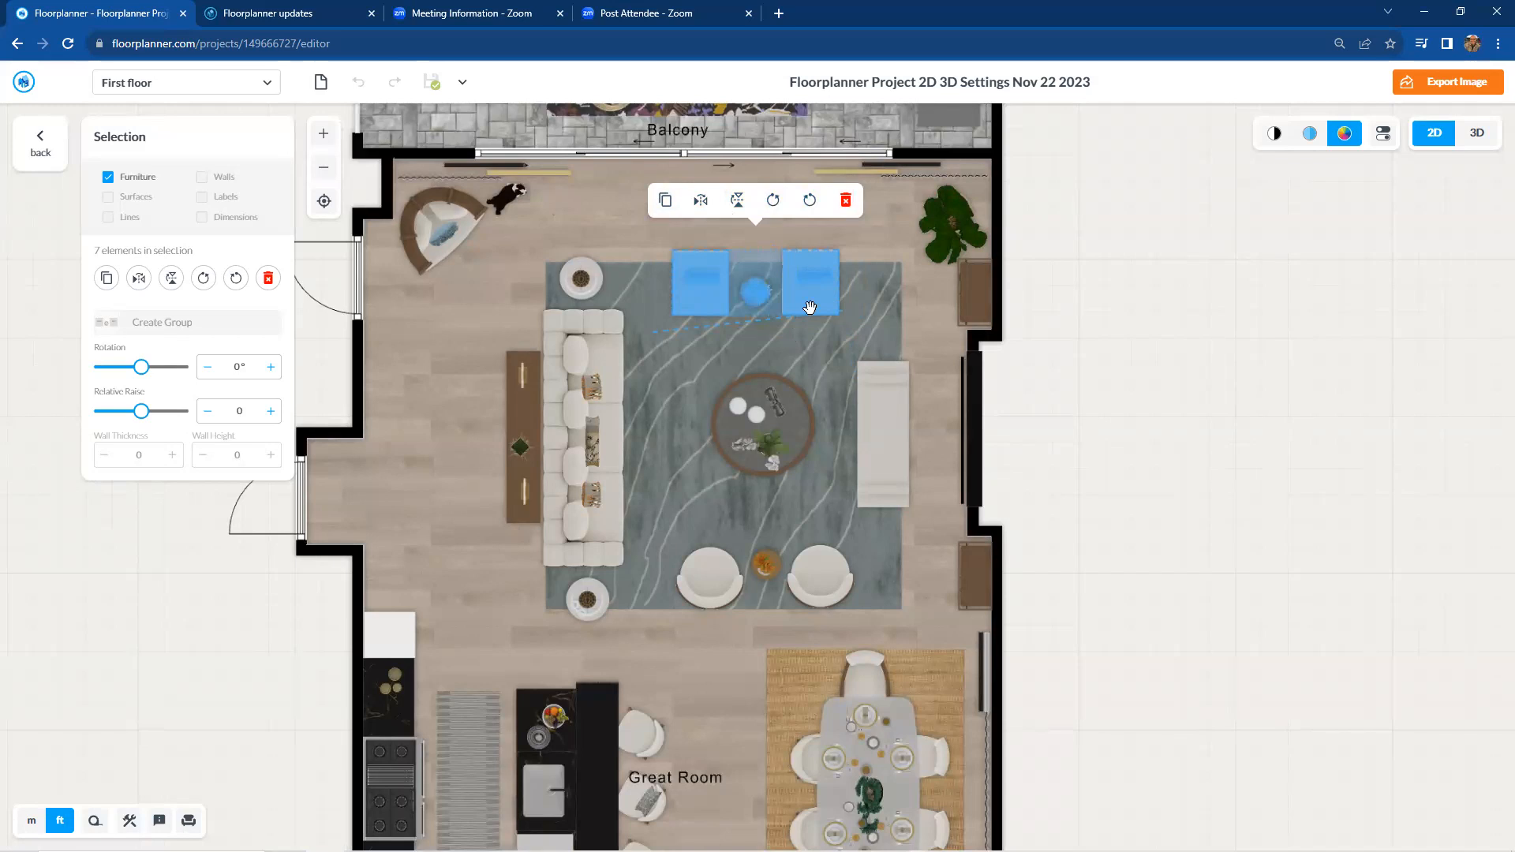
pyautogui.moveTo(928, 283)
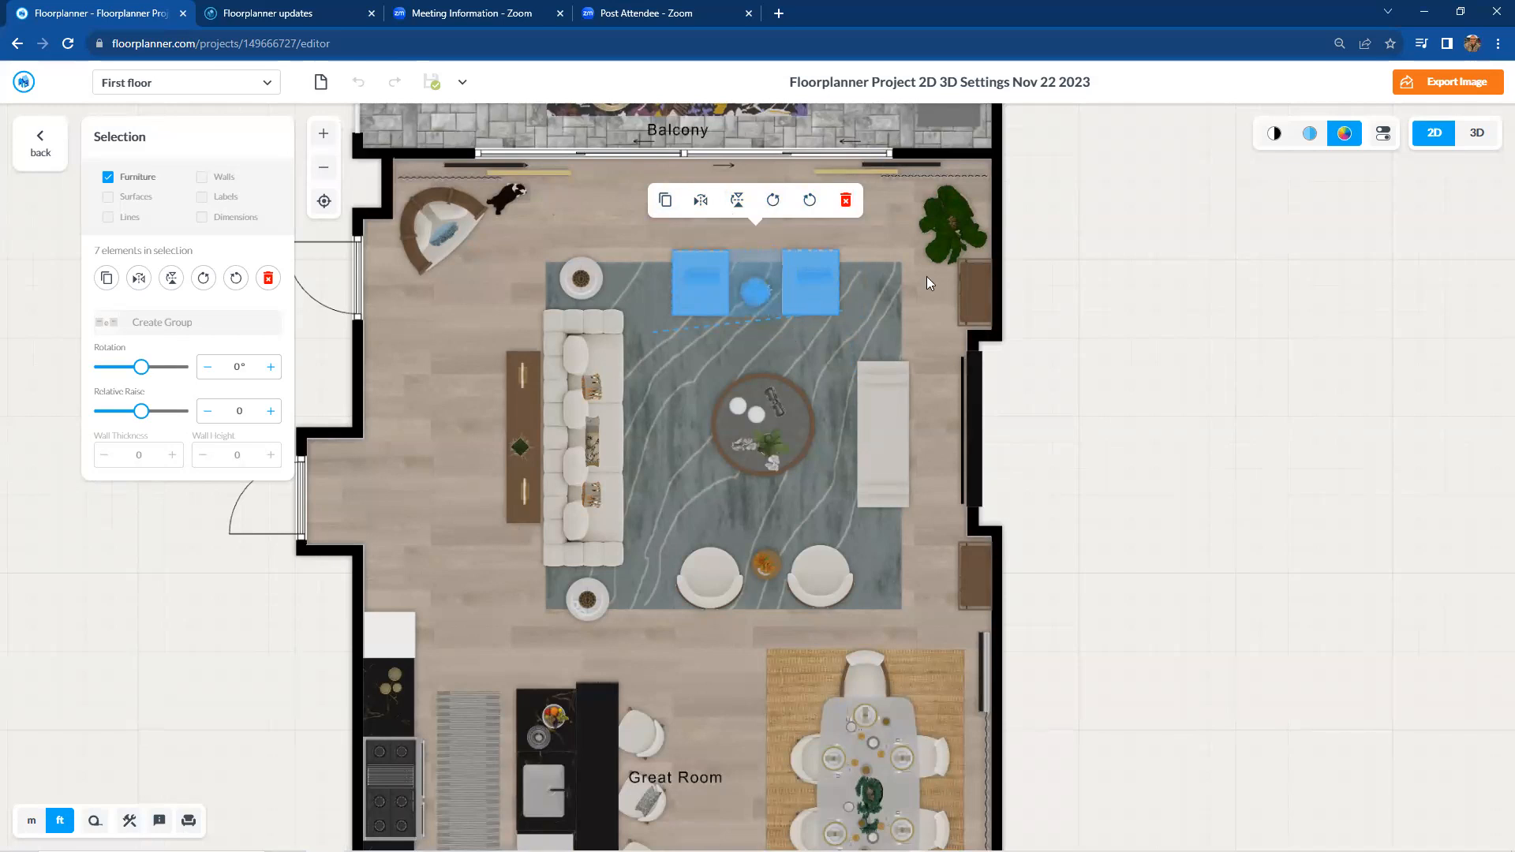
pyautogui.click(39, 142)
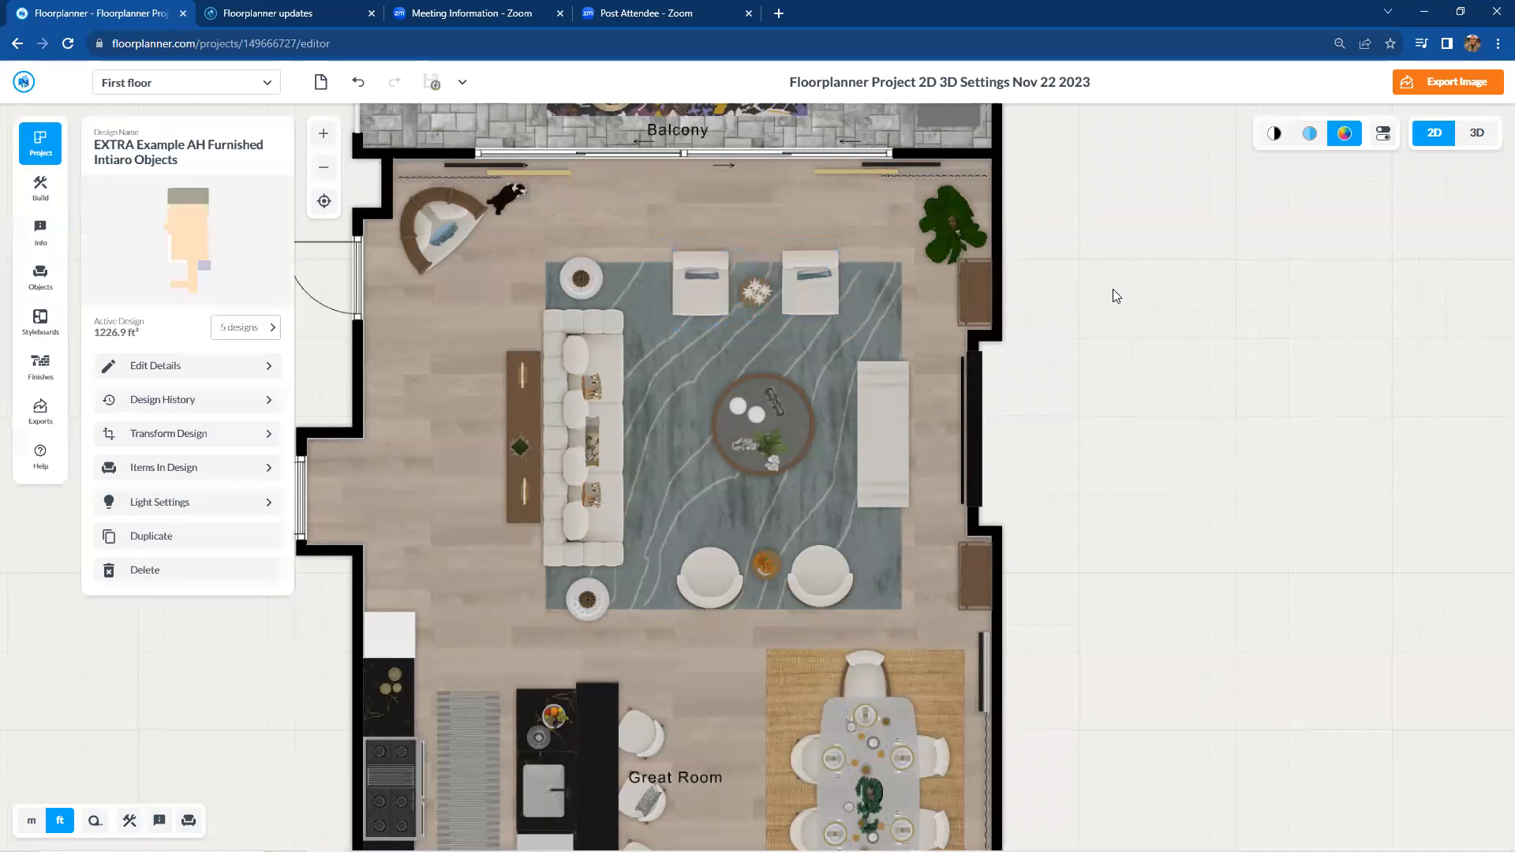
# Step: Select the right-hand sofa together with the armchair below it
pyautogui.click(826, 575)
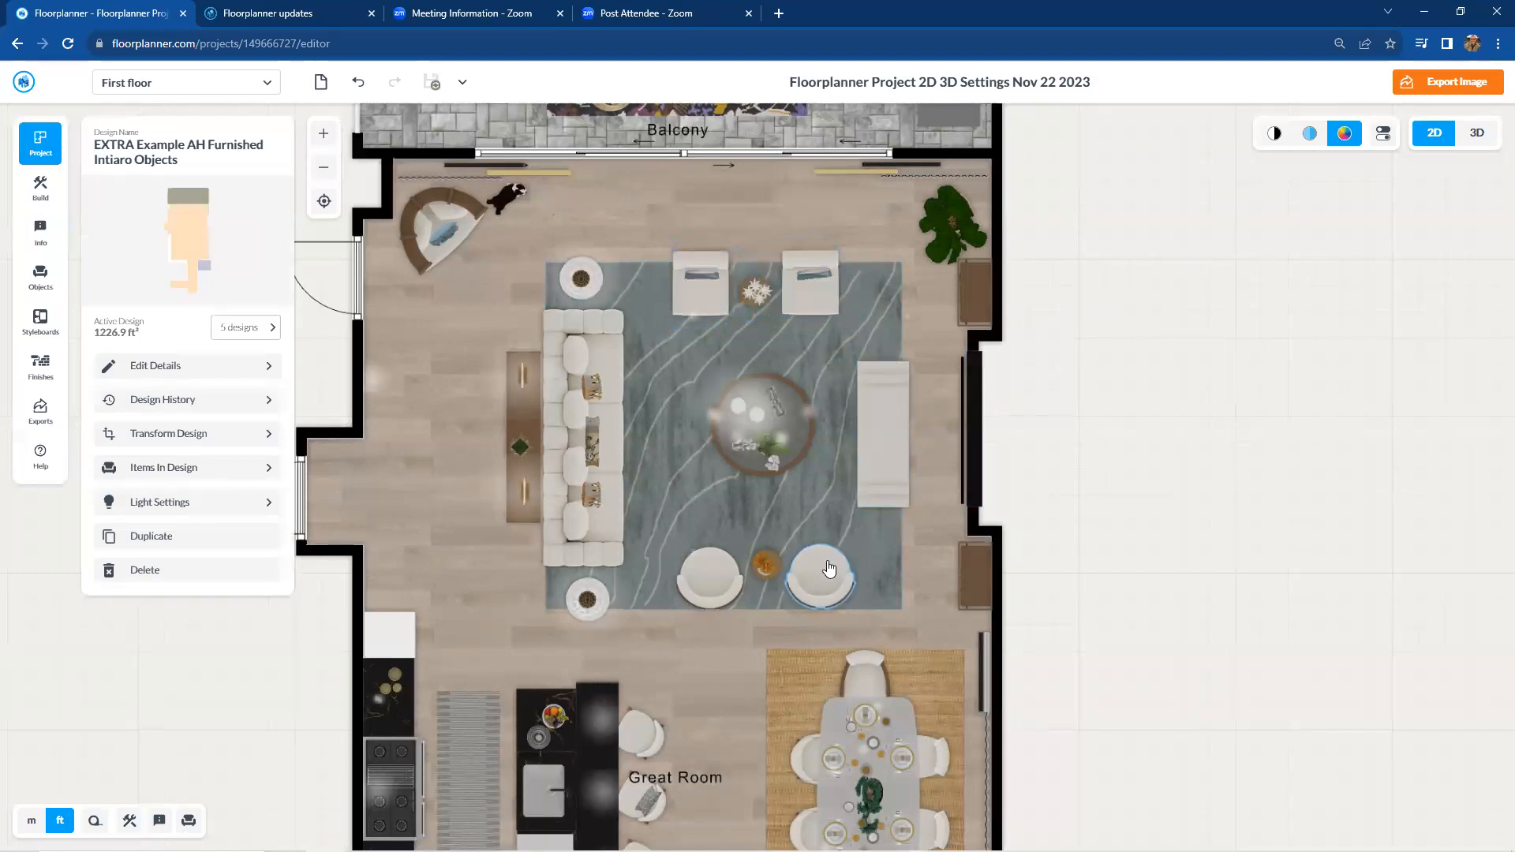
pyautogui.click(822, 570)
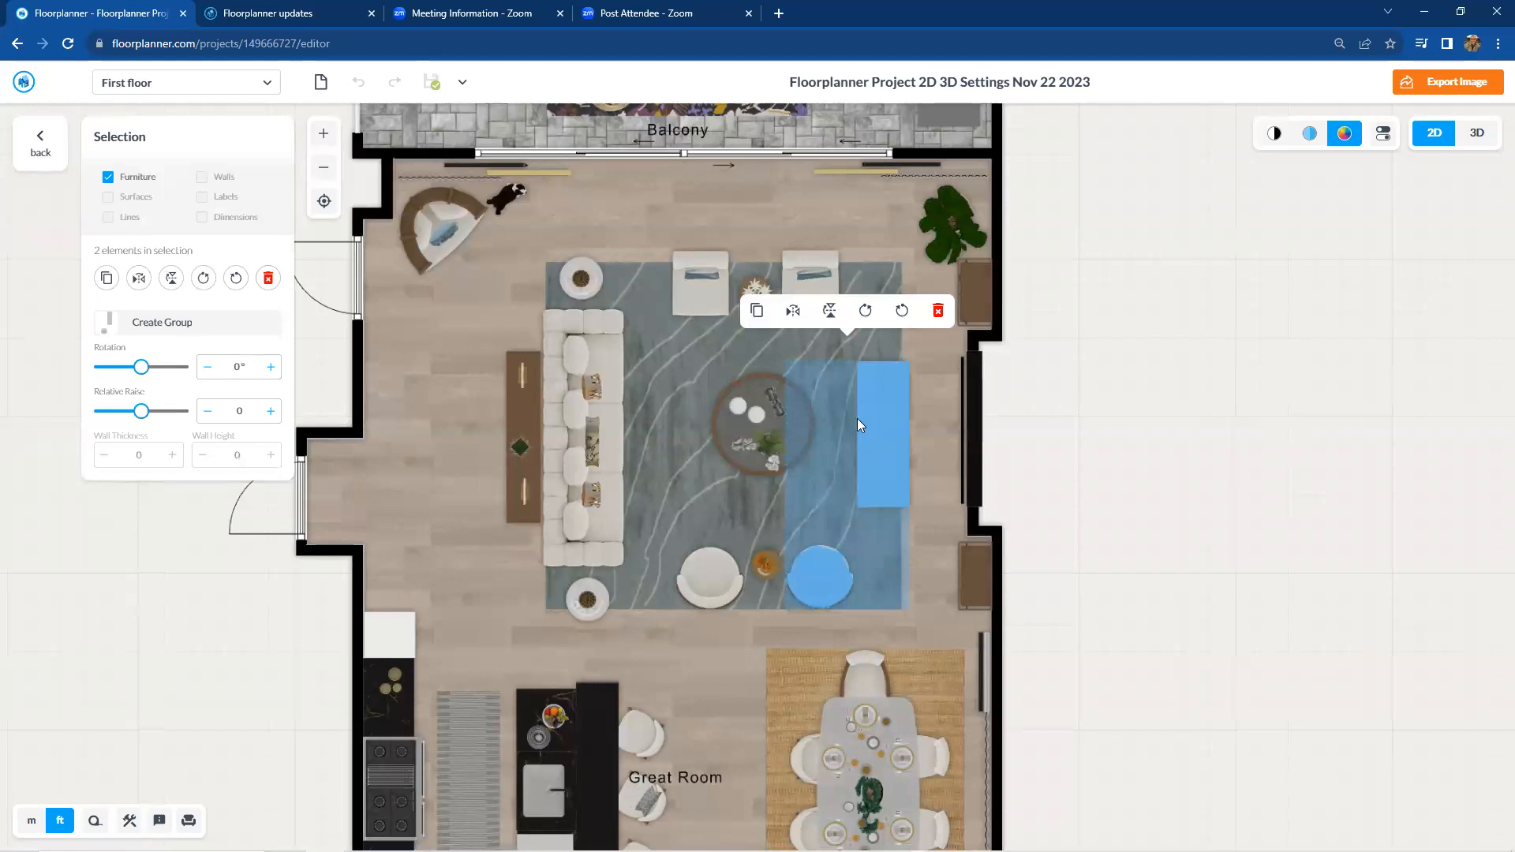
pyautogui.moveTo(865, 285)
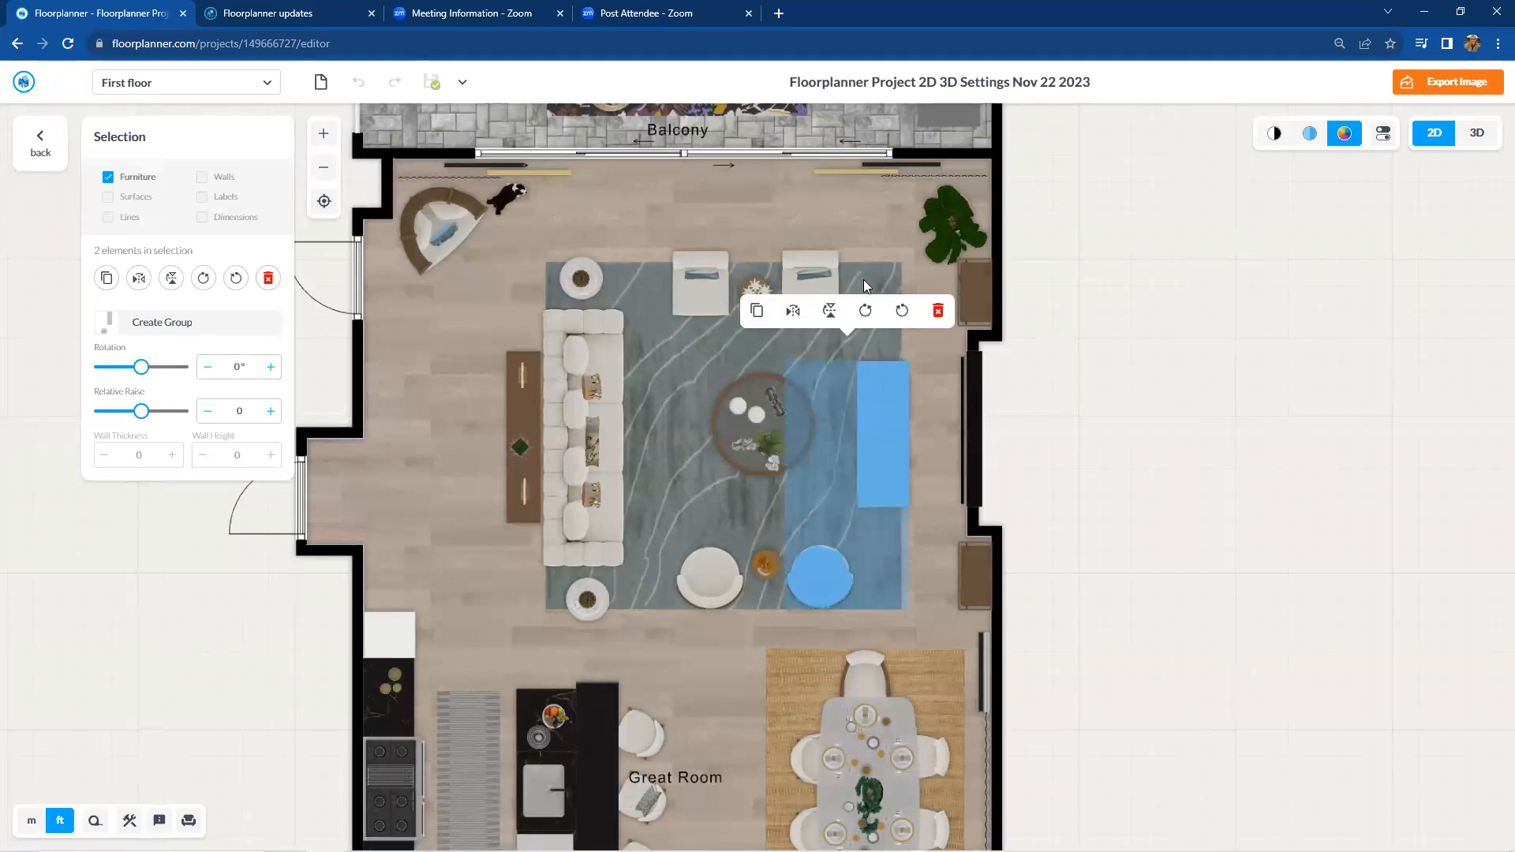
pyautogui.moveTo(974, 288)
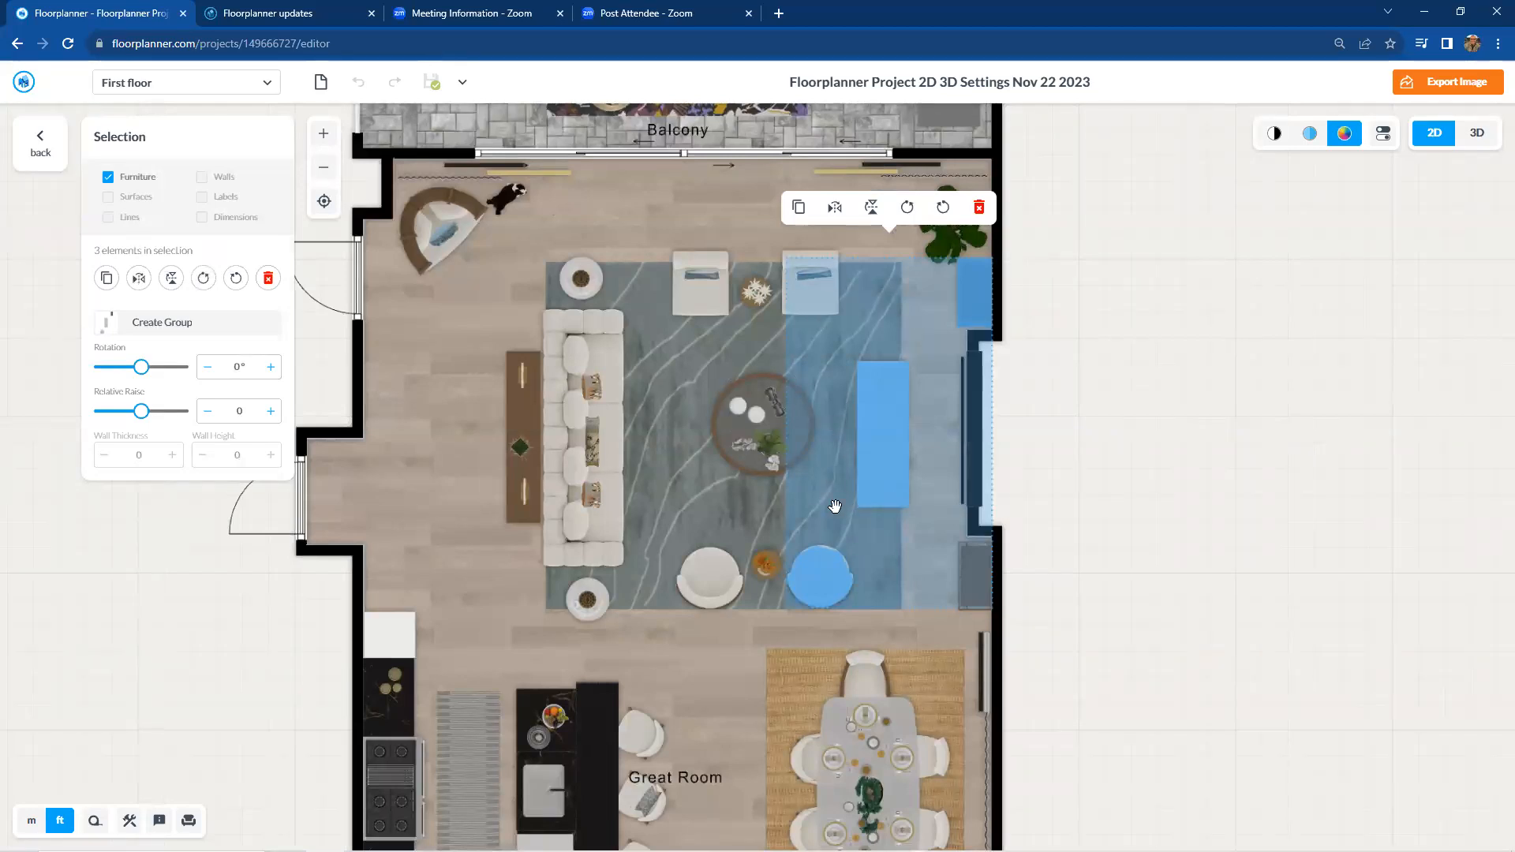
pyautogui.moveTo(1049, 345)
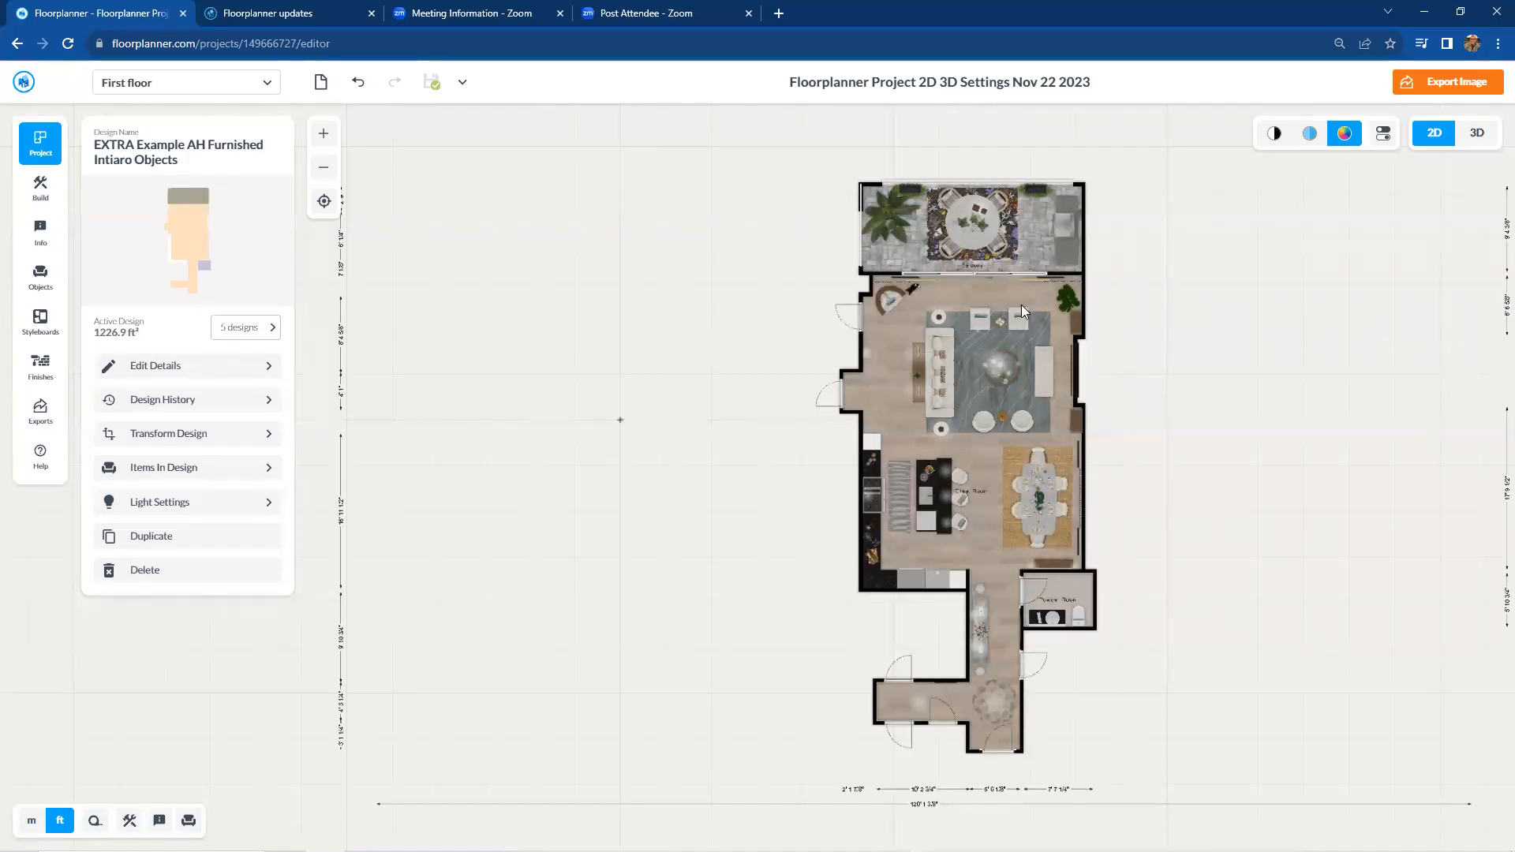
pyautogui.moveTo(774, 149)
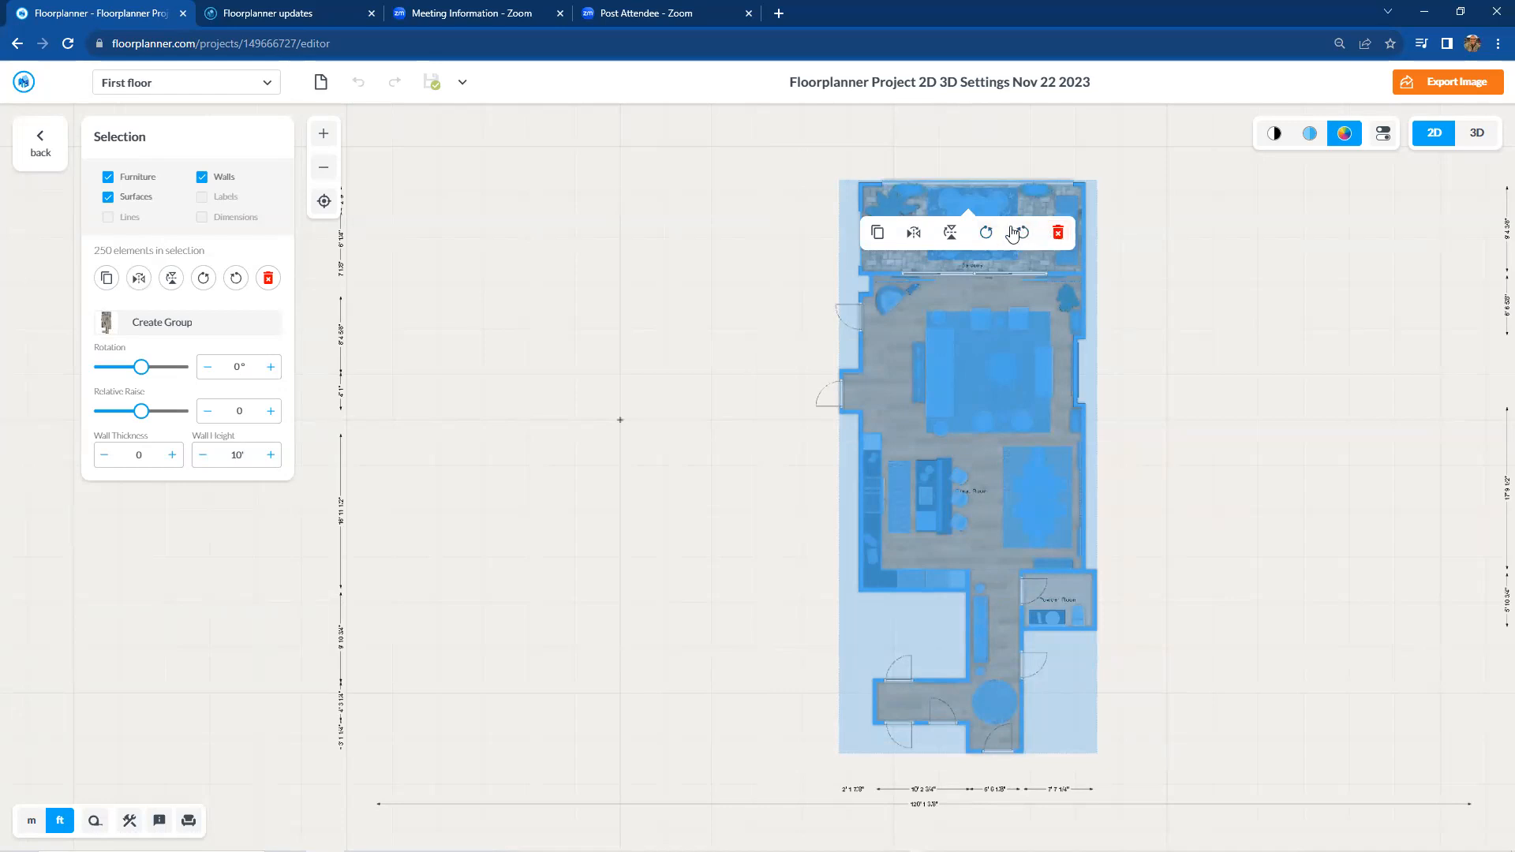
pyautogui.moveTo(909, 233)
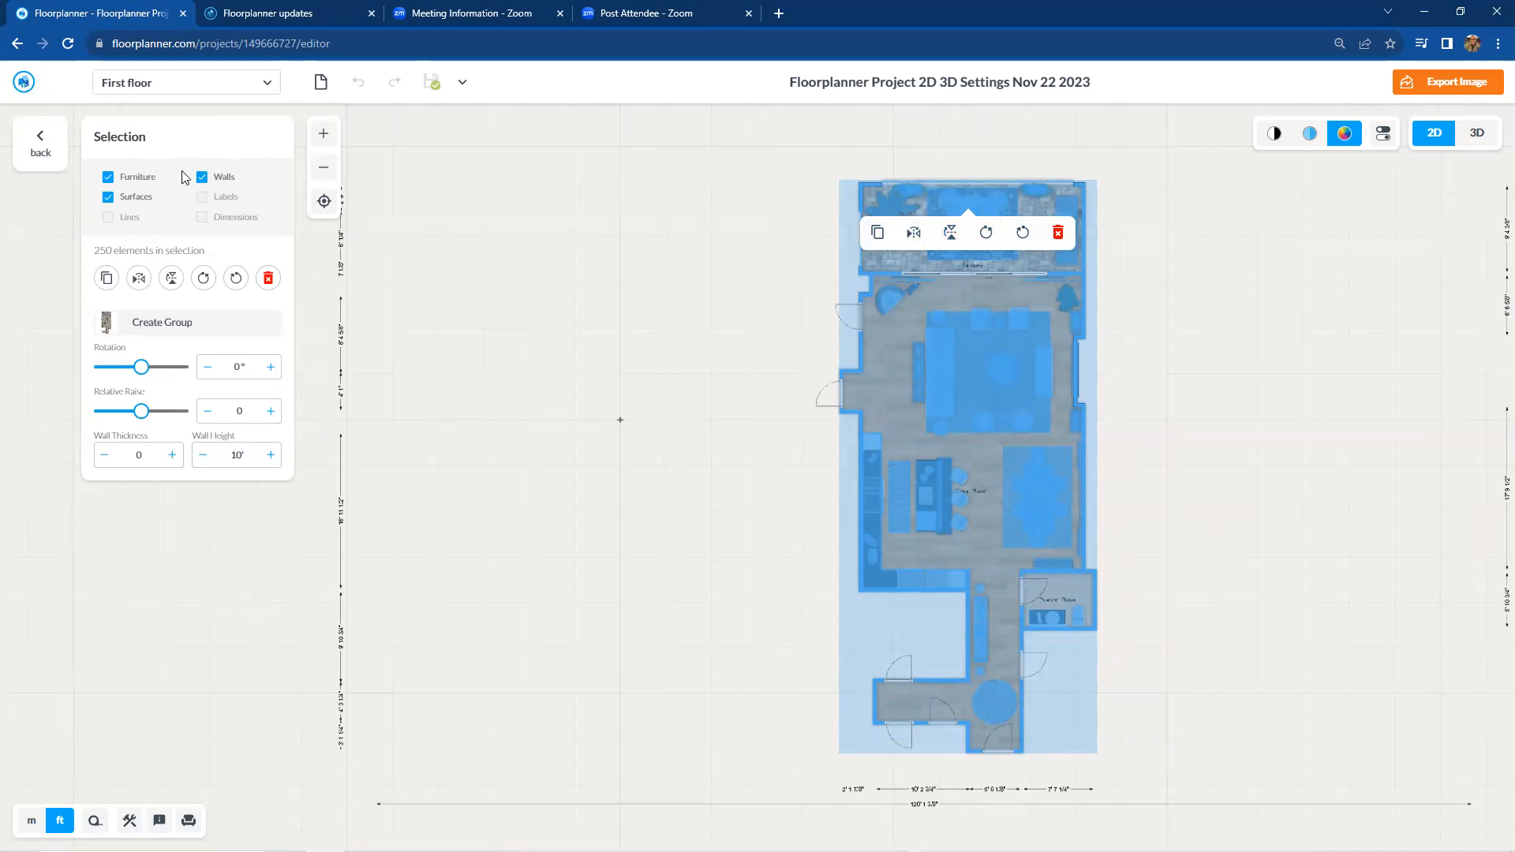
pyautogui.moveTo(726, 339)
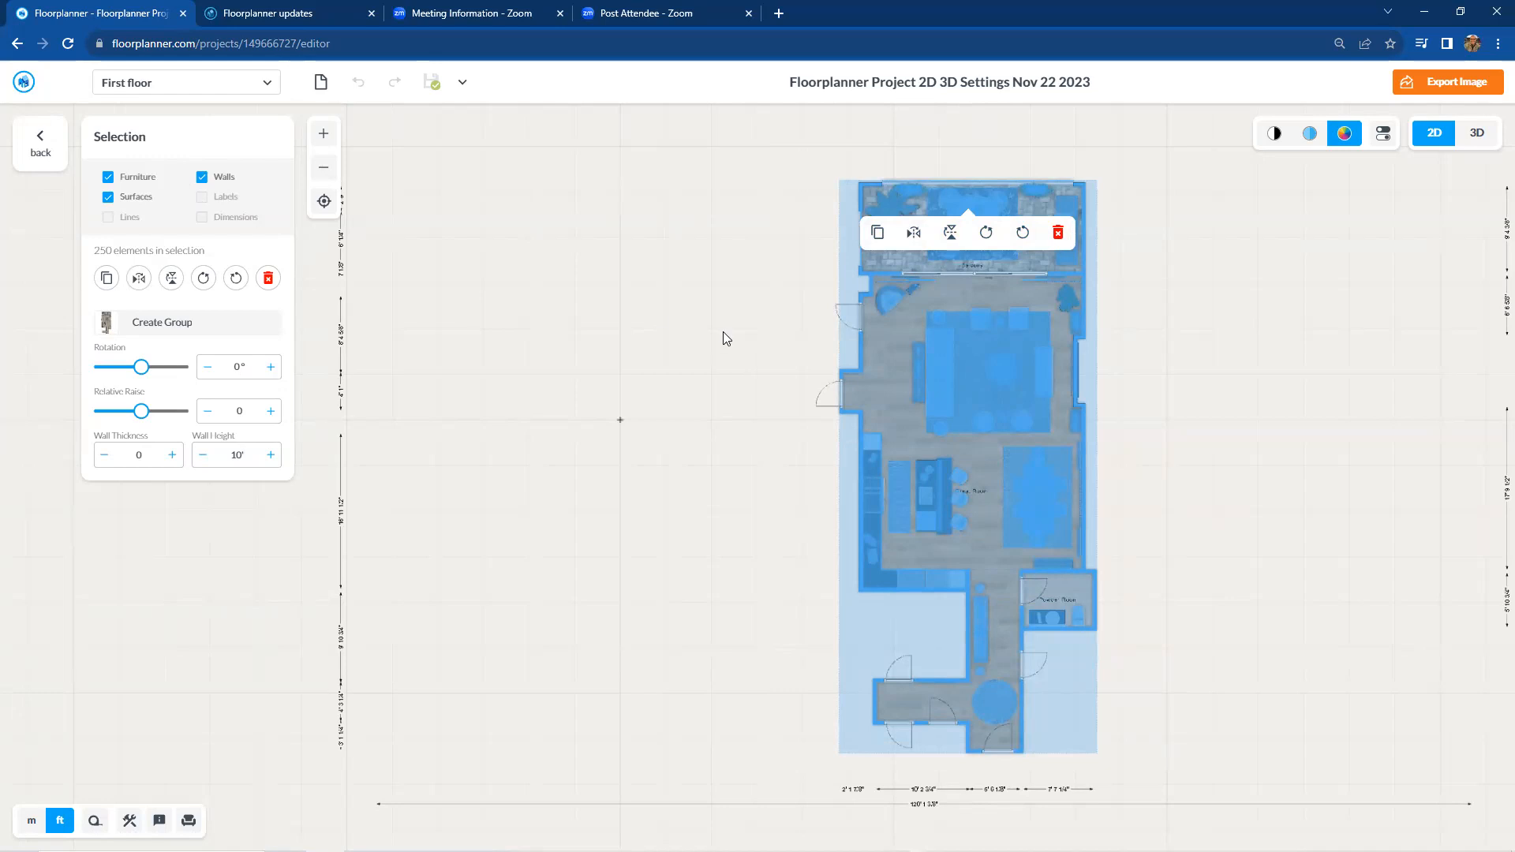
pyautogui.moveTo(848, 427)
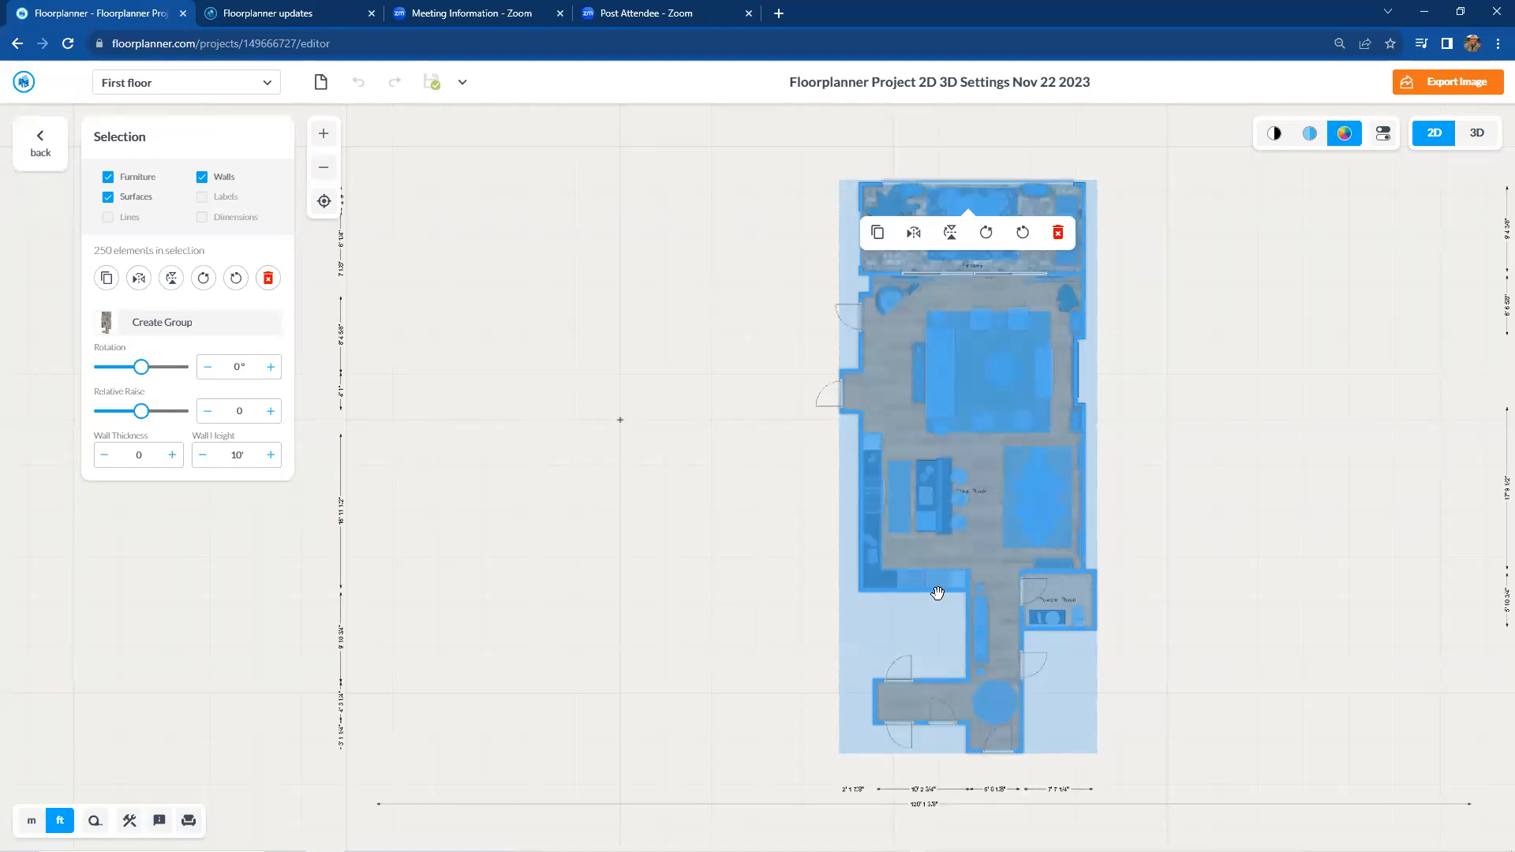
pyautogui.moveTo(404, 369)
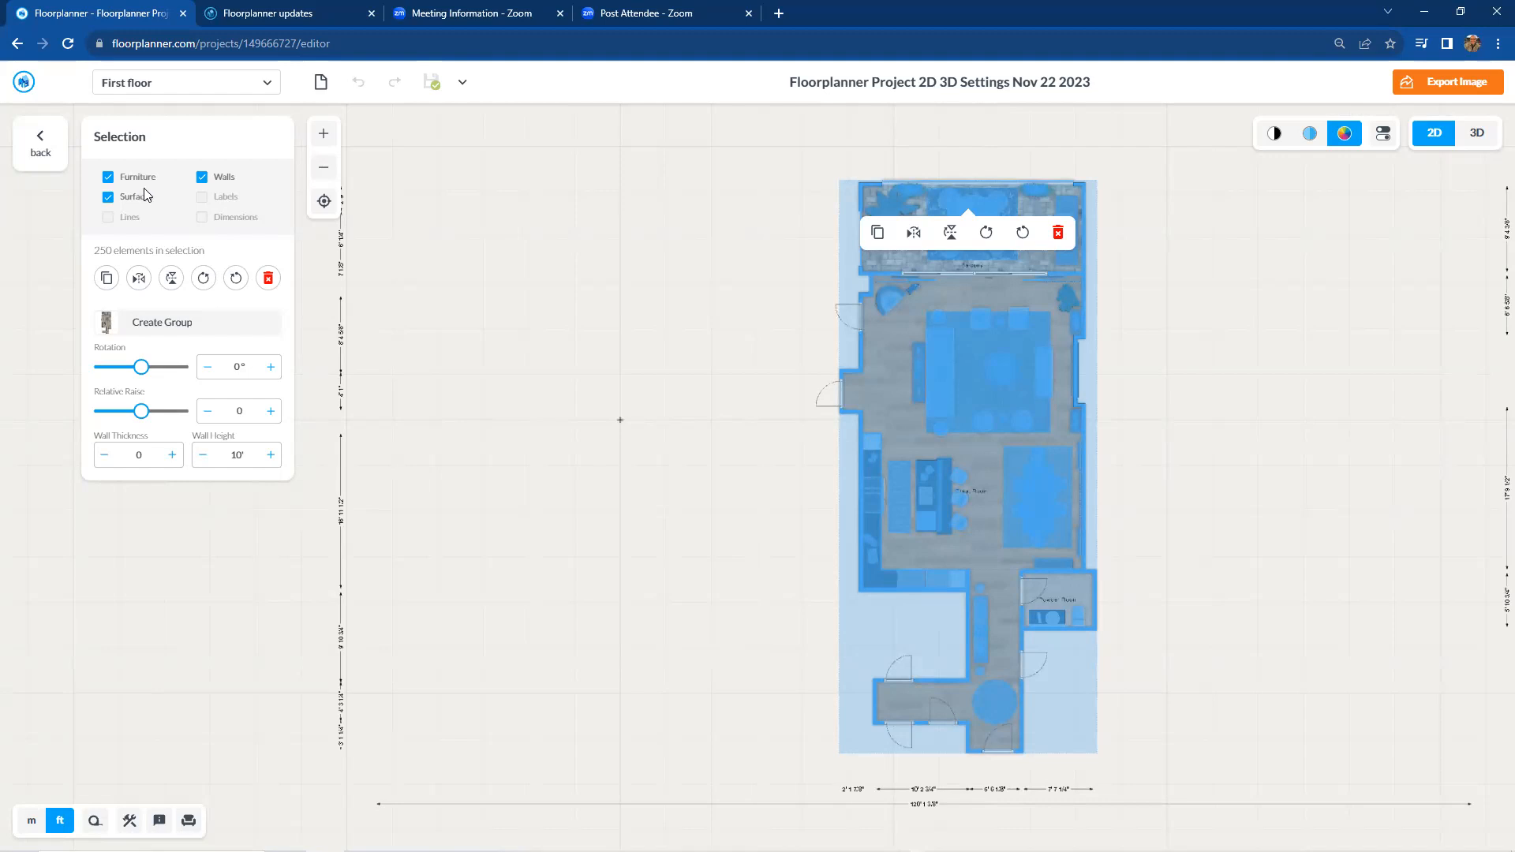
pyautogui.moveTo(542, 236)
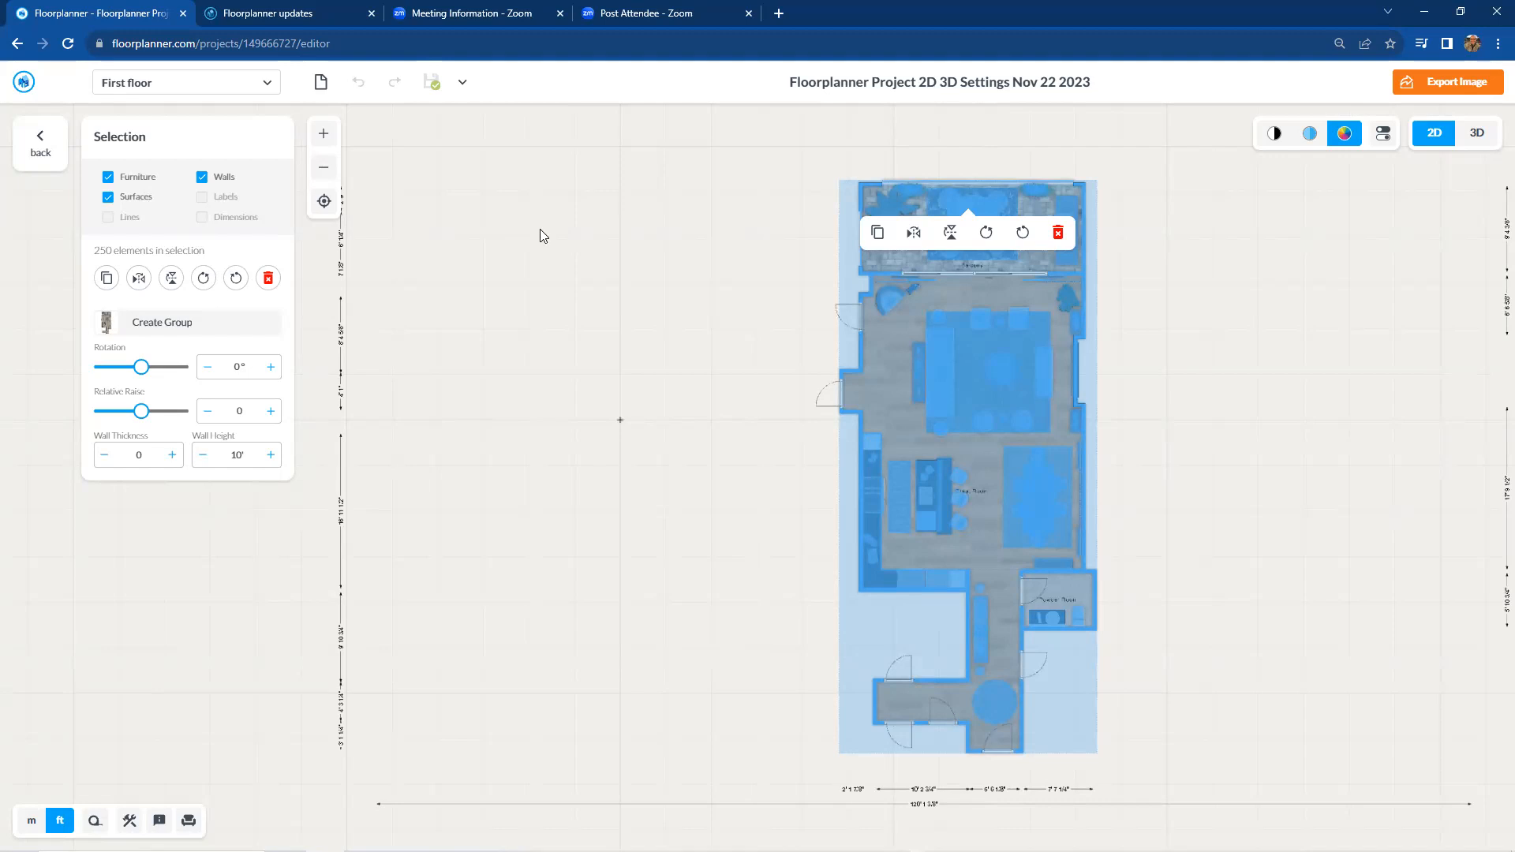
pyautogui.moveTo(238, 205)
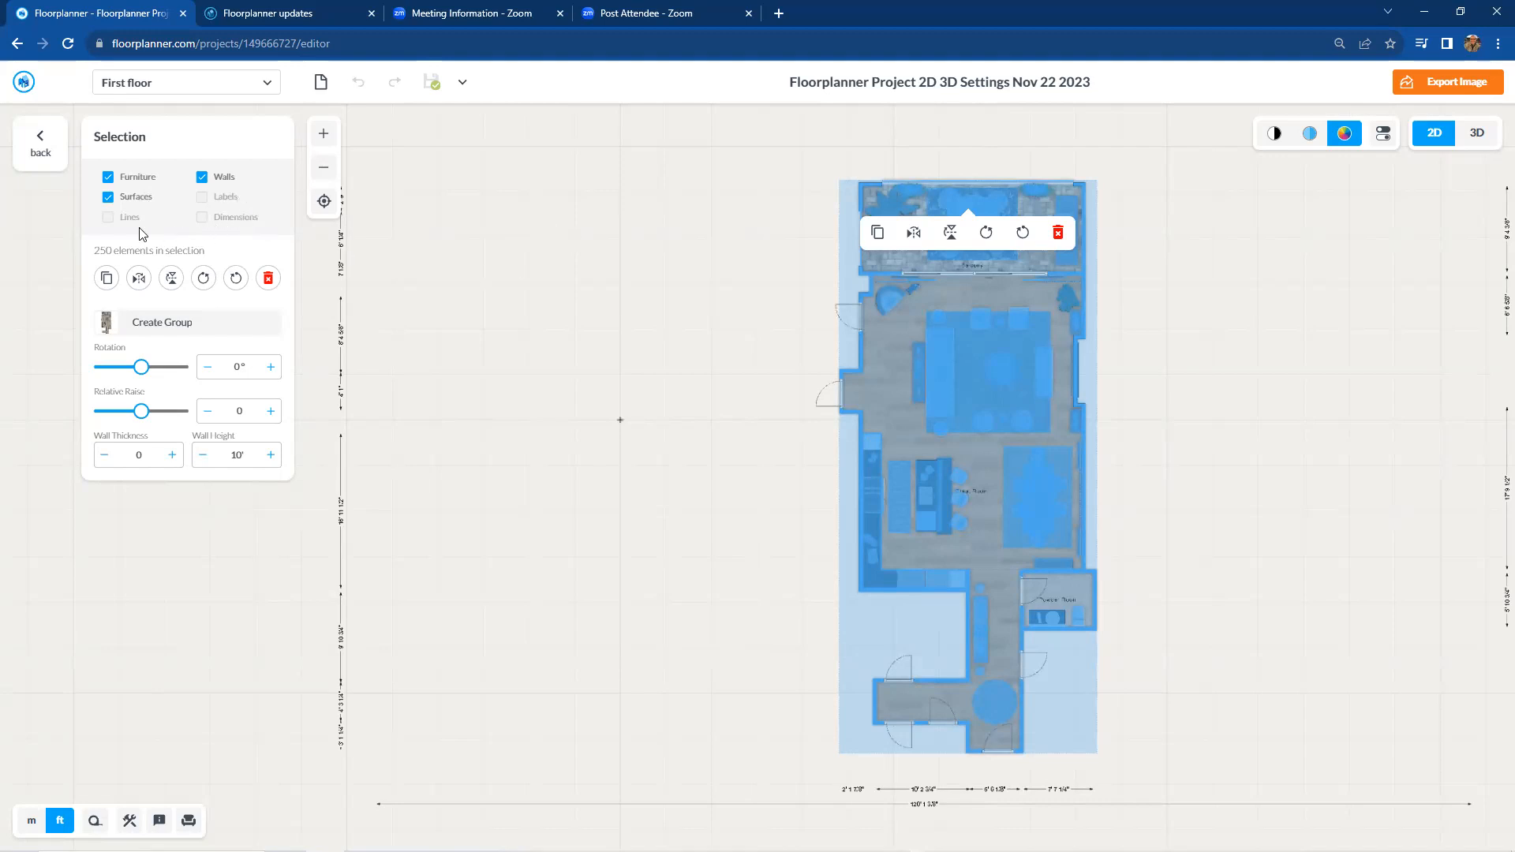
pyautogui.moveTo(79, 206)
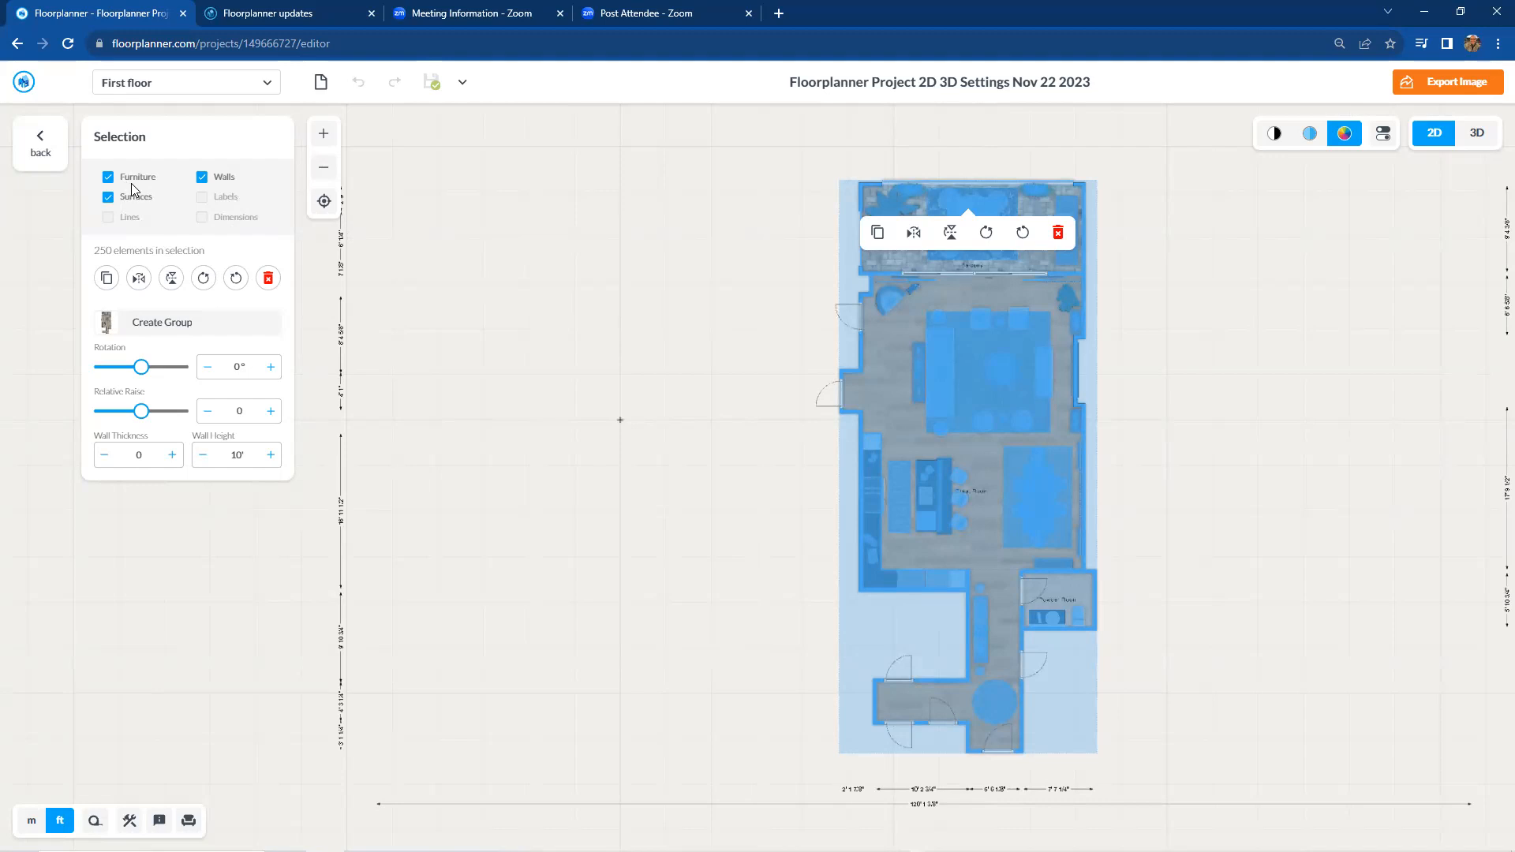
pyautogui.moveTo(159, 193)
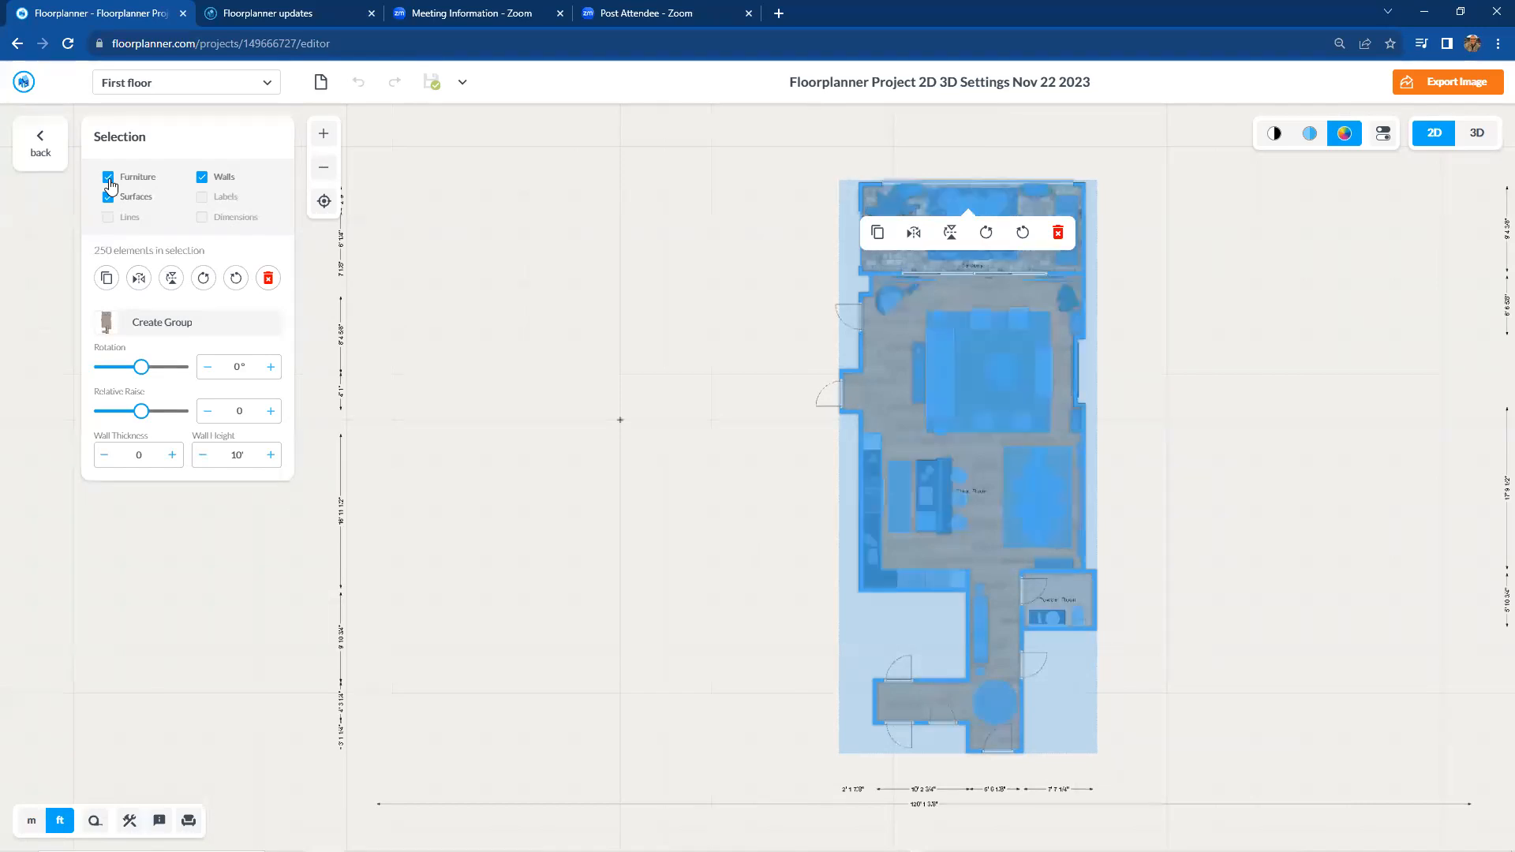
# Step: Filter the selection down to walls only, leaving 41 elements
pyautogui.click(203, 176)
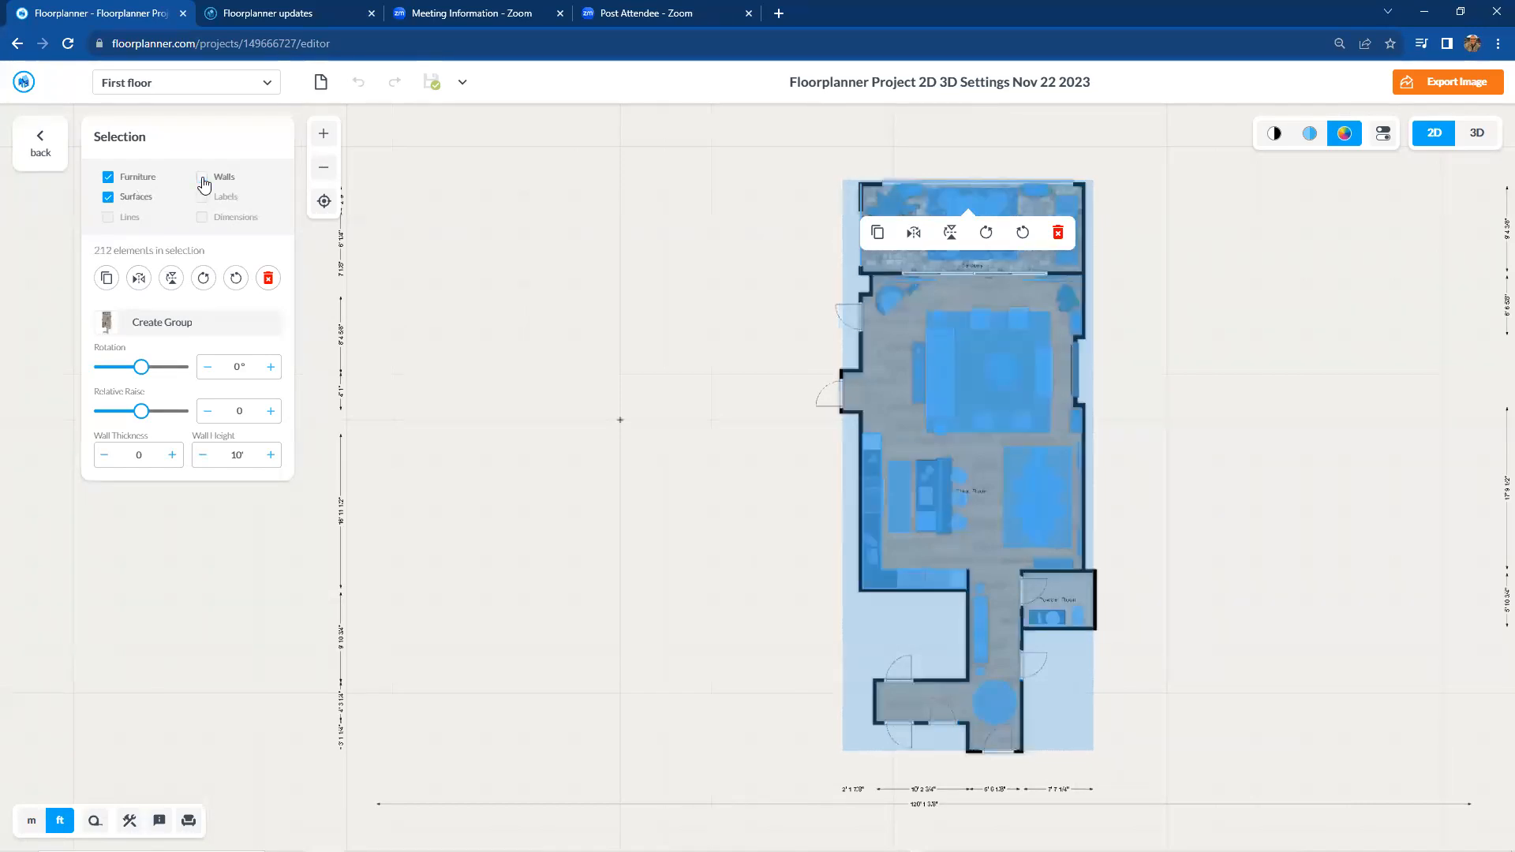
pyautogui.click(203, 177)
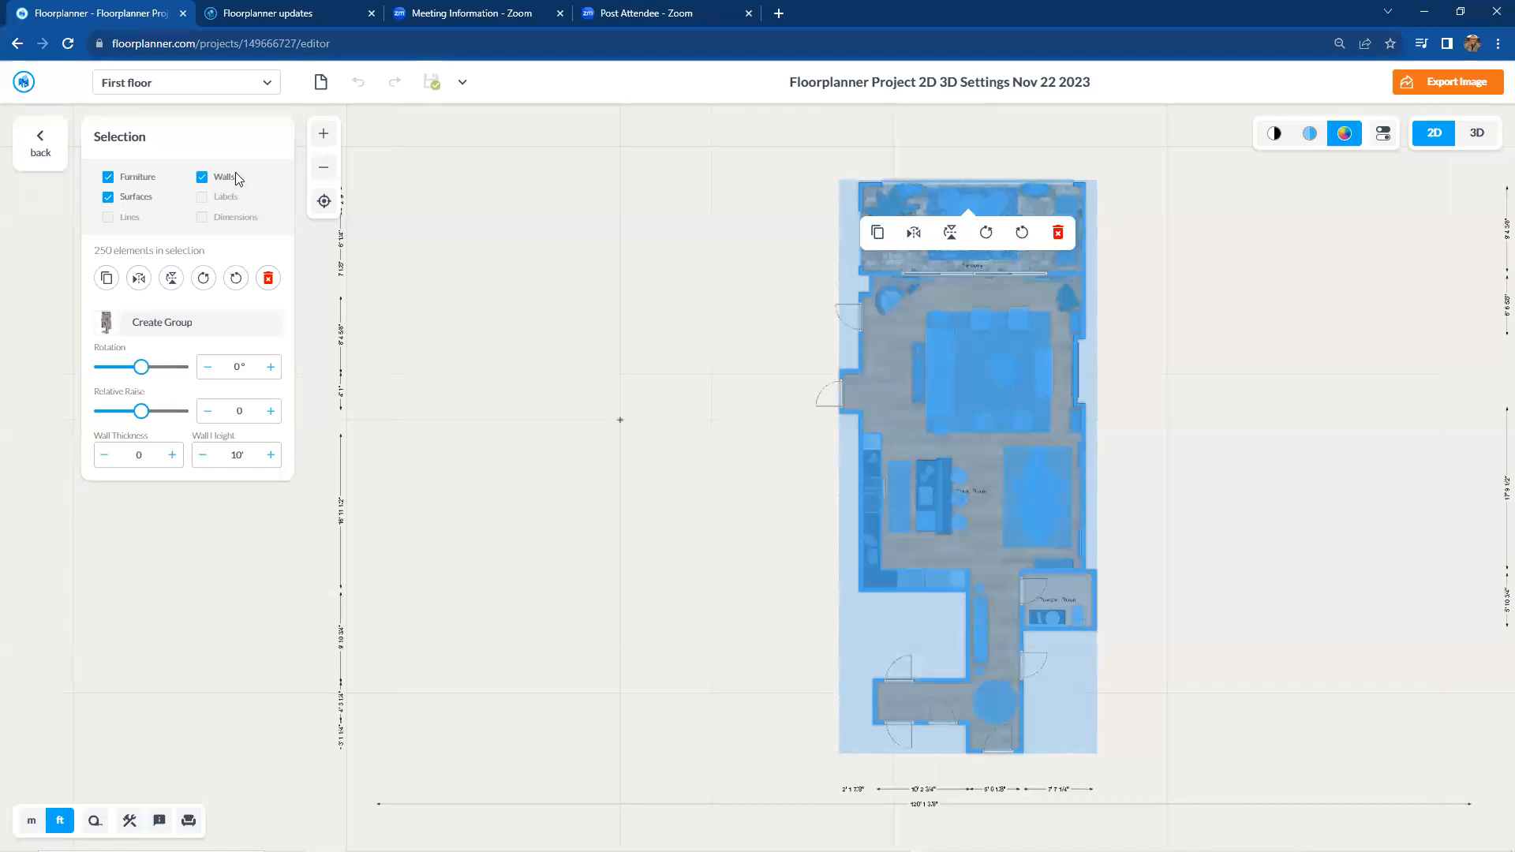
pyautogui.moveTo(178, 222)
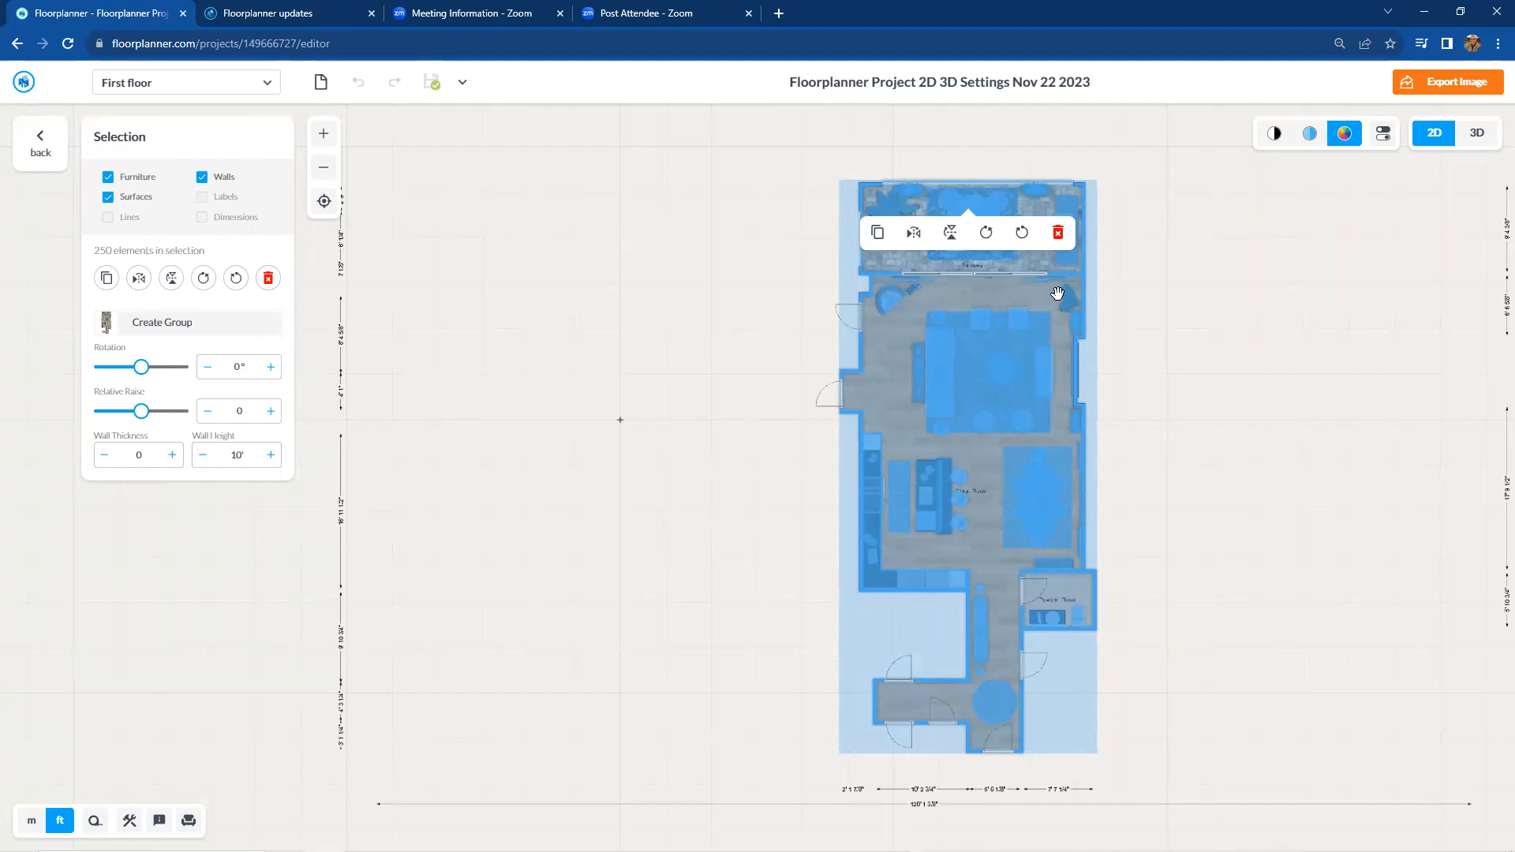
pyautogui.moveTo(985, 363)
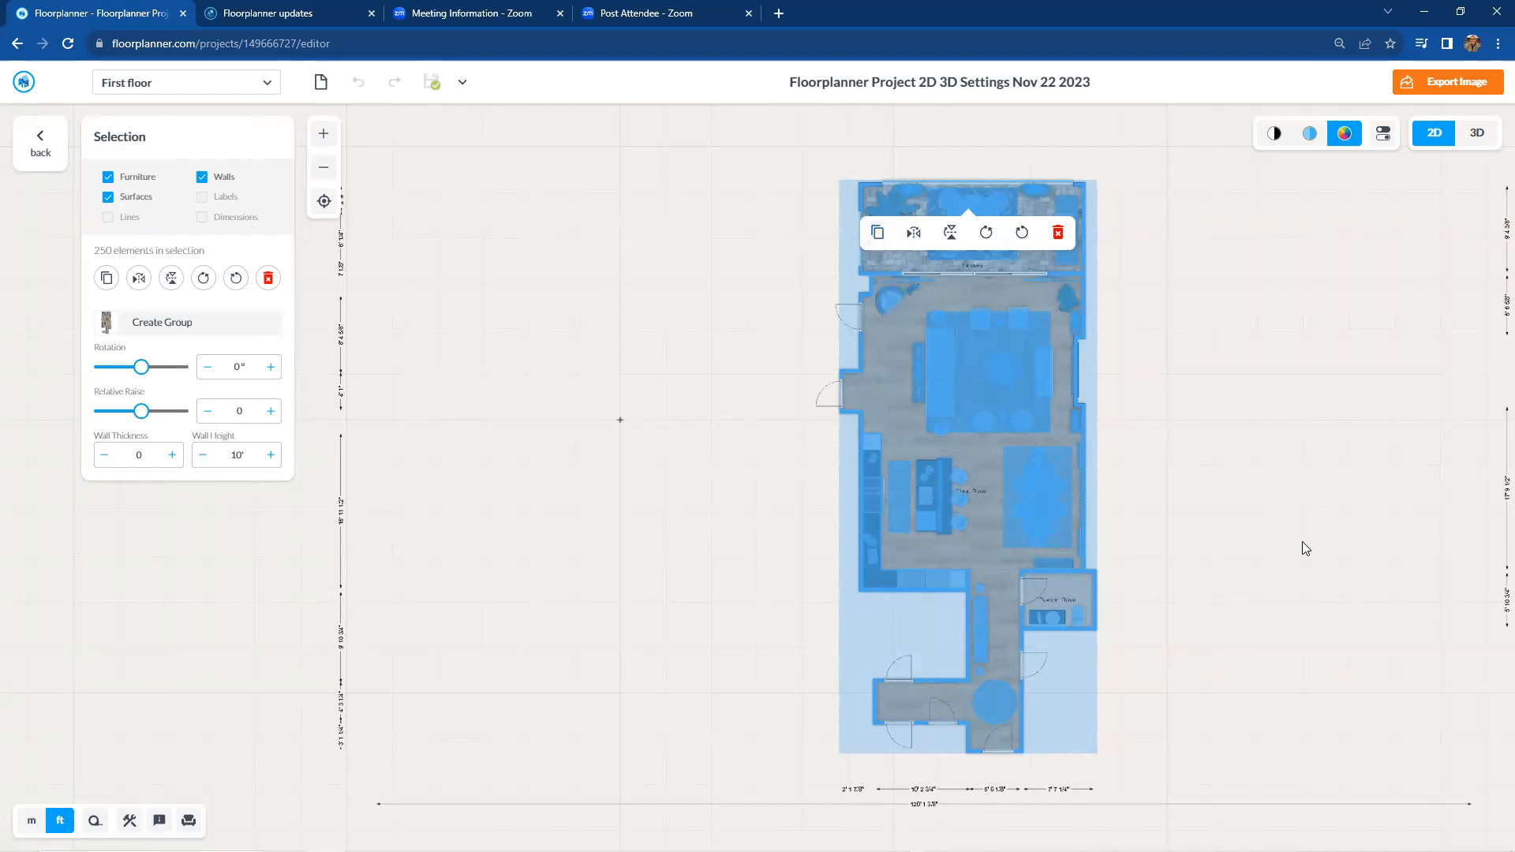
pyautogui.moveTo(716, 343)
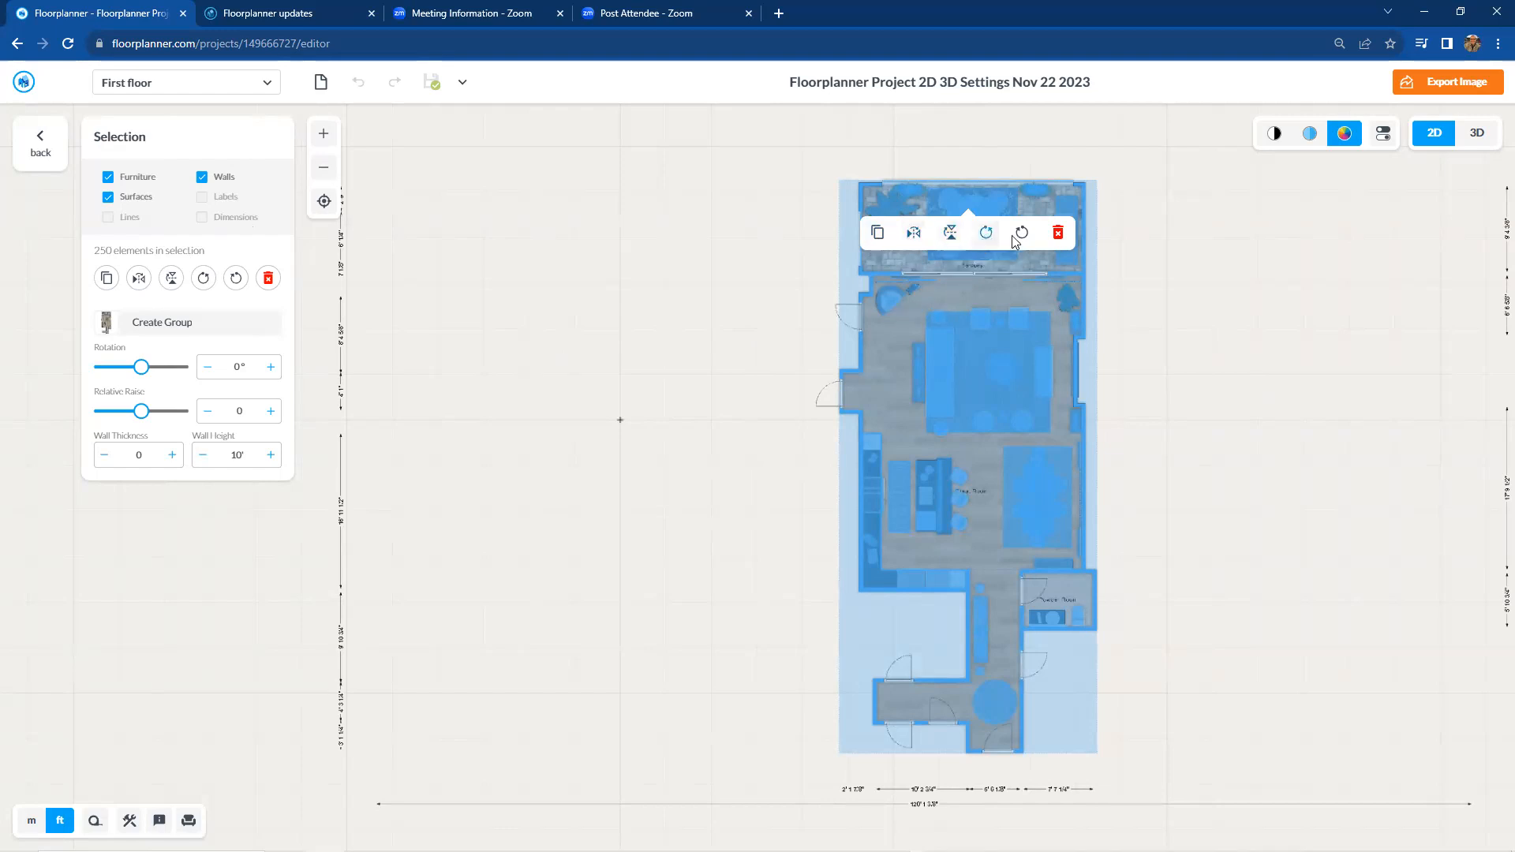
pyautogui.moveTo(1021, 232)
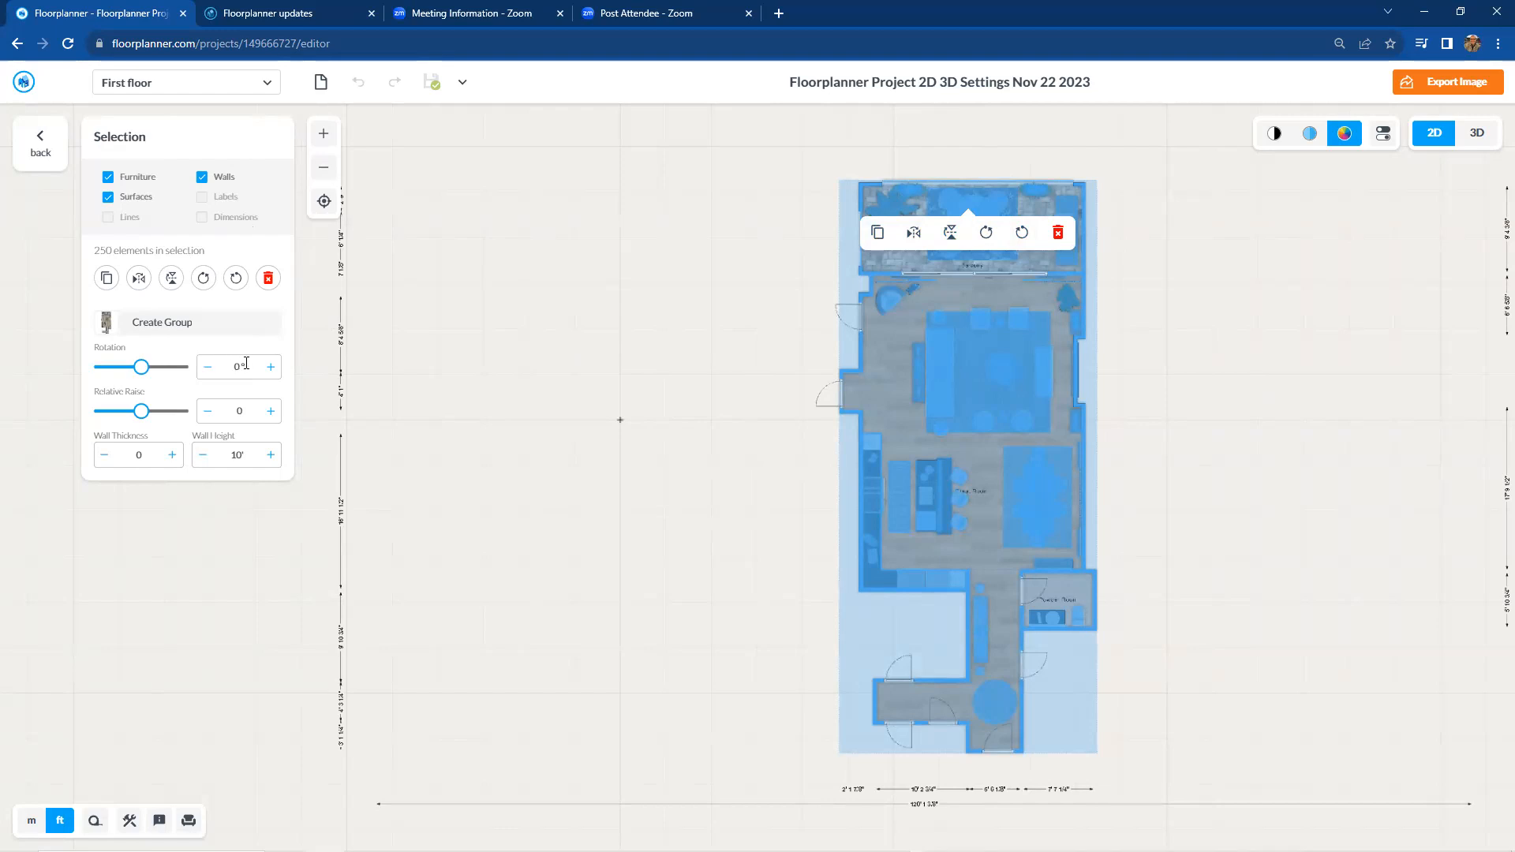
pyautogui.moveTo(247, 392)
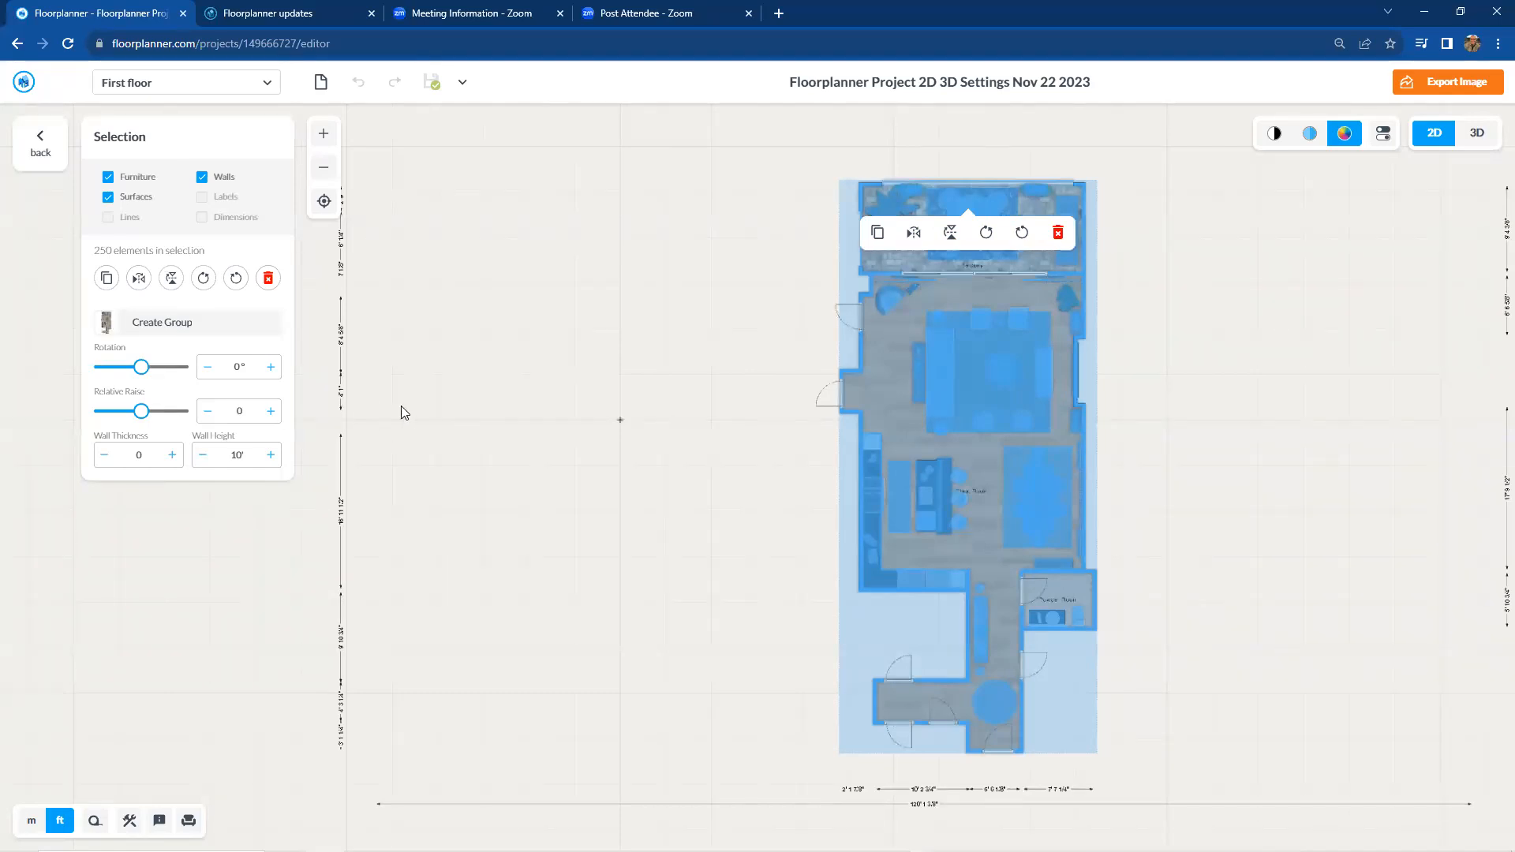
pyautogui.click(107, 176)
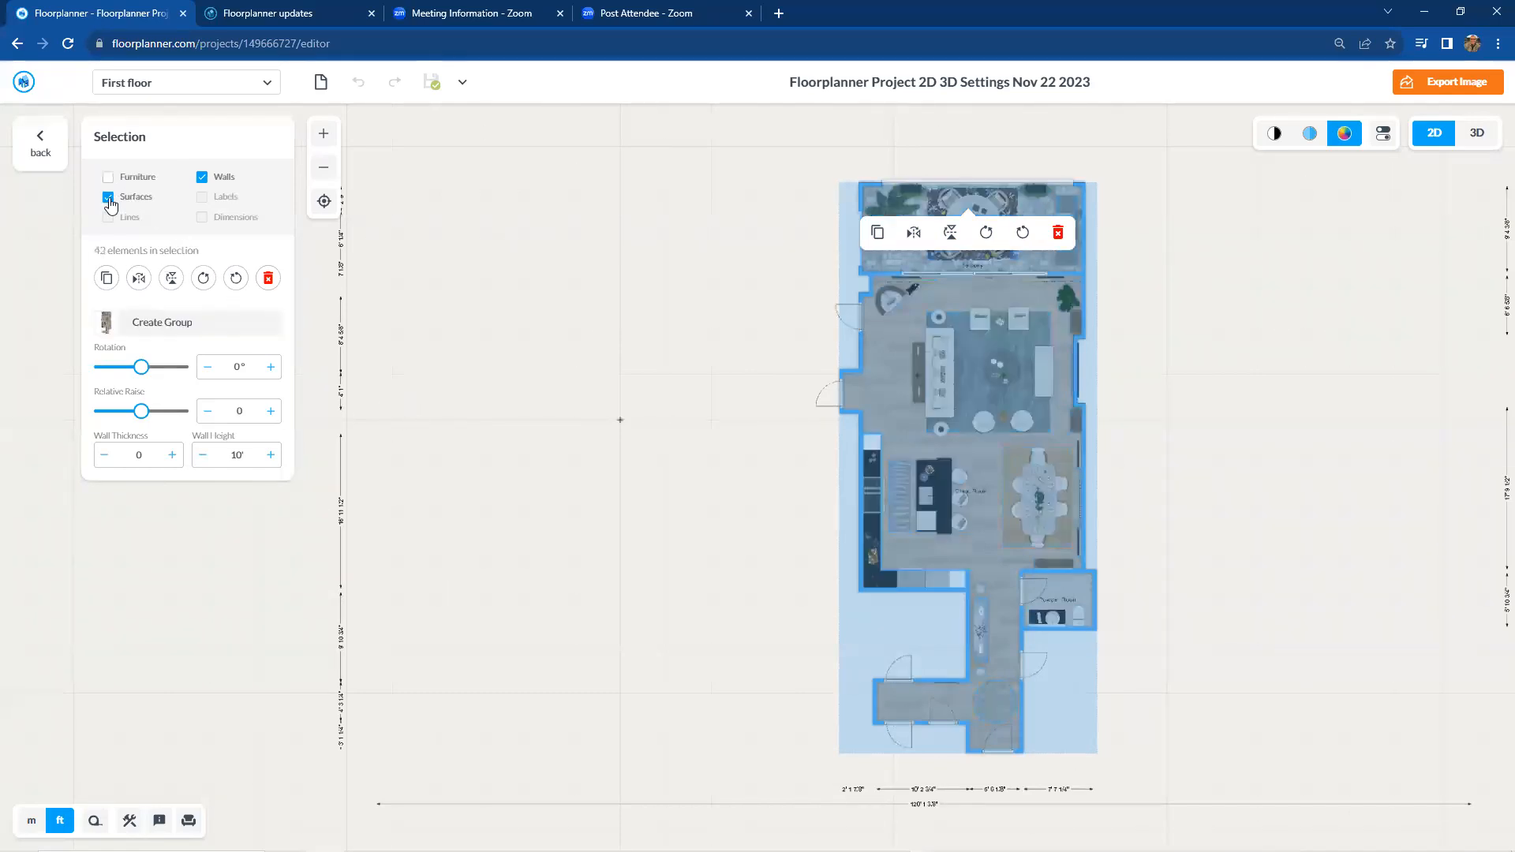
pyautogui.click(108, 197)
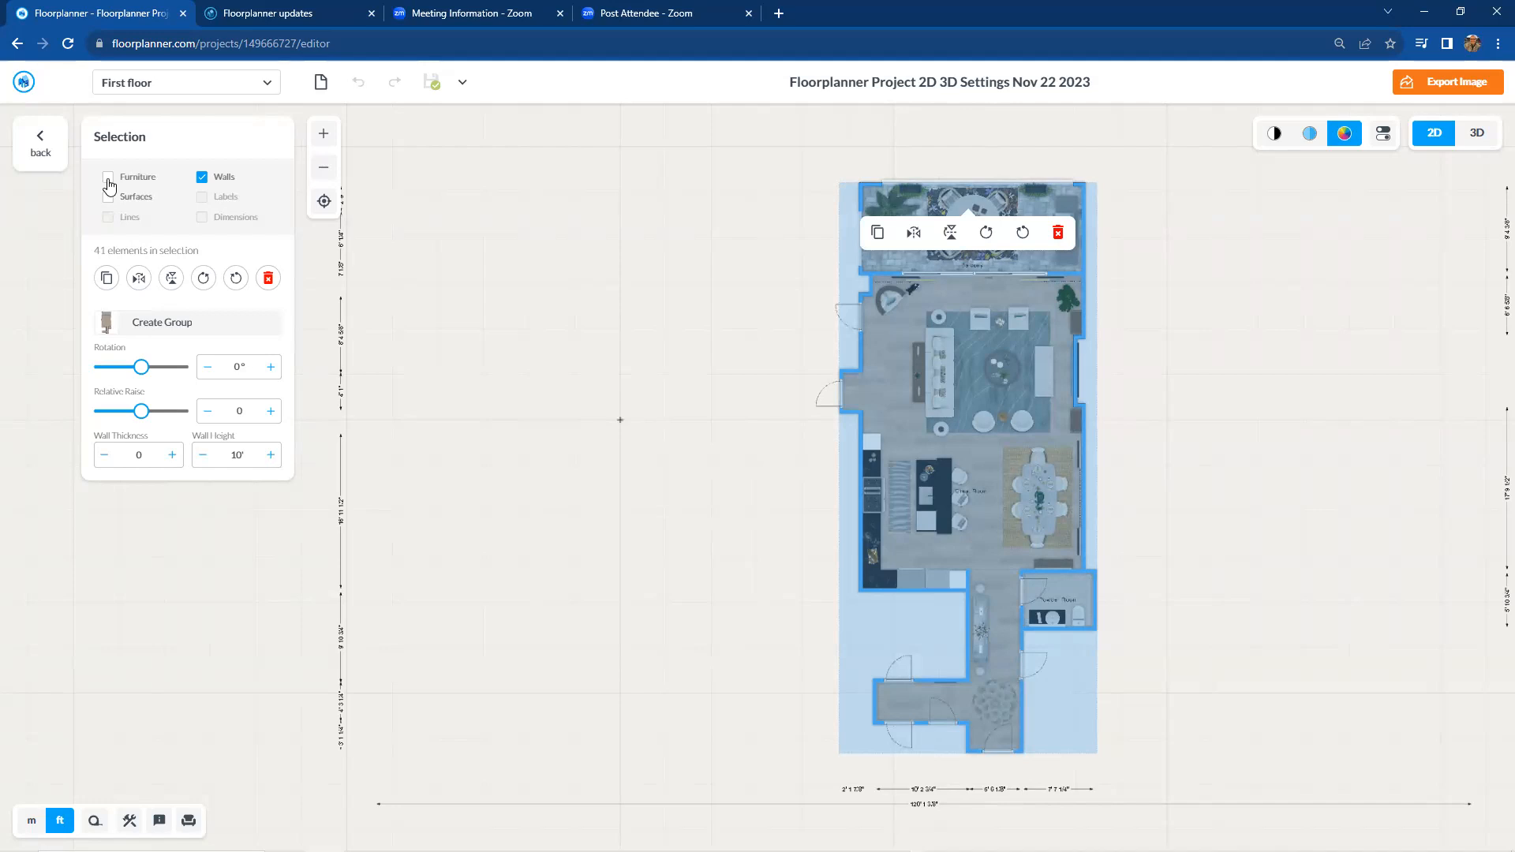
# Step: Re-include furniture and surfaces in the selection, restoring 250 elements
pyautogui.click(108, 177)
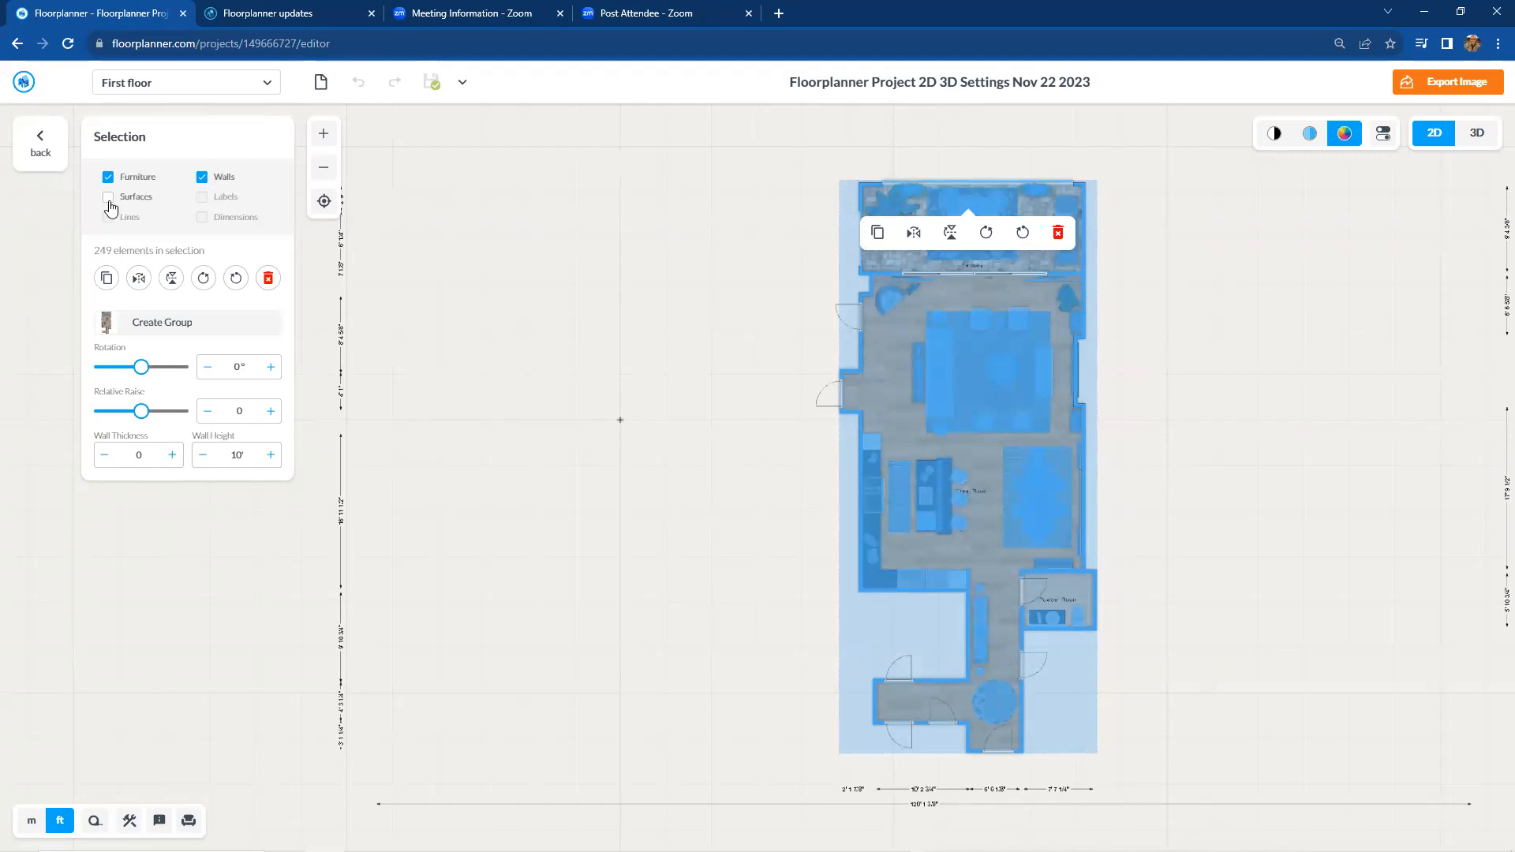
pyautogui.click(108, 197)
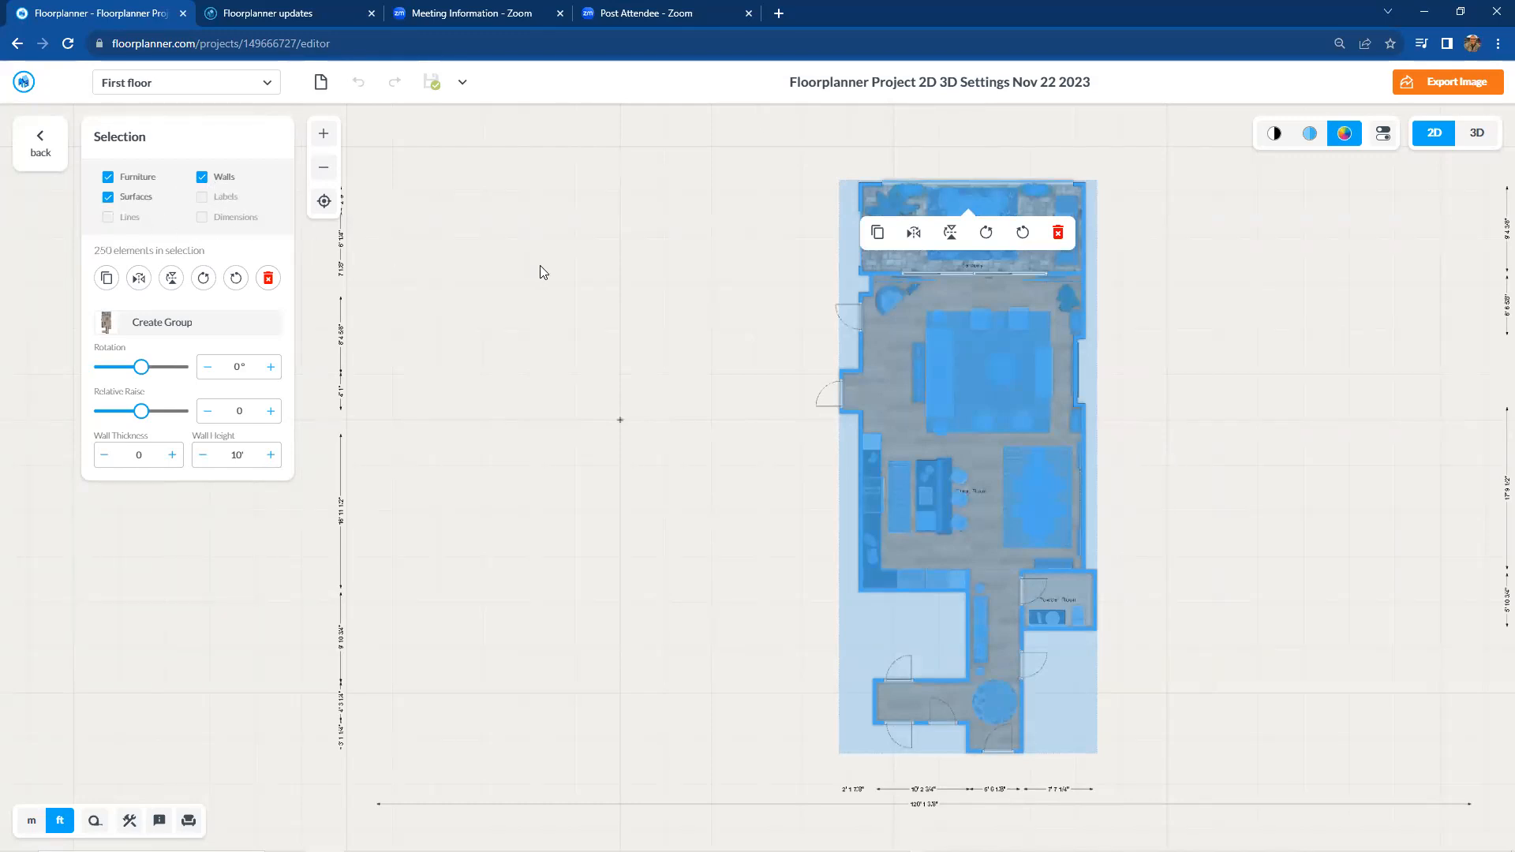
pyautogui.moveTo(806, 362)
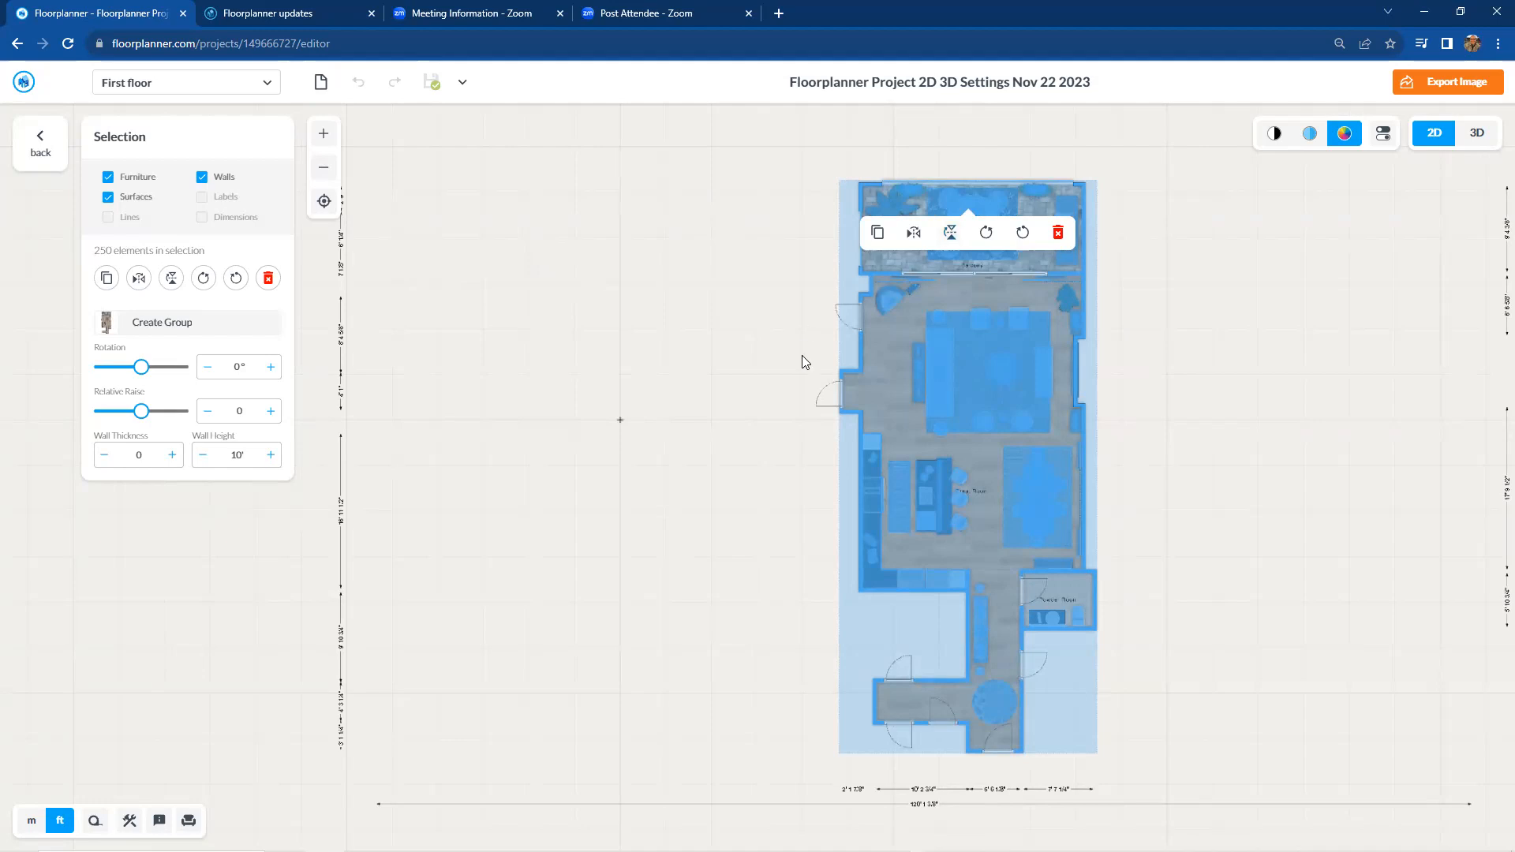
pyautogui.moveTo(827, 348)
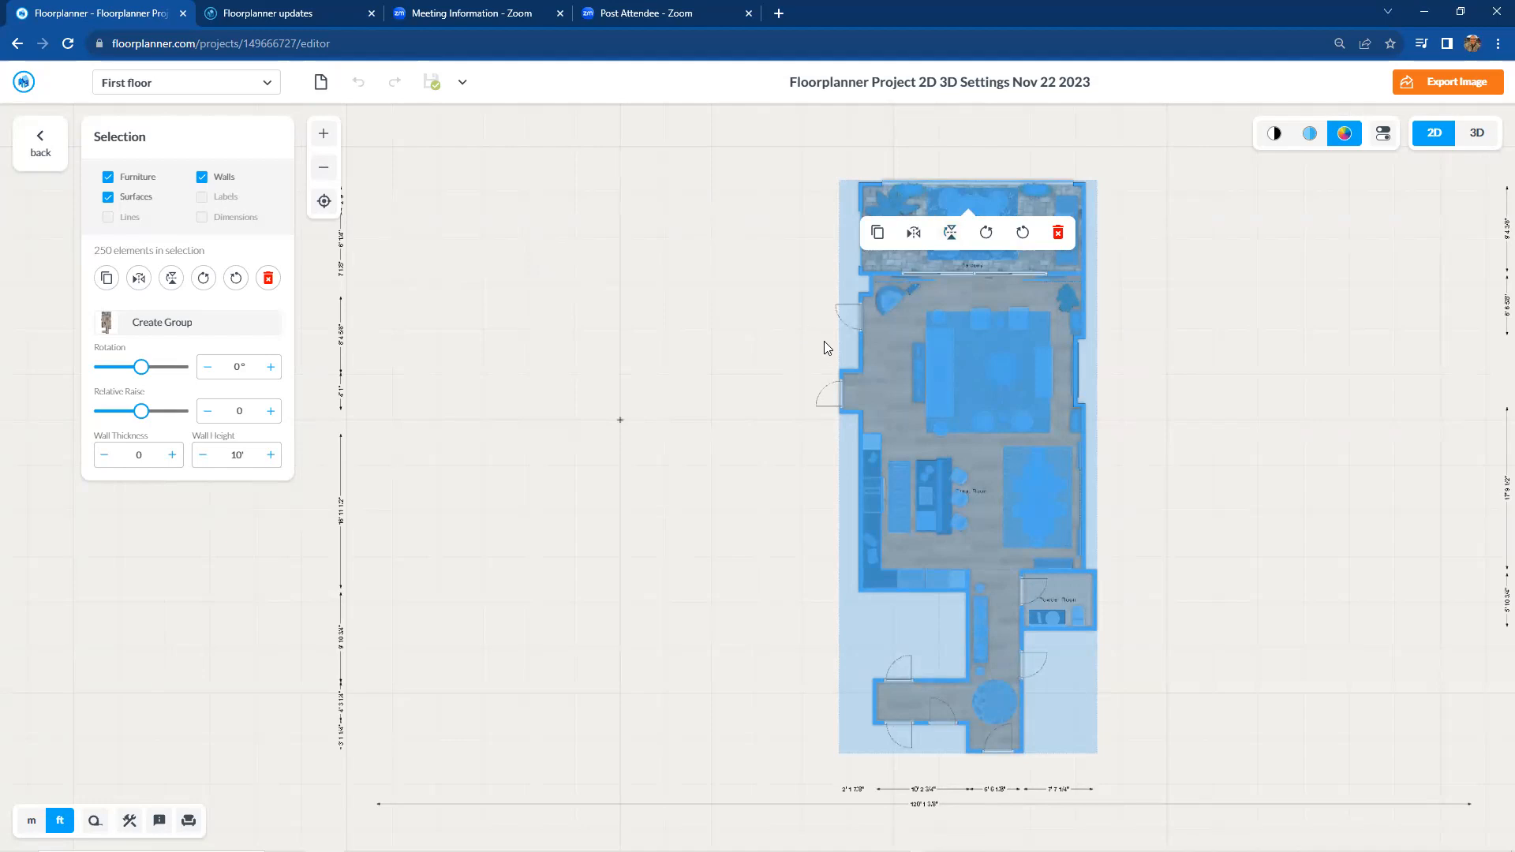
pyautogui.moveTo(498, 281)
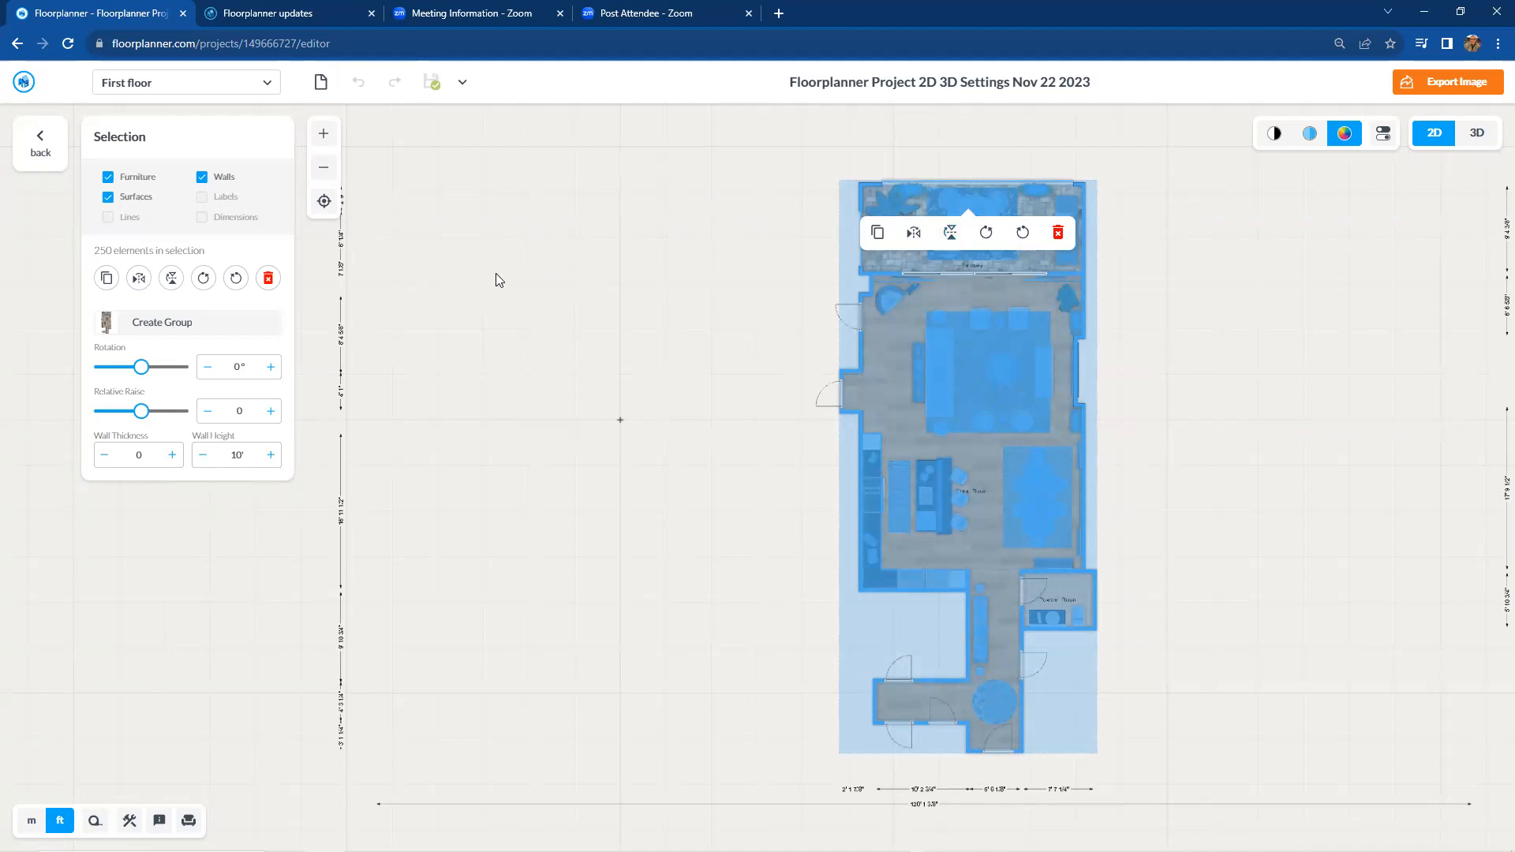
pyautogui.moveTo(602, 259)
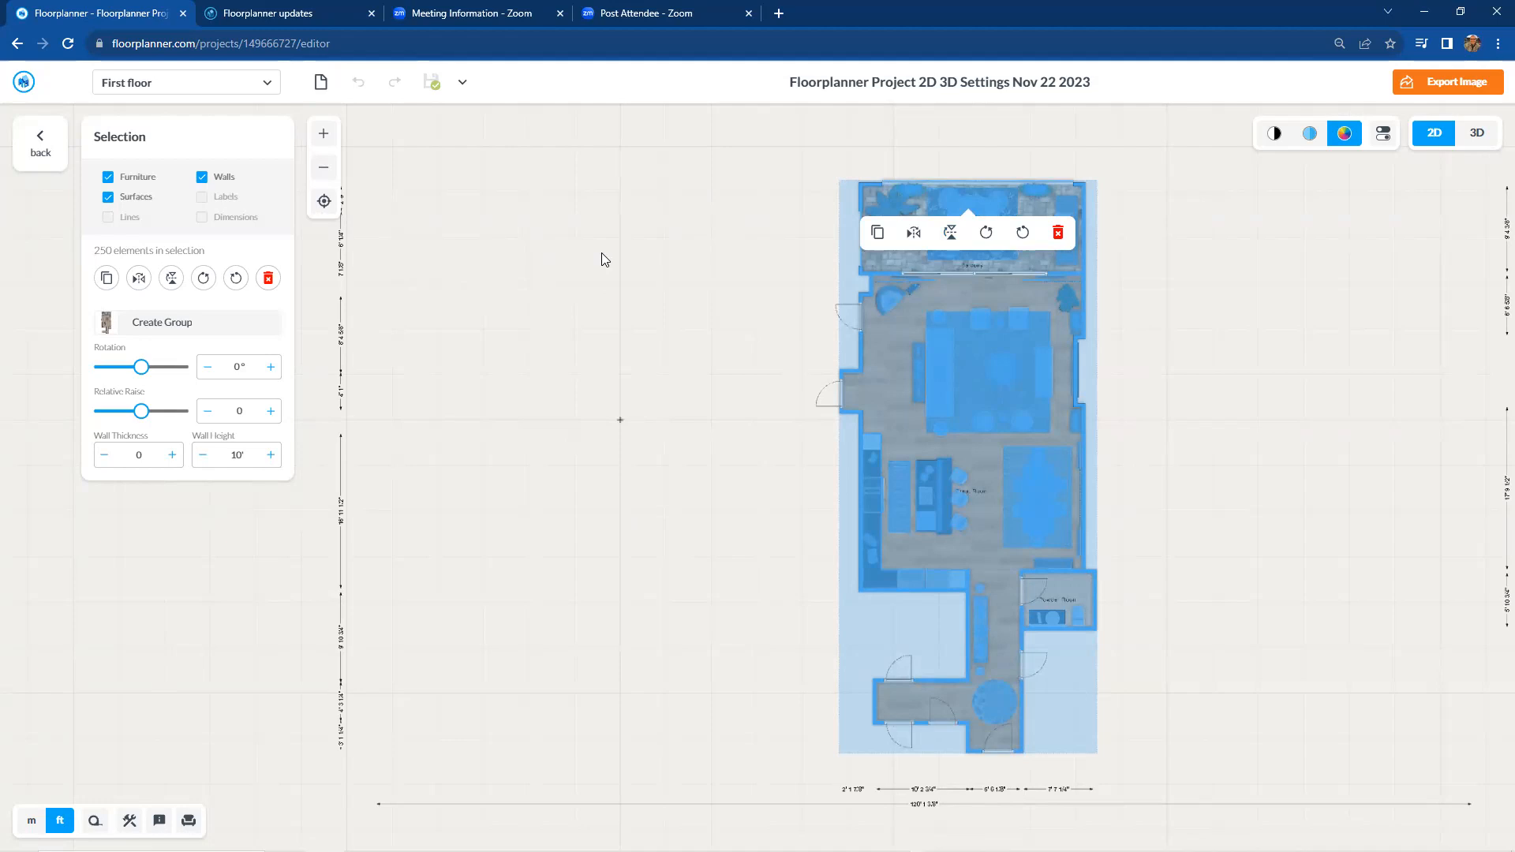
pyautogui.moveTo(648, 263)
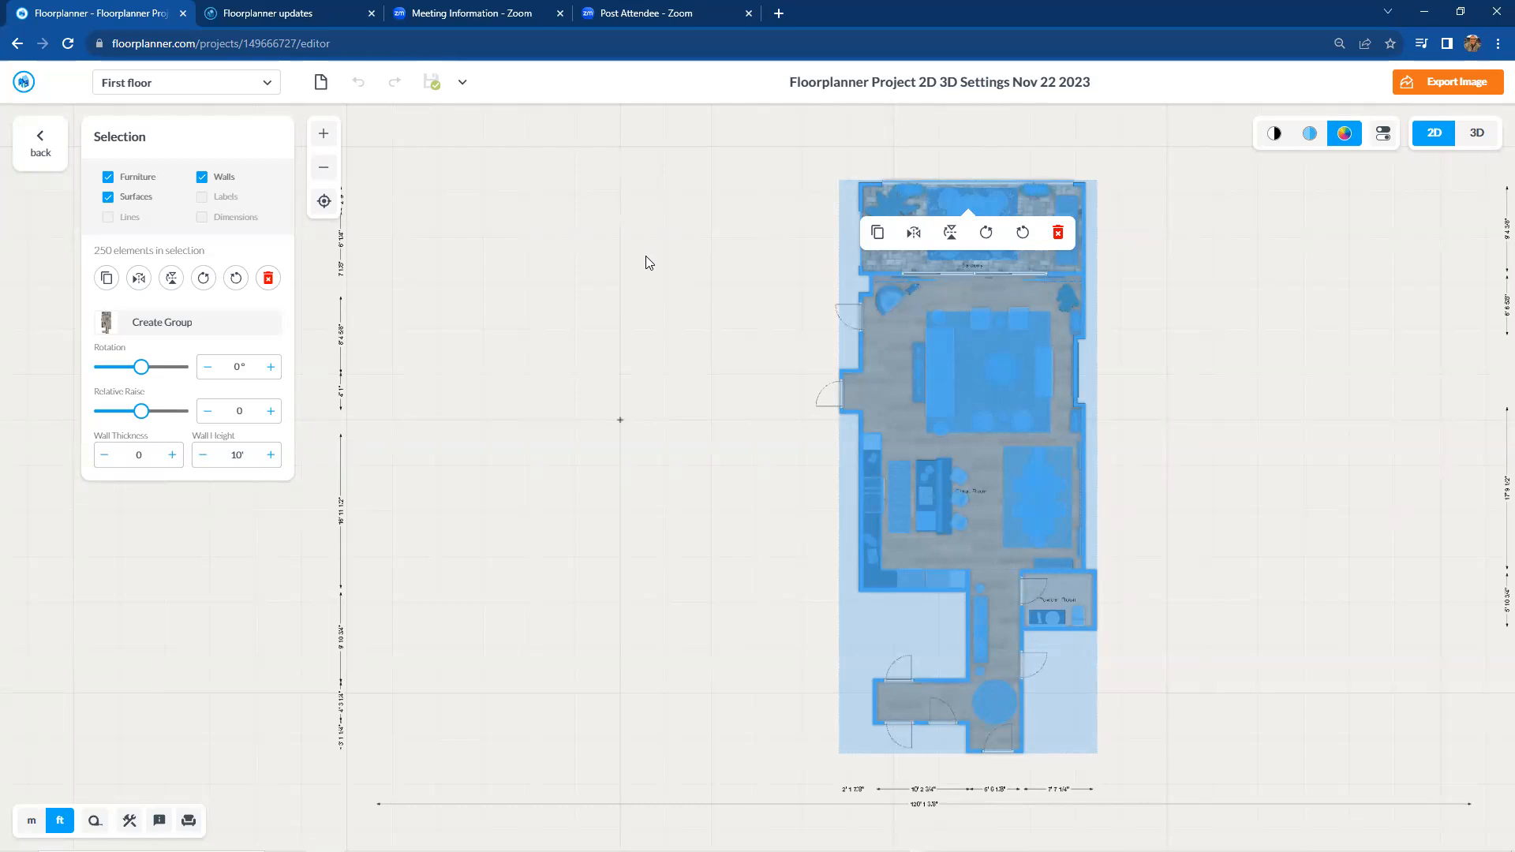
pyautogui.moveTo(656, 267)
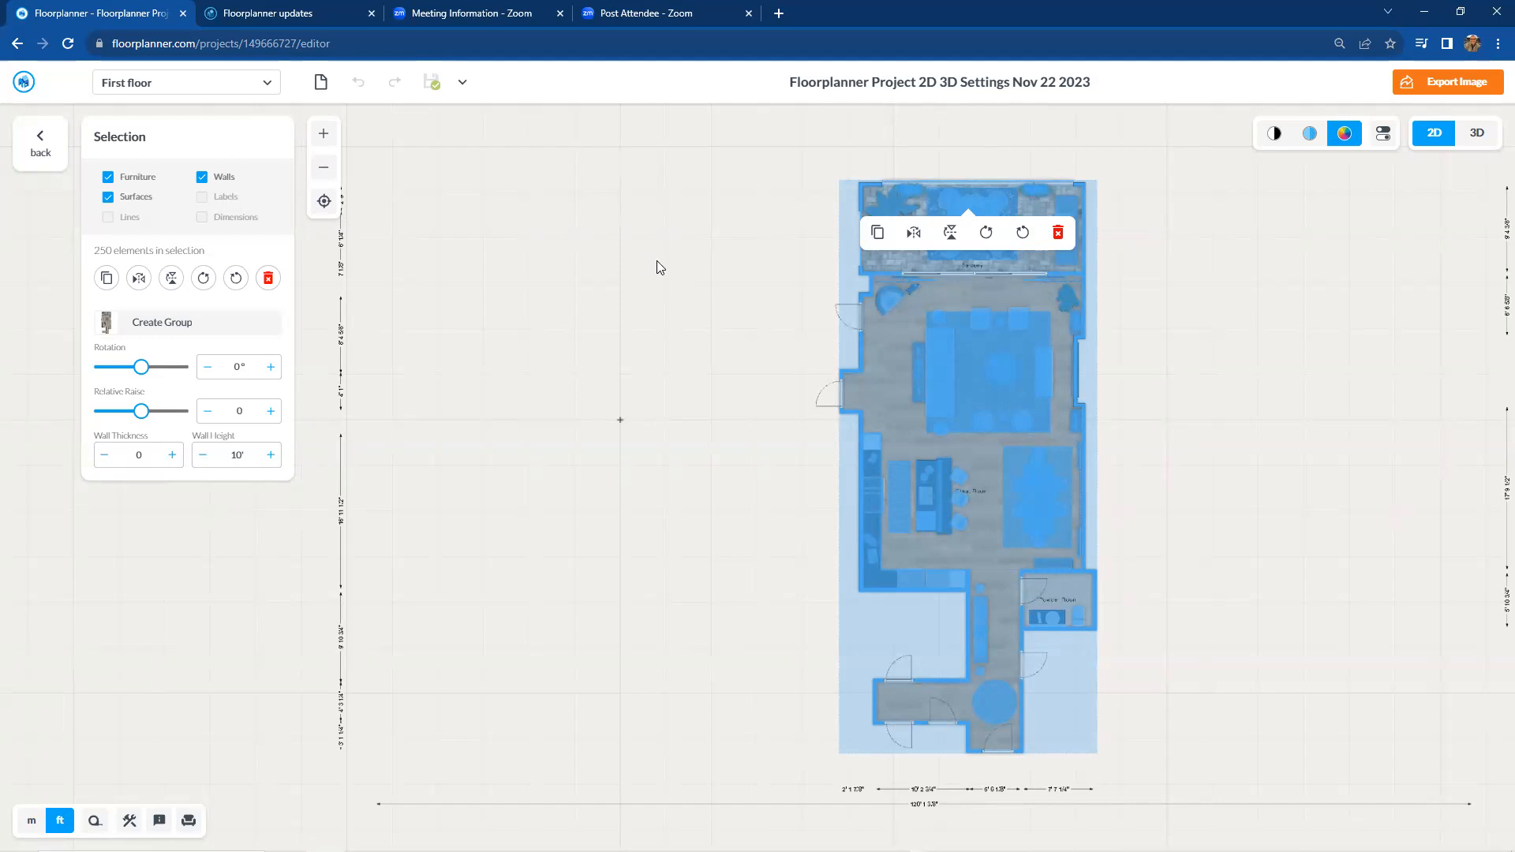
pyautogui.moveTo(1144, 521)
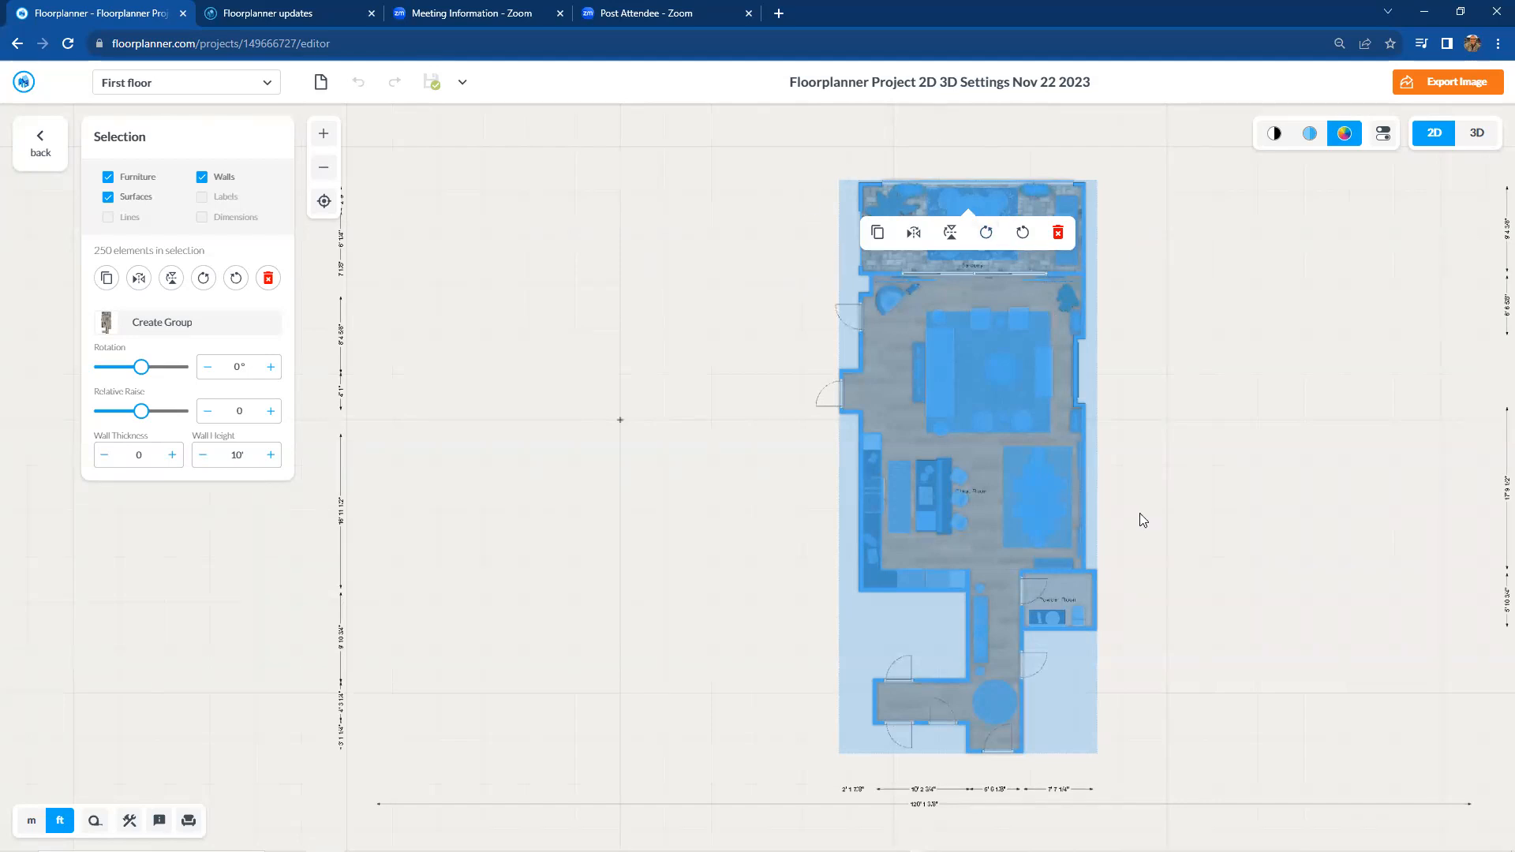
pyautogui.moveTo(1056, 573)
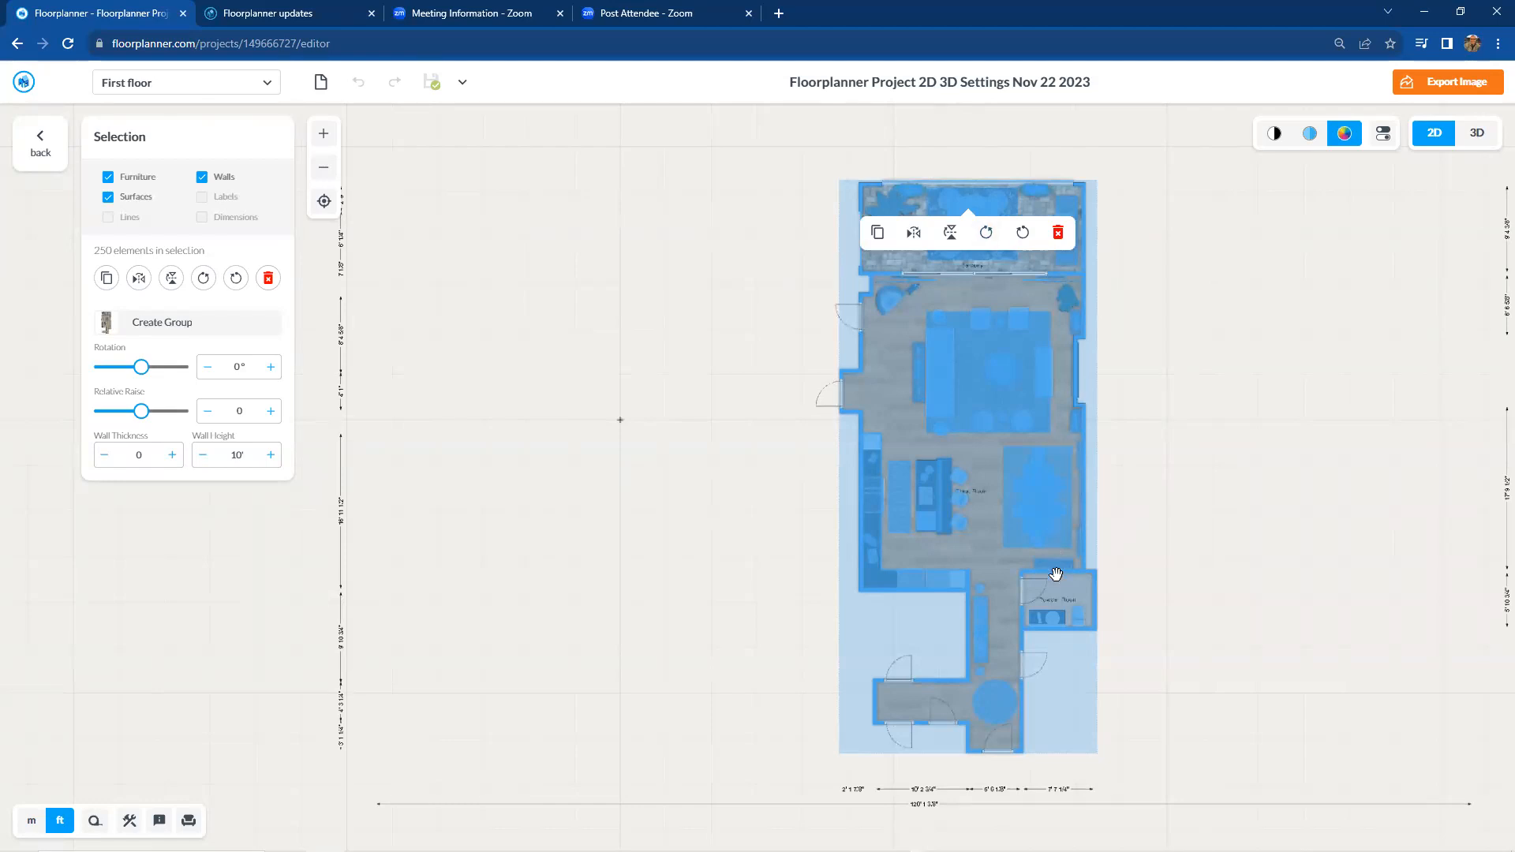
pyautogui.moveTo(822, 376)
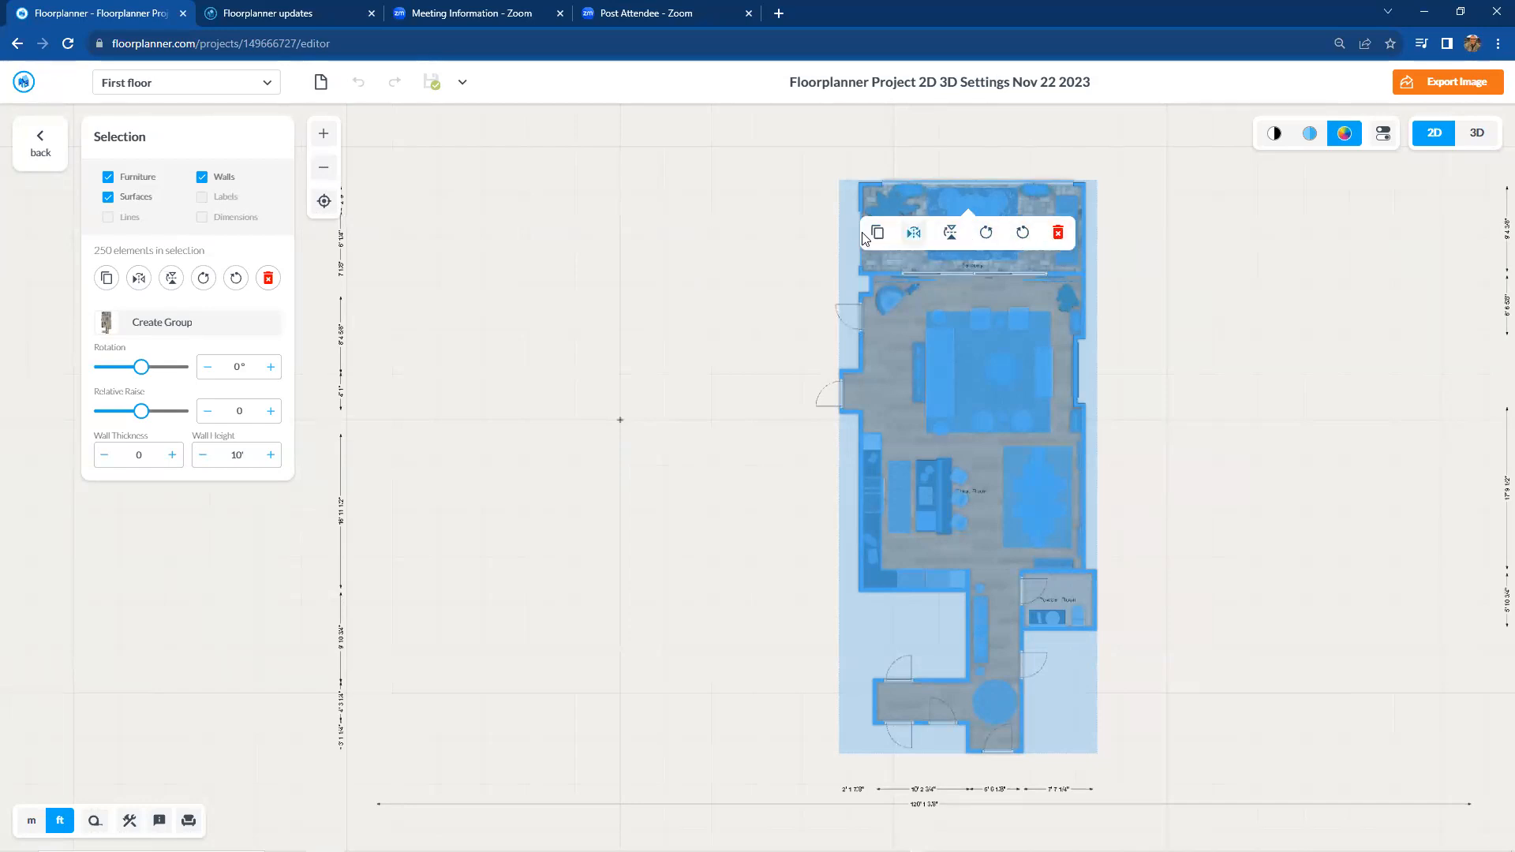
pyautogui.moveTo(731, 245)
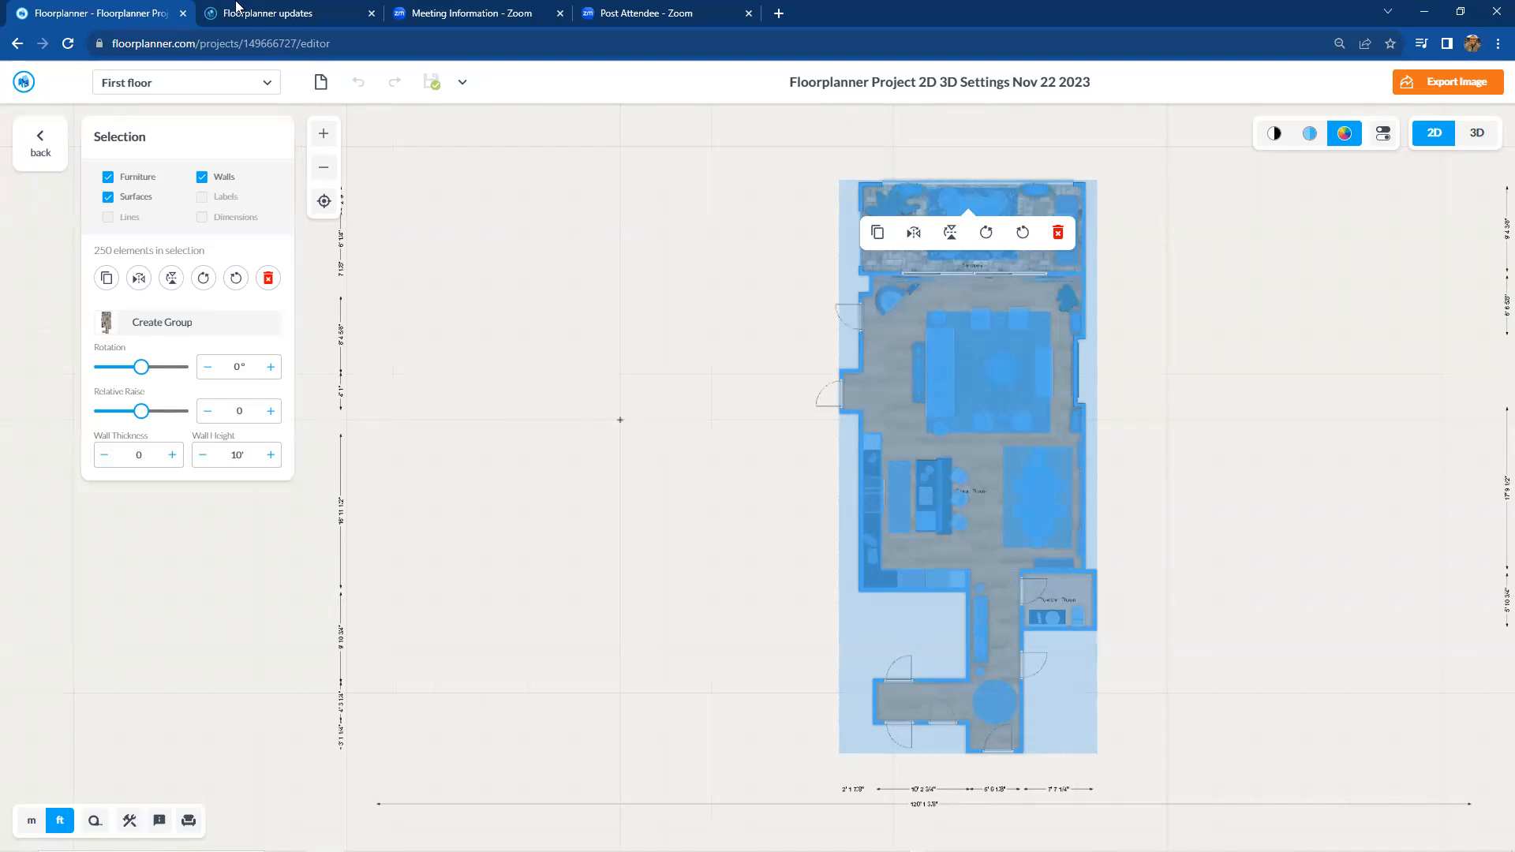
# Step: Return to the dashboard's Projects list and open the BOB project
pyautogui.click(39, 143)
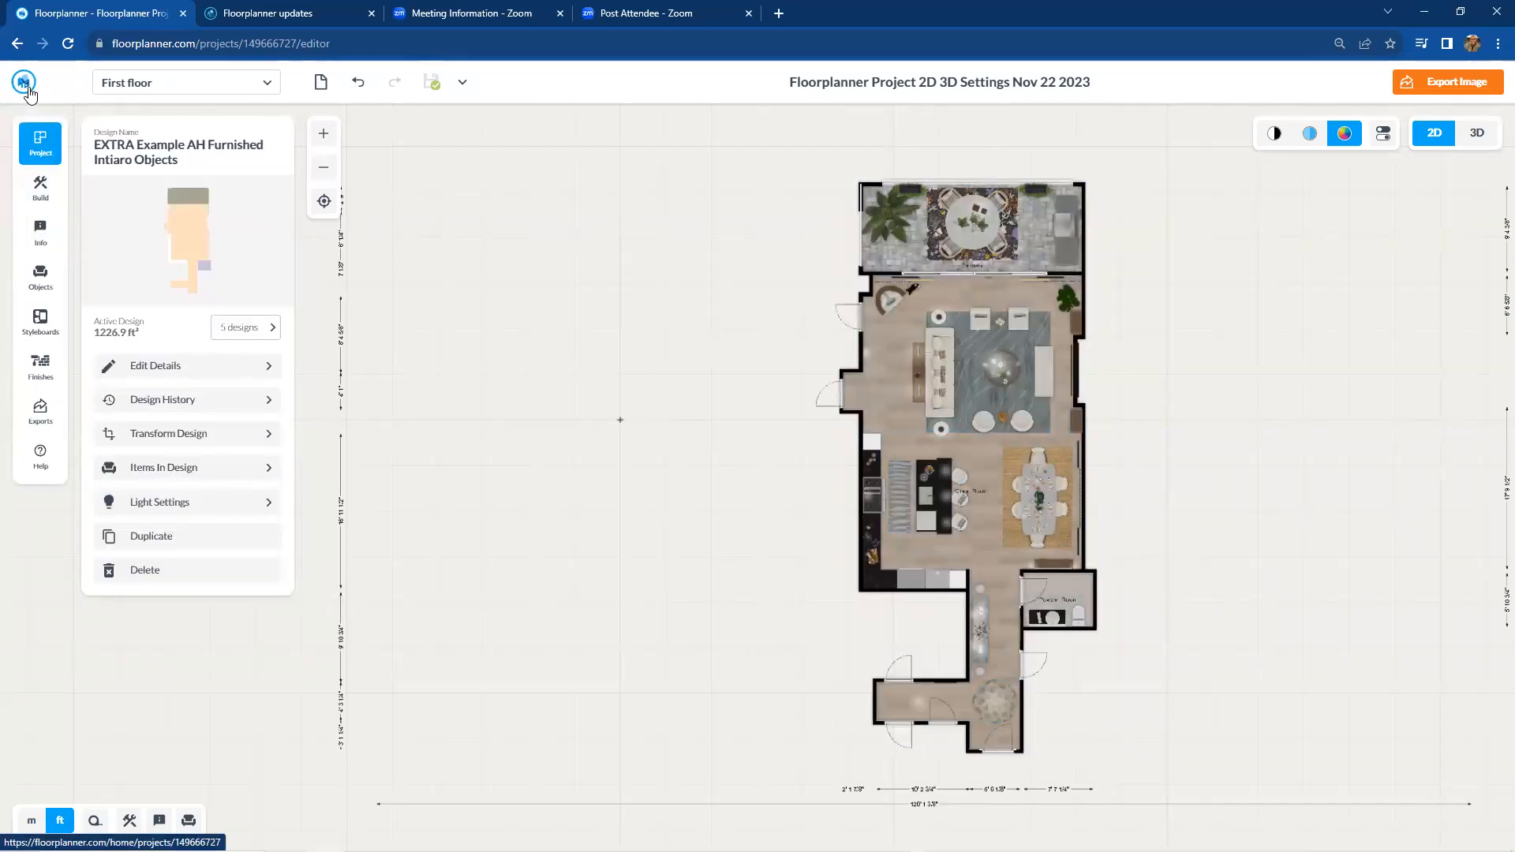
pyautogui.click(25, 82)
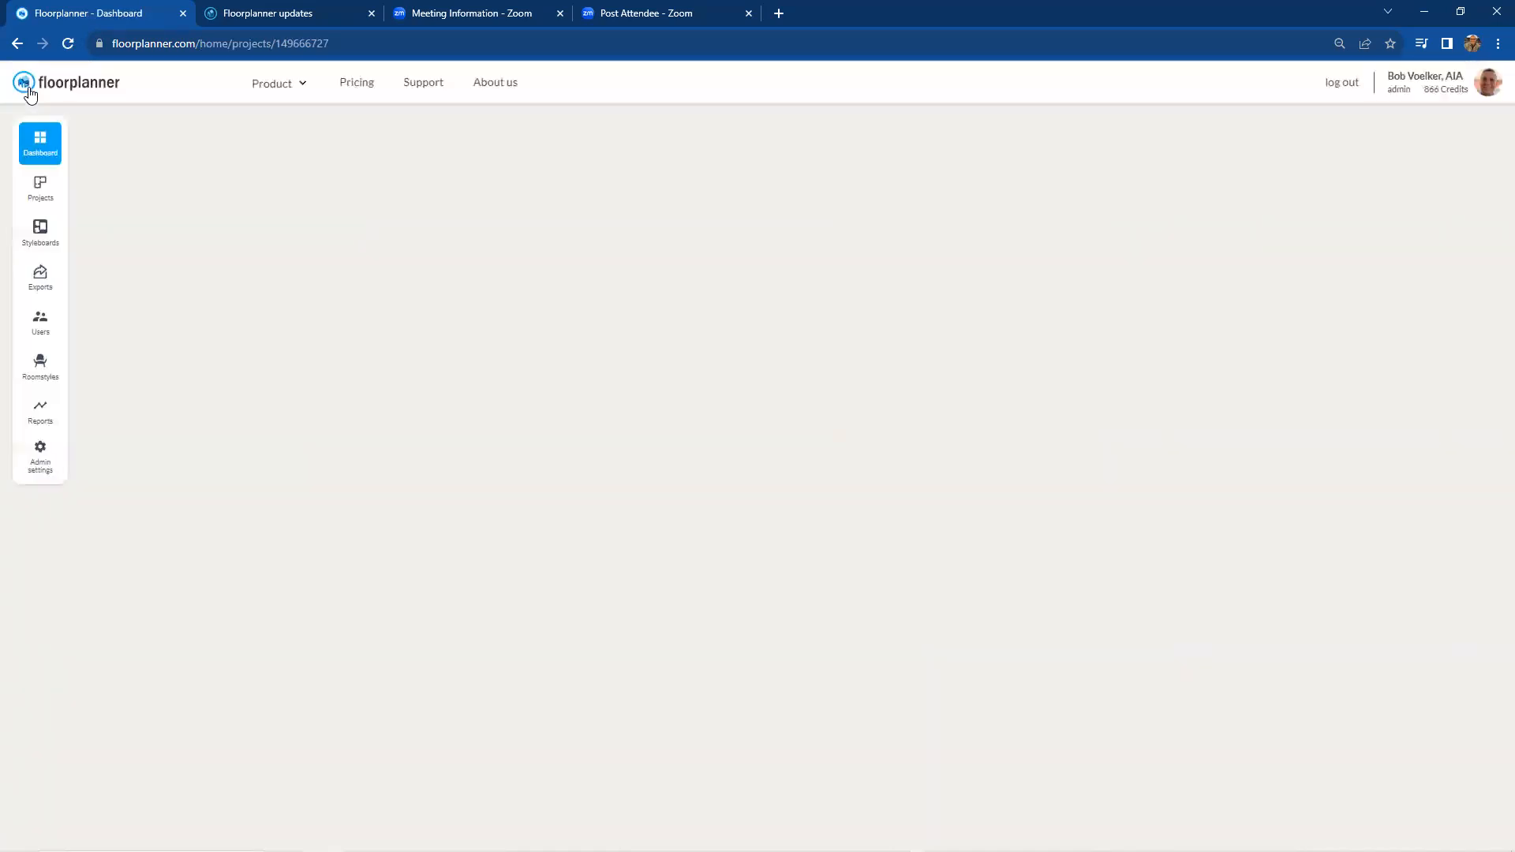
pyautogui.click(39, 189)
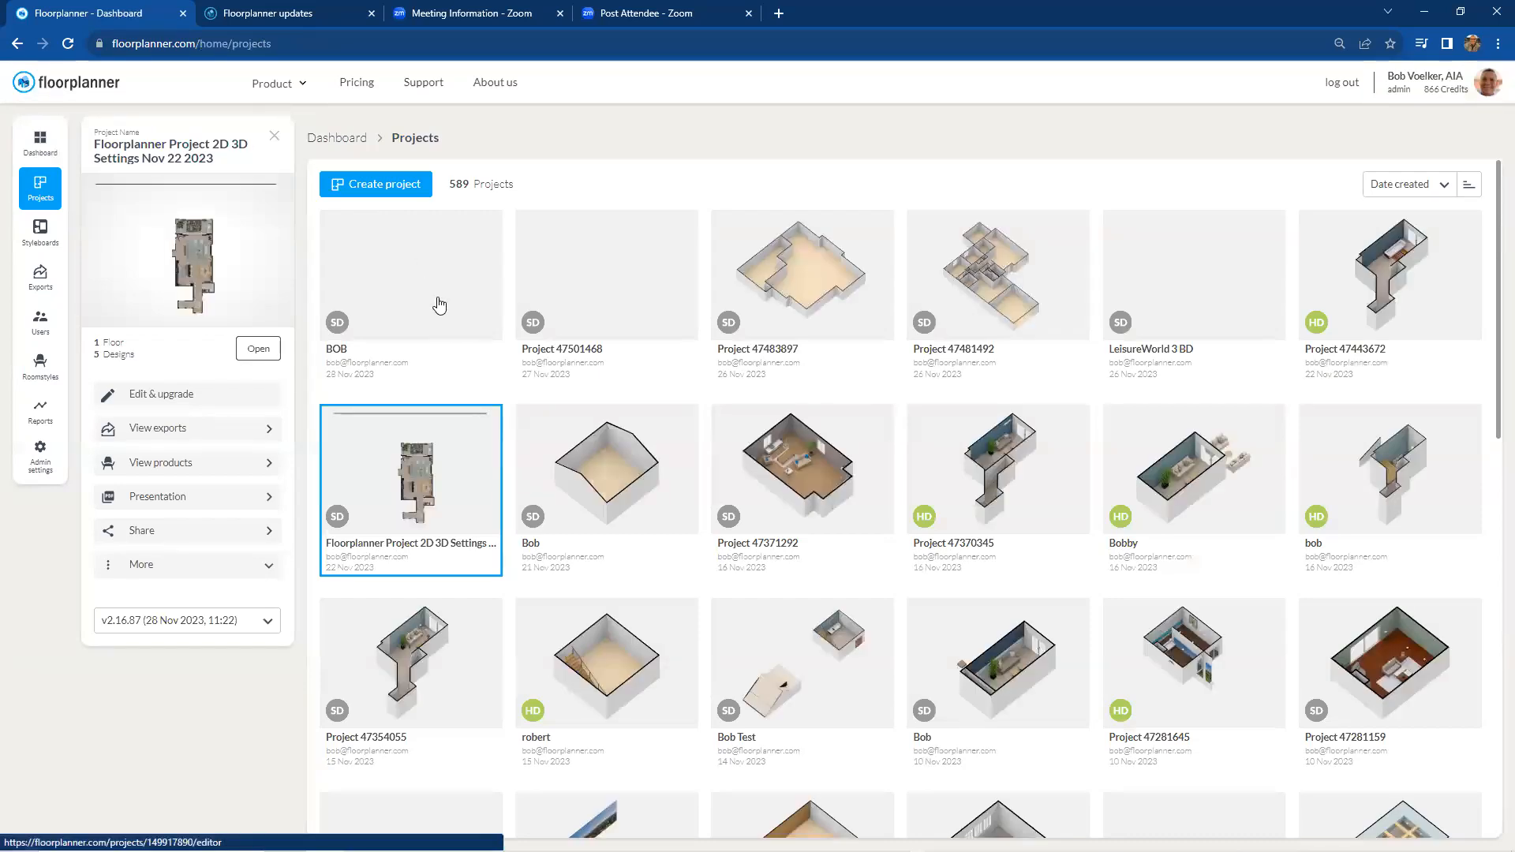
pyautogui.click(257, 348)
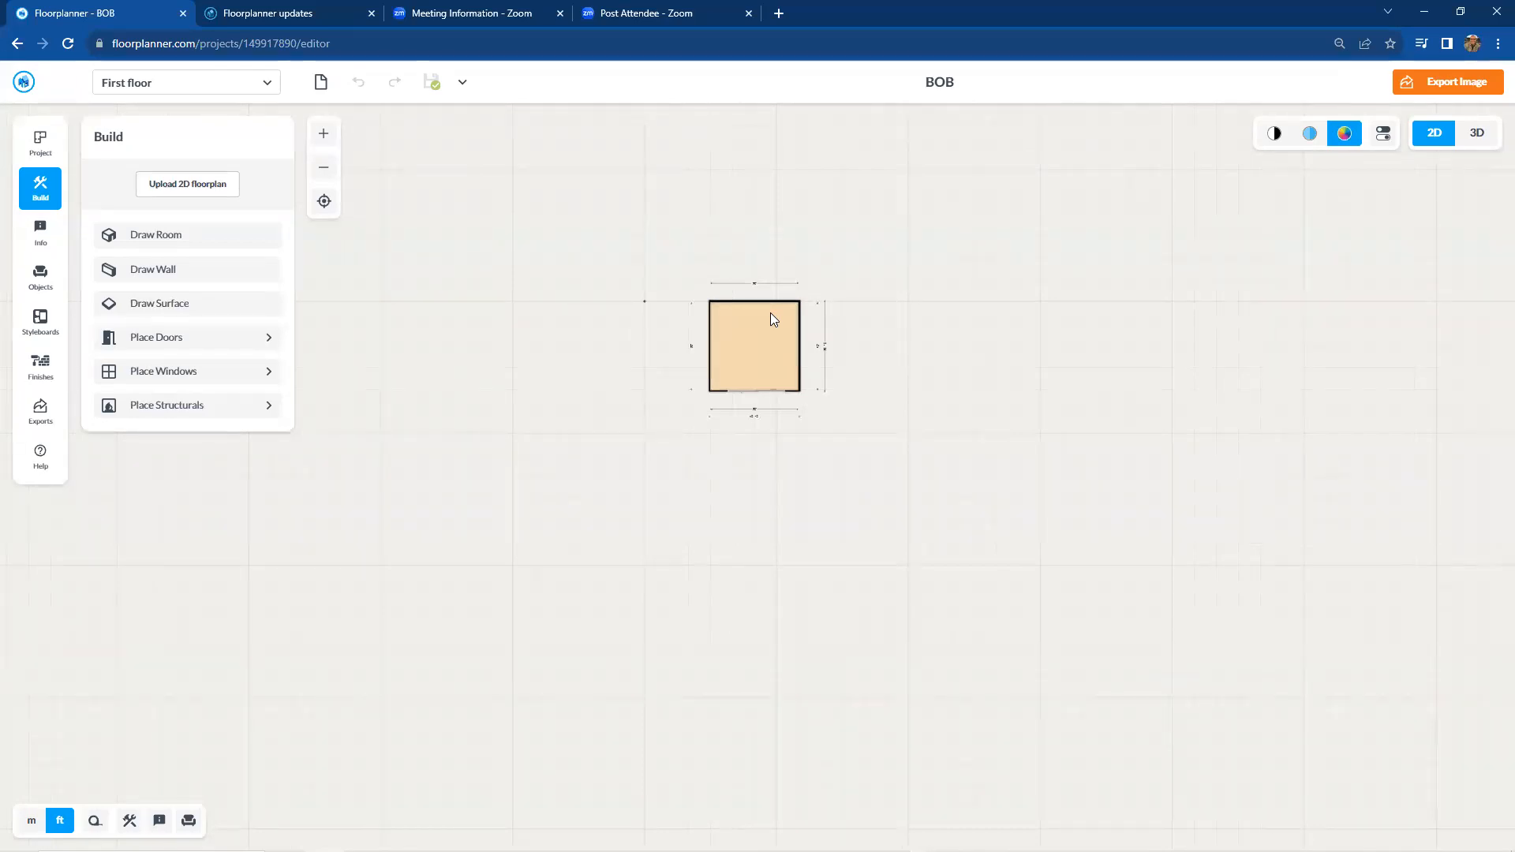
# Step: Paste the copied plan with Ctrl+V, placing it at Screen center
pyautogui.press('ctrl+v')
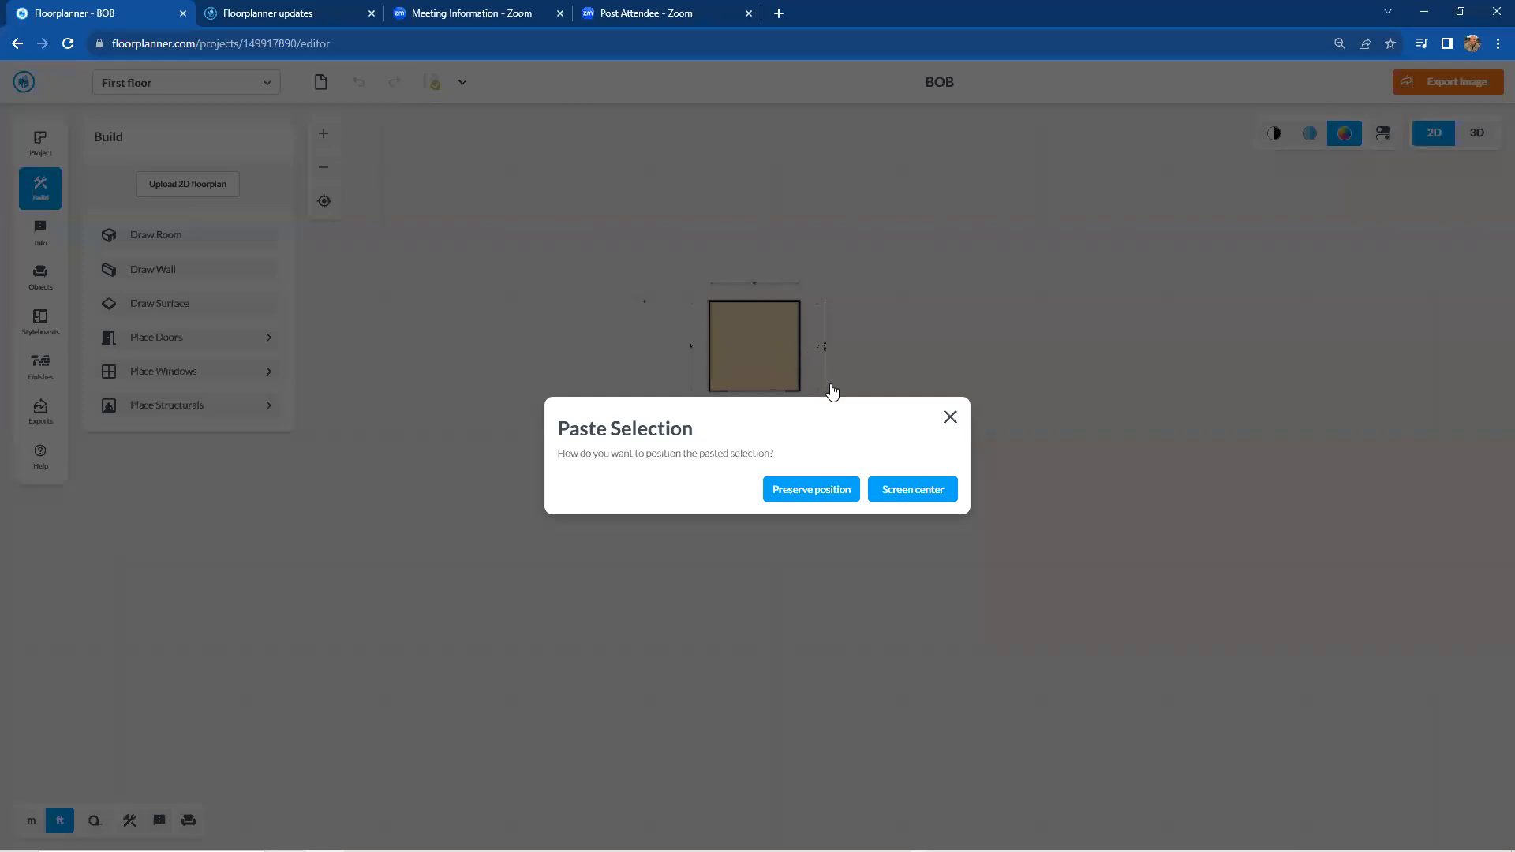
pyautogui.moveTo(873, 380)
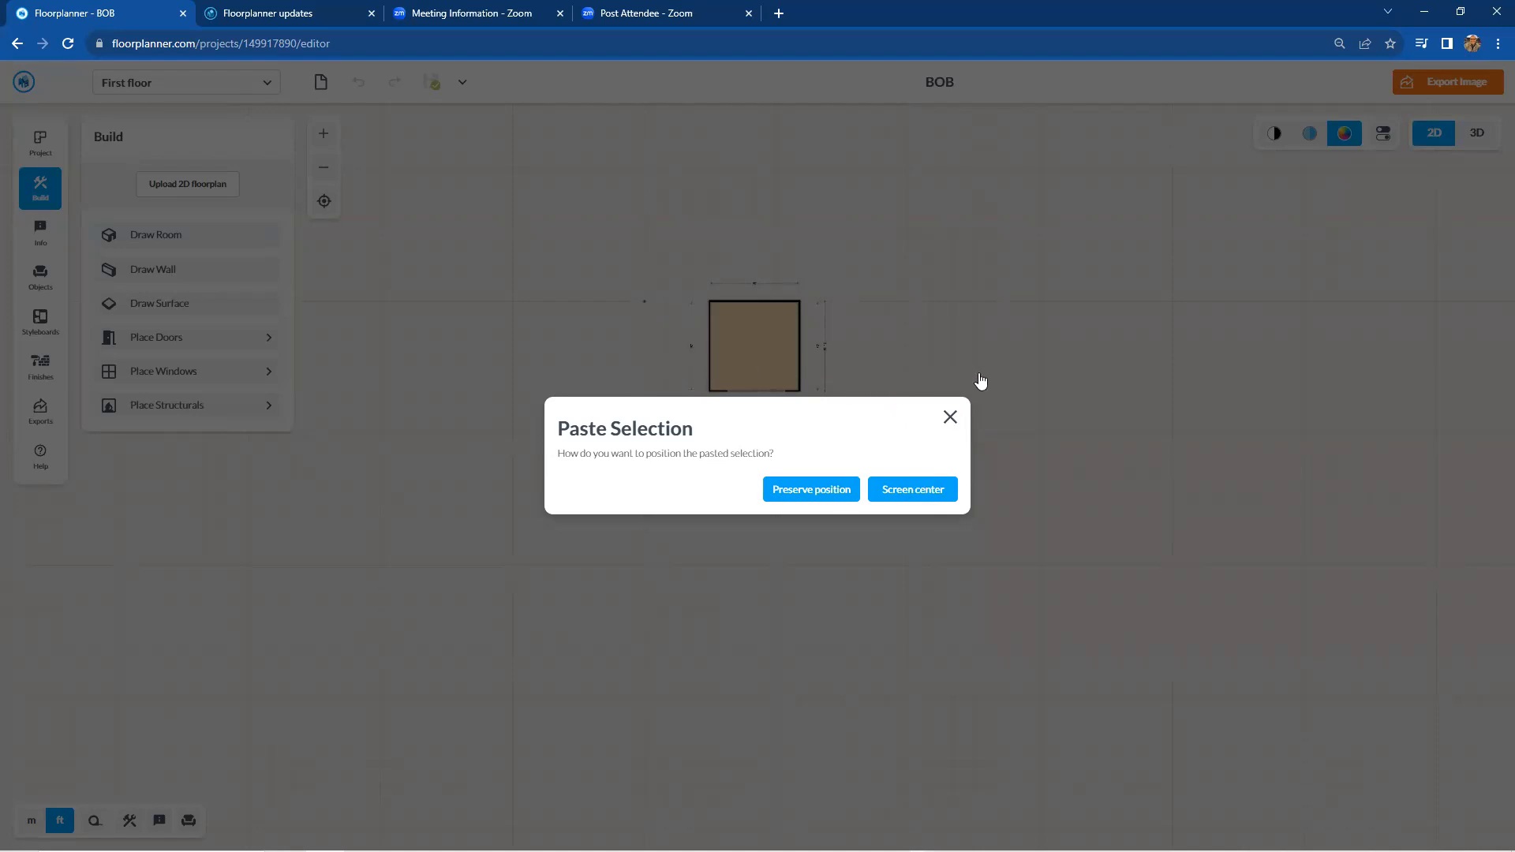
pyautogui.moveTo(927, 373)
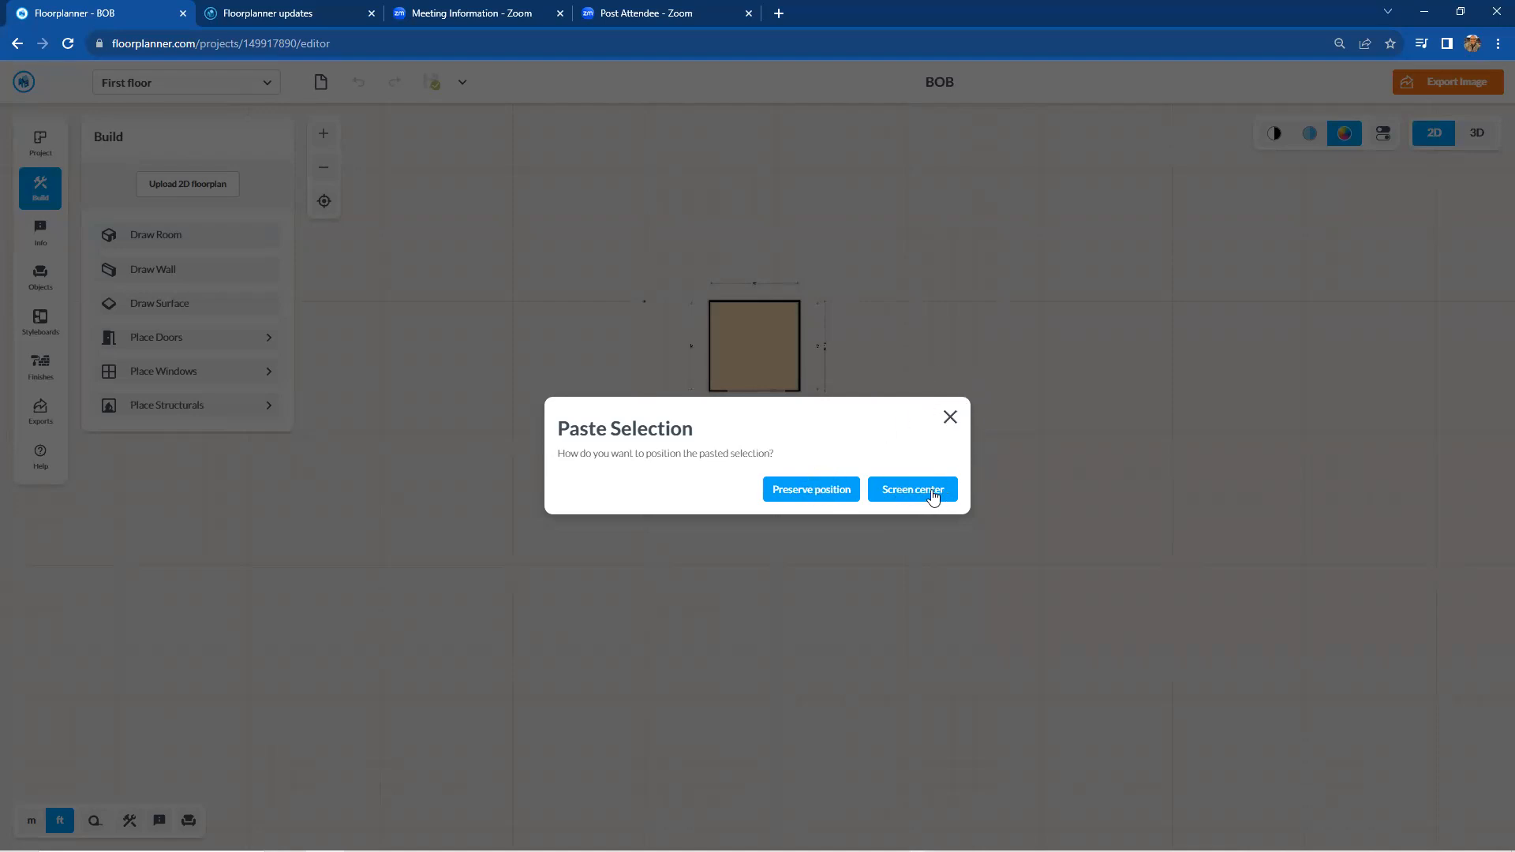
pyautogui.moveTo(916, 503)
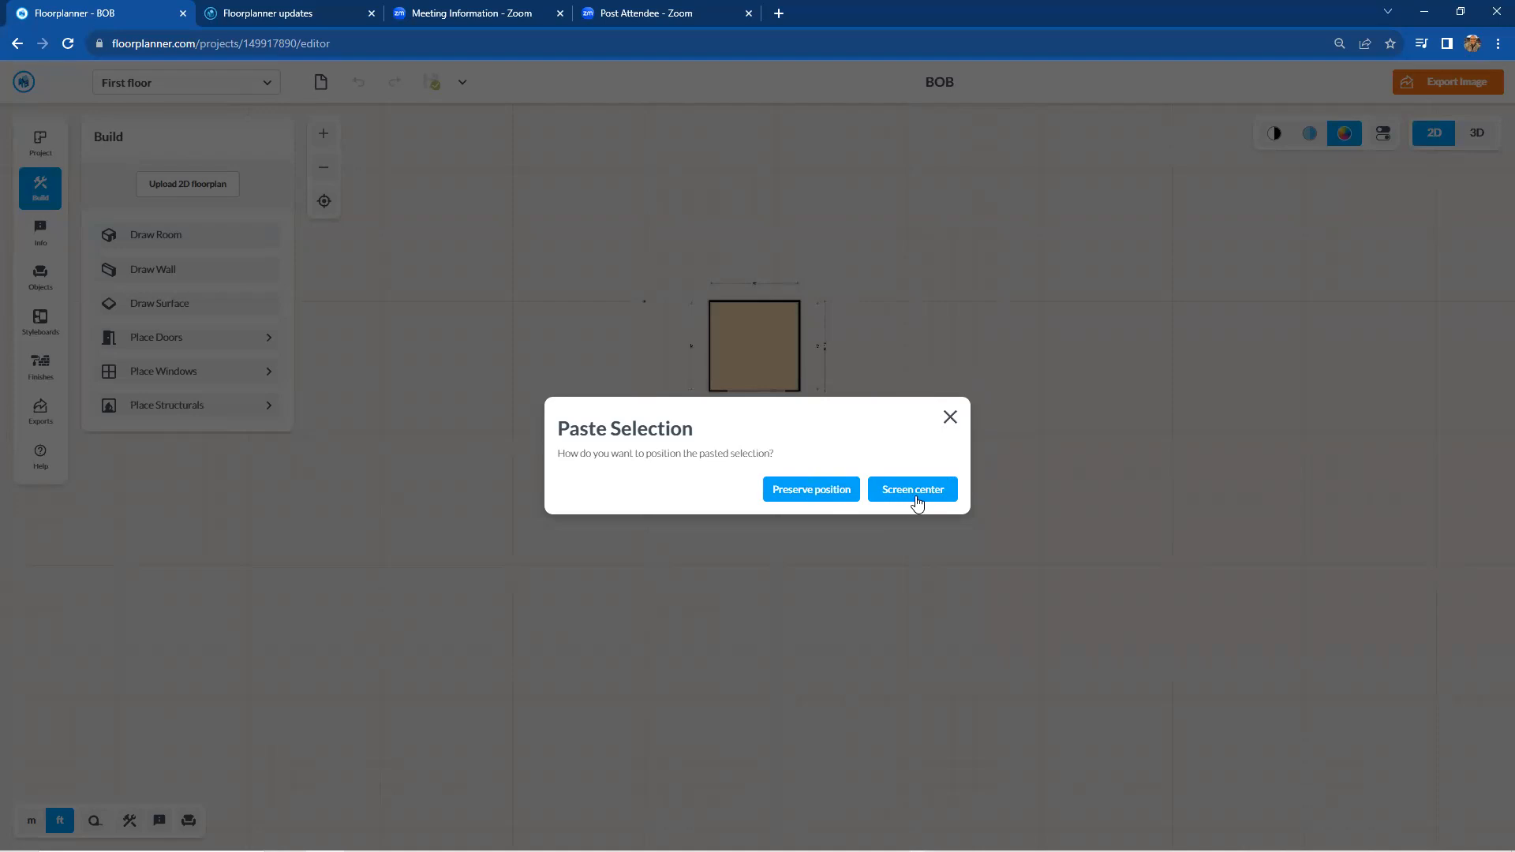
pyautogui.click(910, 489)
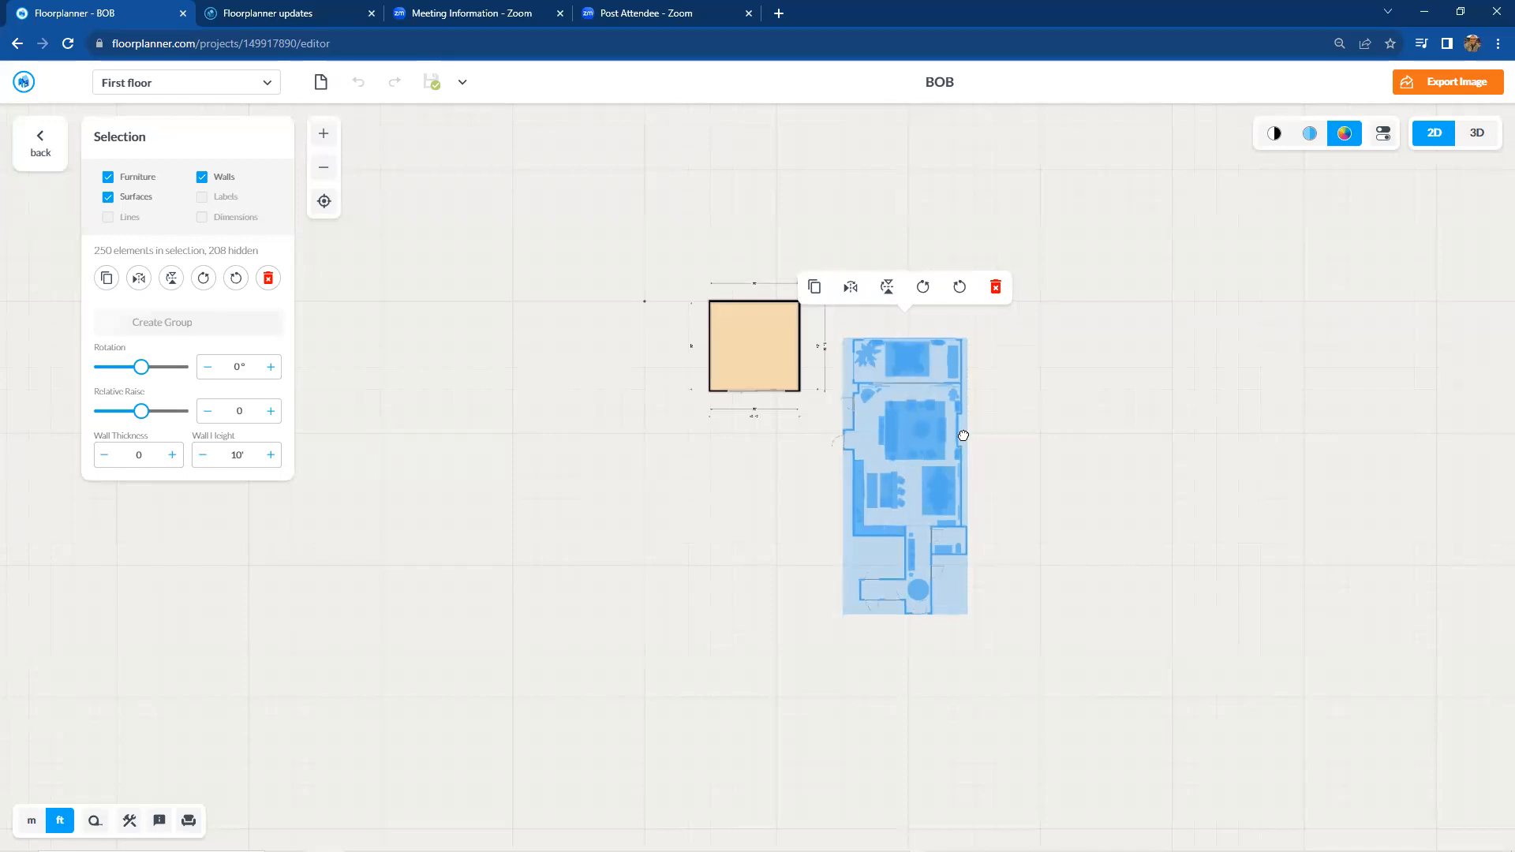
# Step: Drag the pasted plan to sit right of BOB's small square room
pyautogui.moveTo(964, 435); pyautogui.dragTo(908, 365)
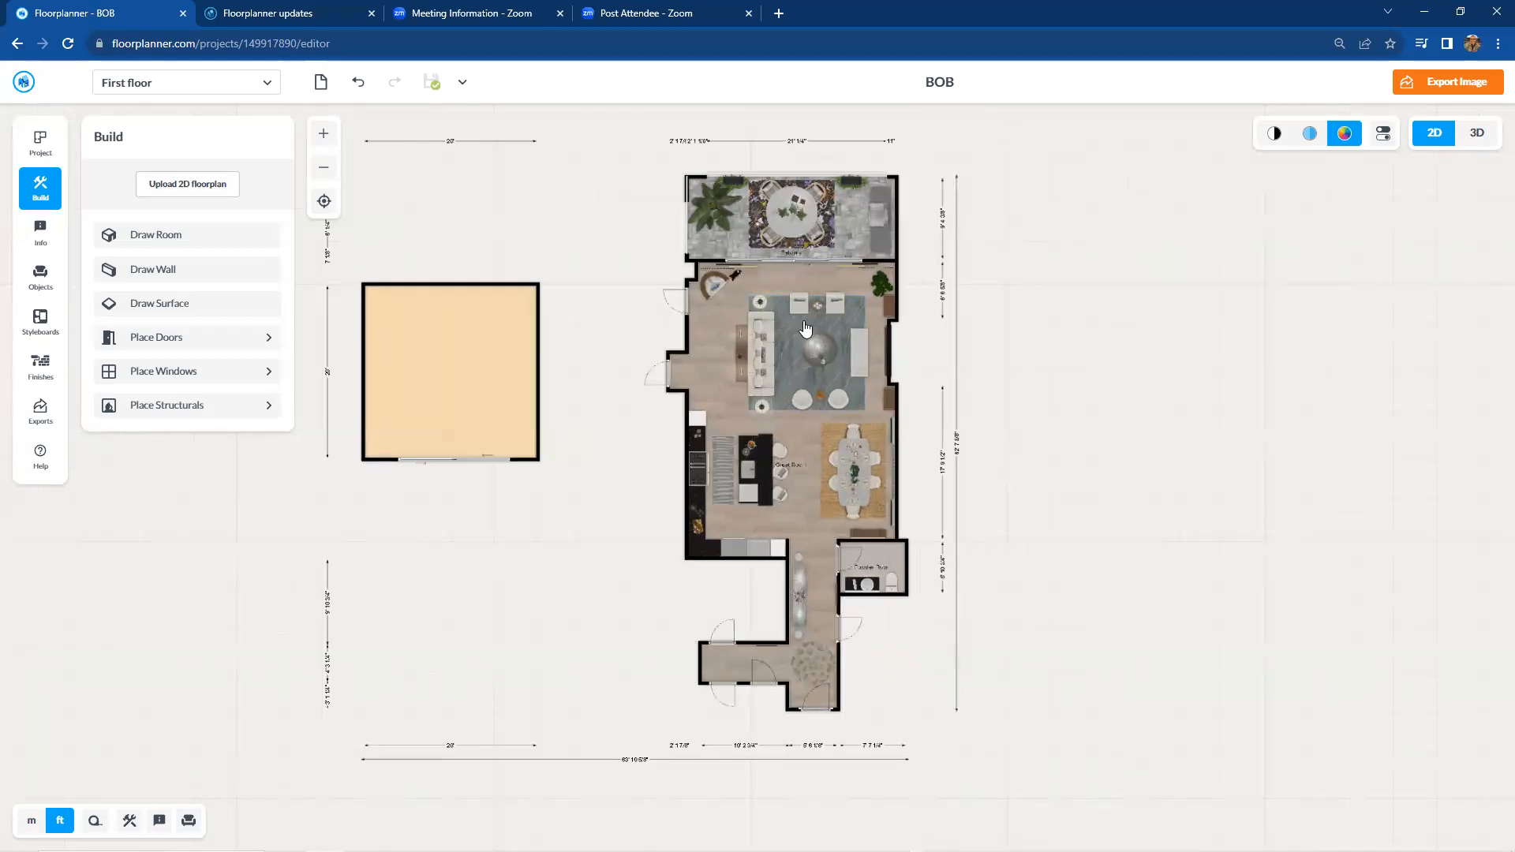
pyautogui.moveTo(817, 332)
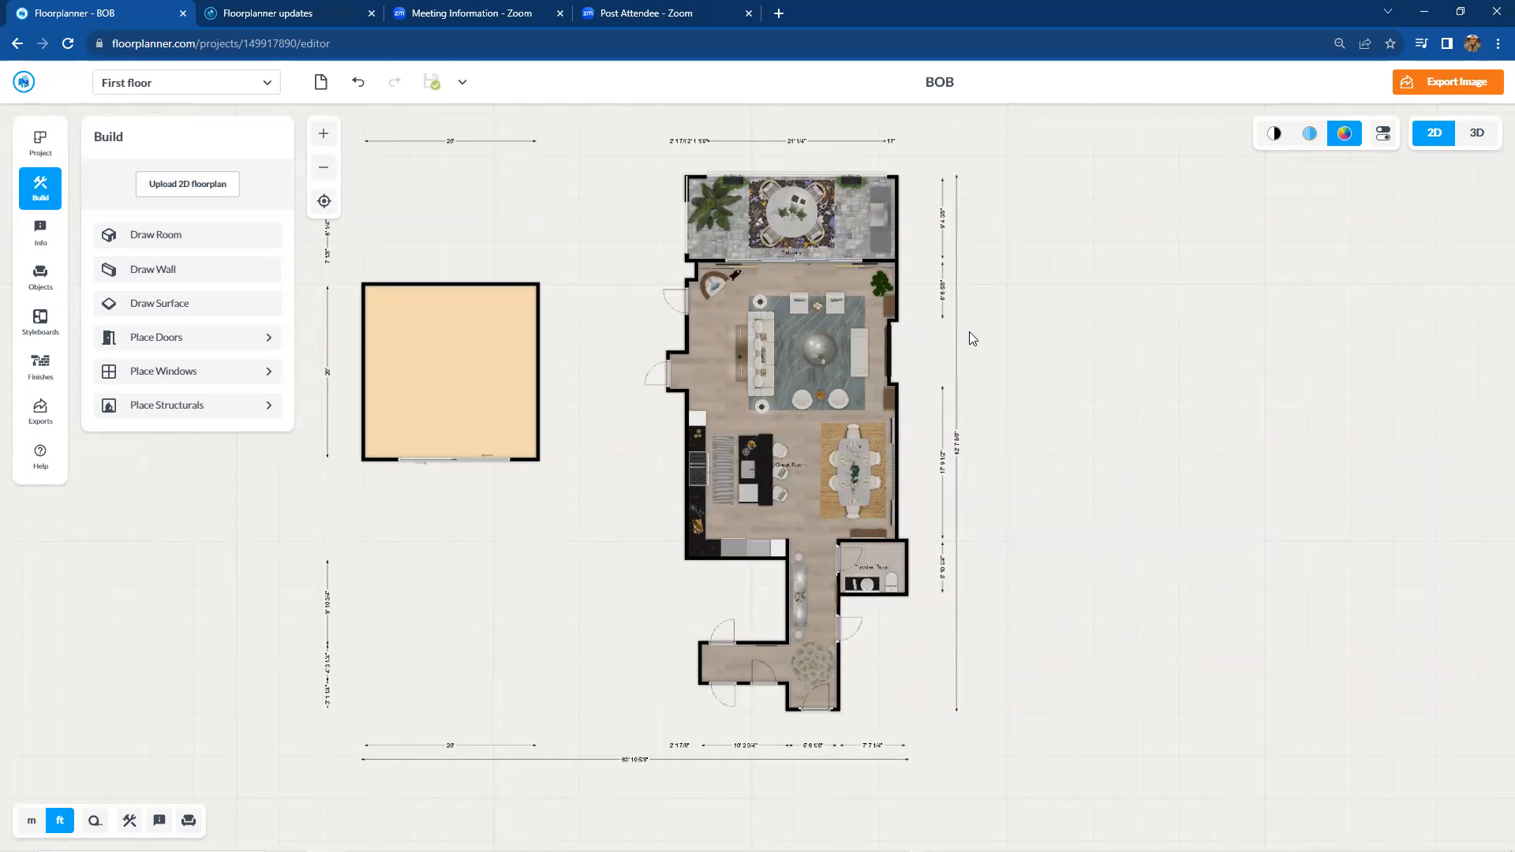
pyautogui.moveTo(975, 338)
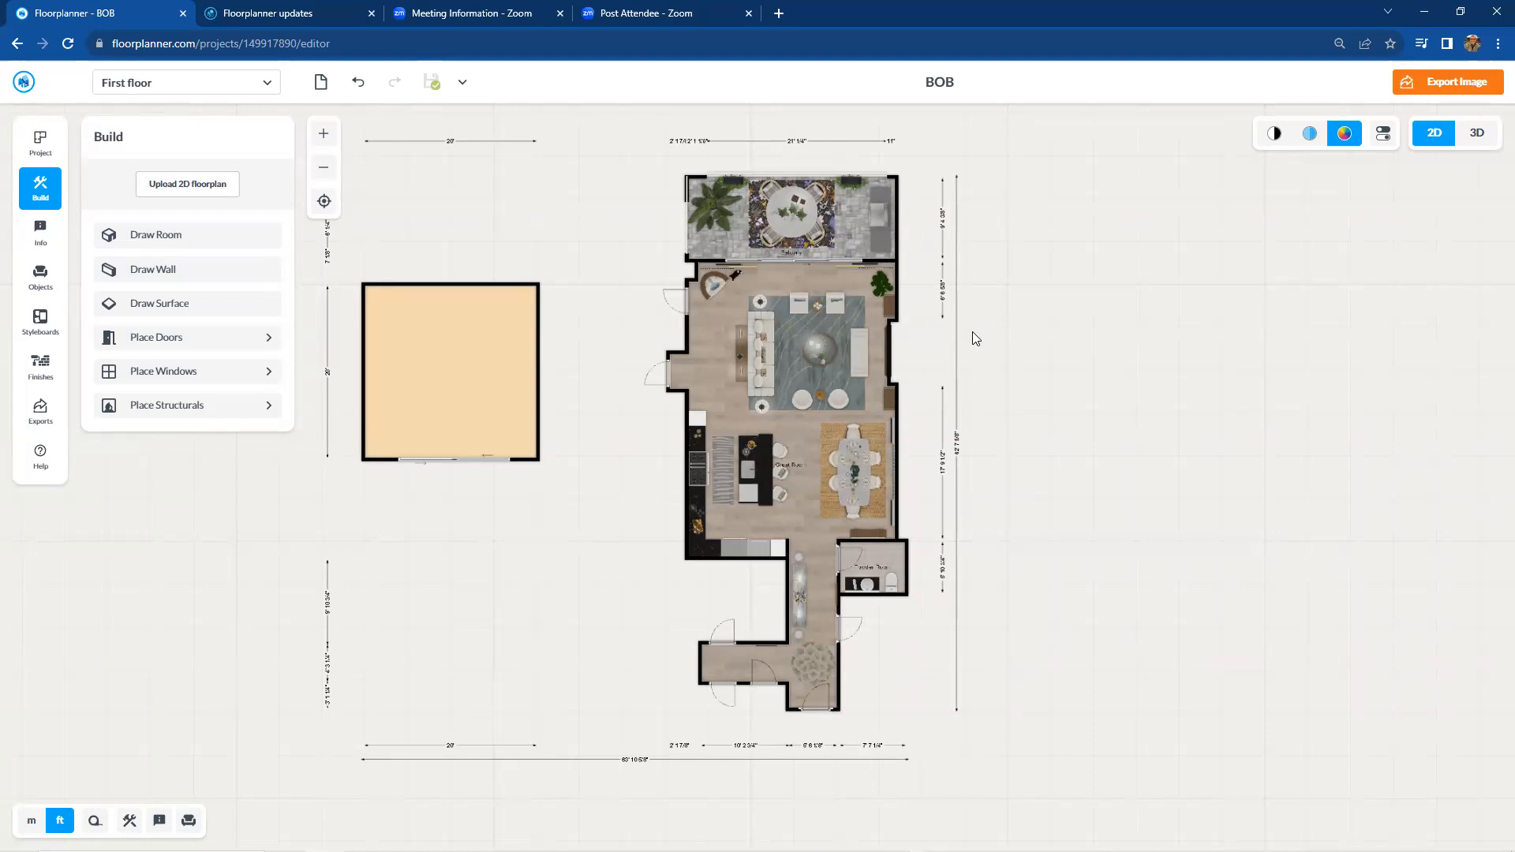
pyautogui.moveTo(785, 281)
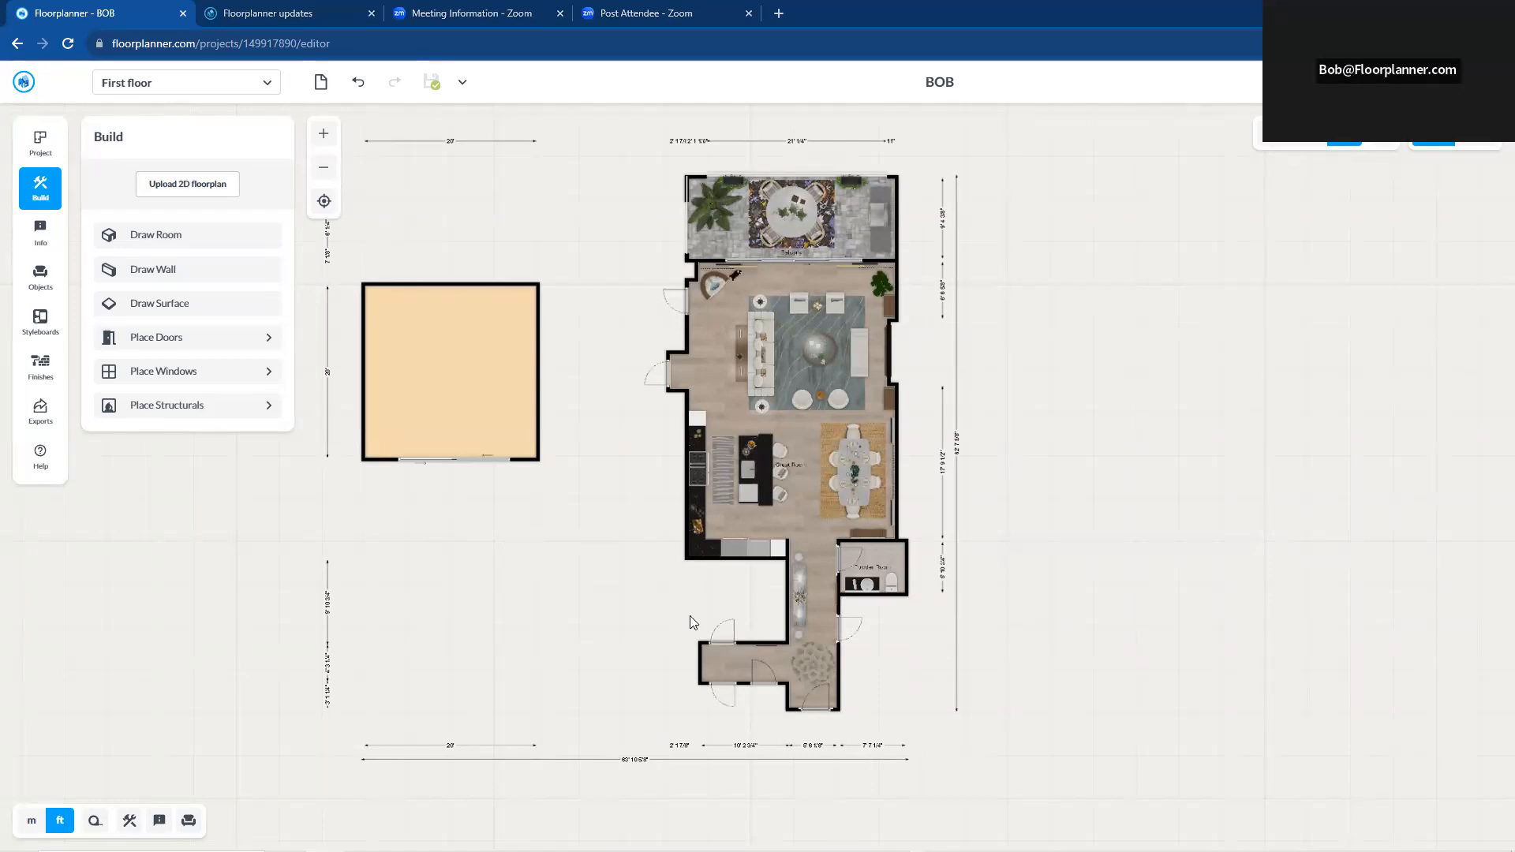
pyautogui.moveTo(607, 751)
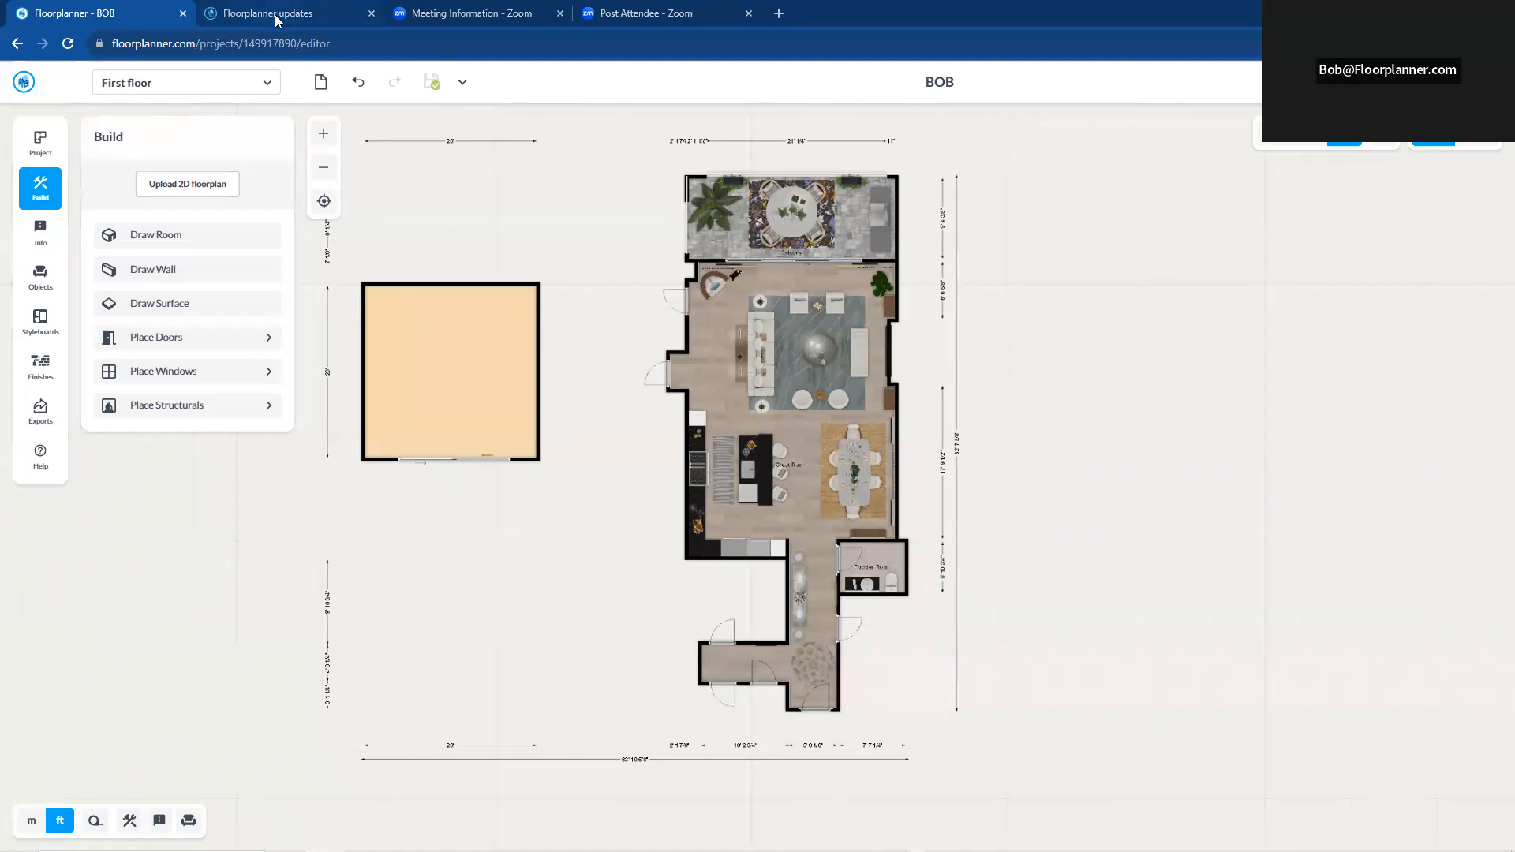
pyautogui.moveTo(472, 12)
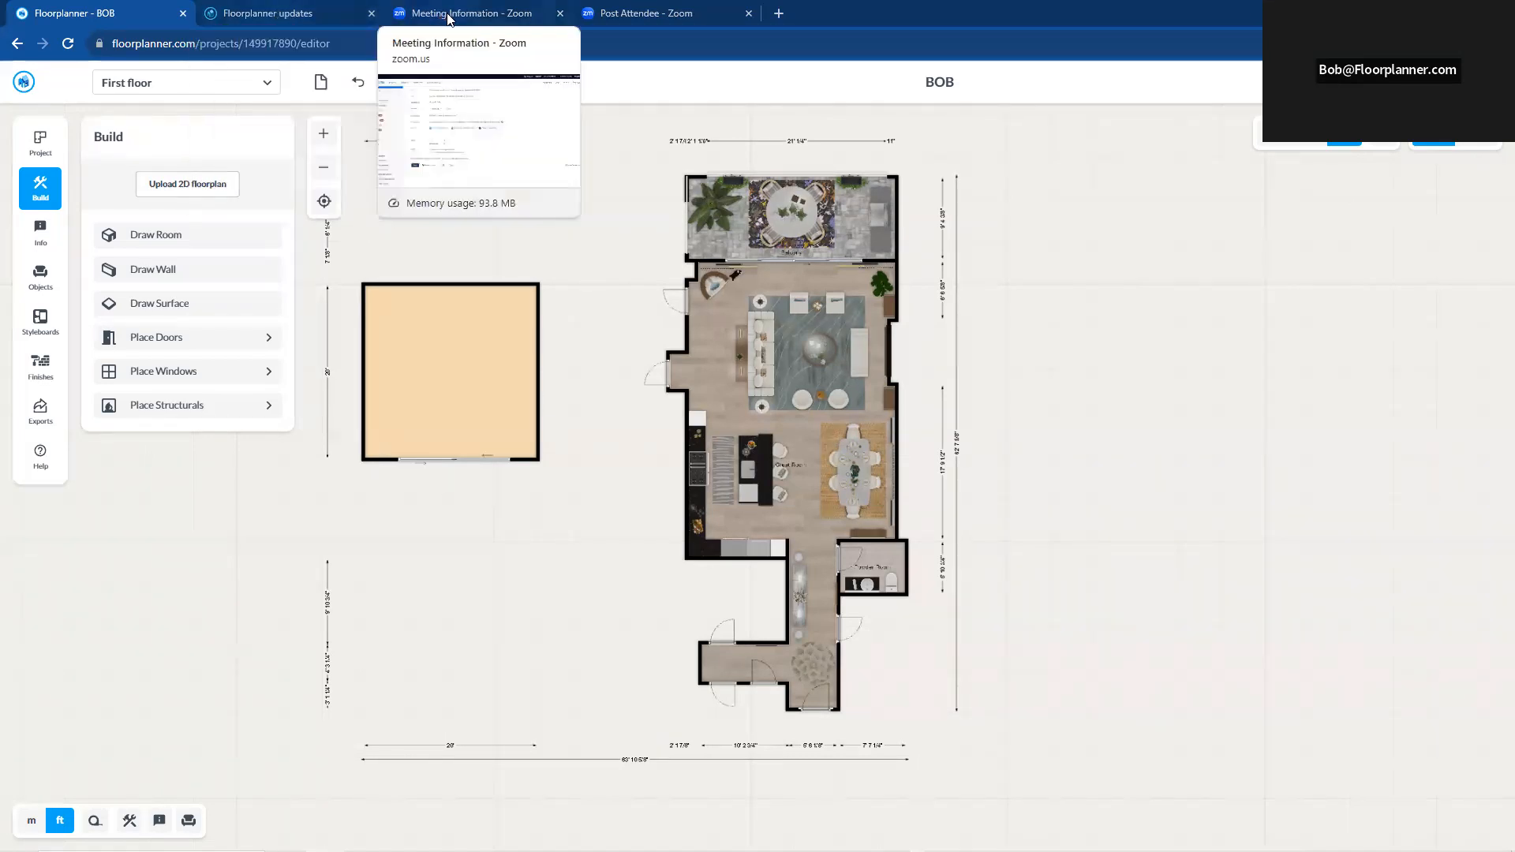
pyautogui.moveTo(280, 12)
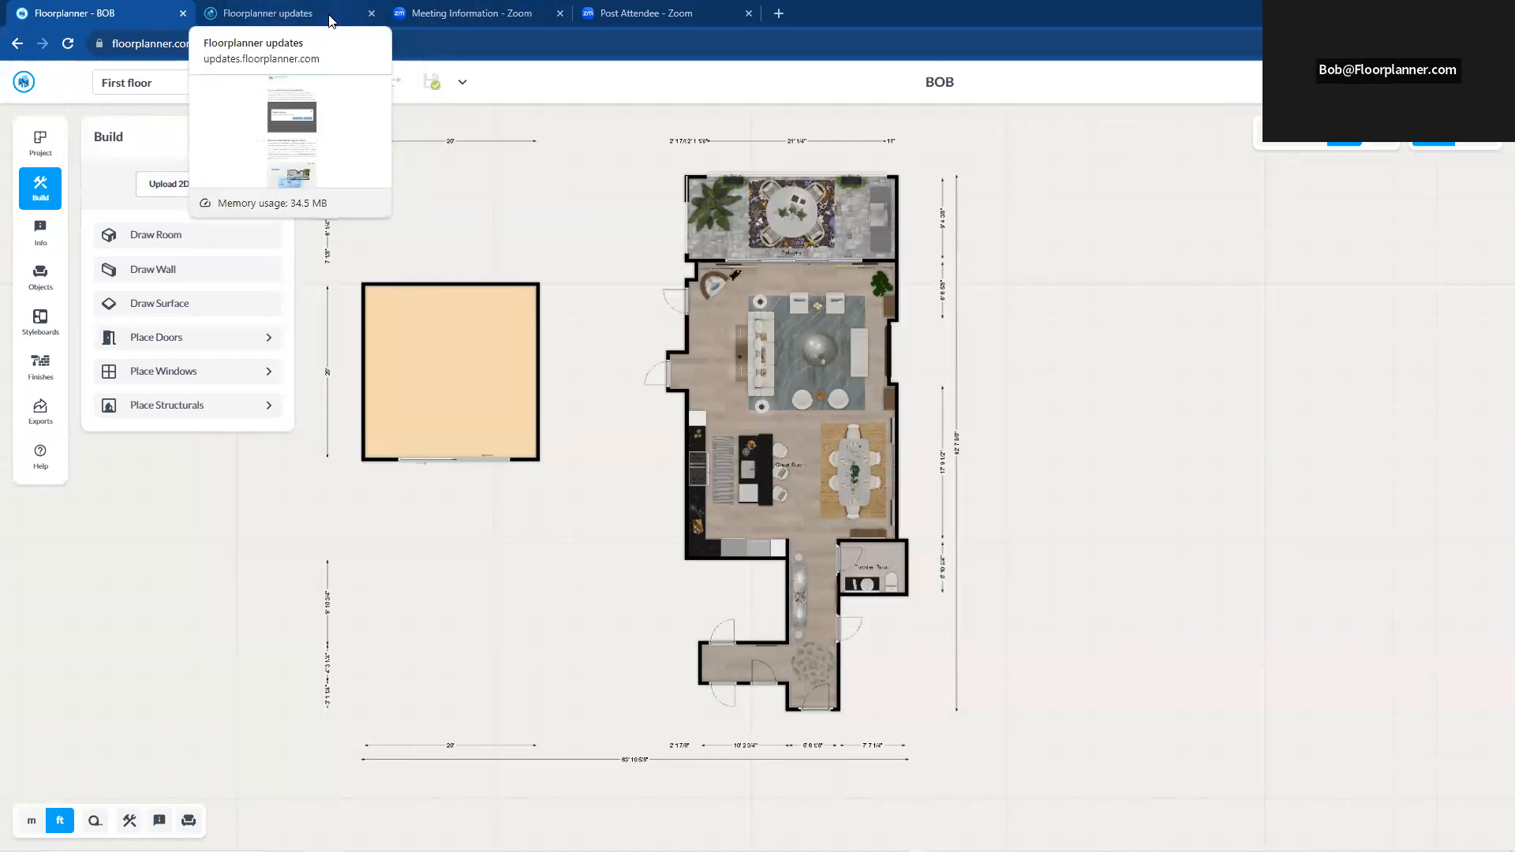
# Step: Return to Floorplanner updates and scroll to the paste-selection and improved copy release notes
pyautogui.click(280, 13)
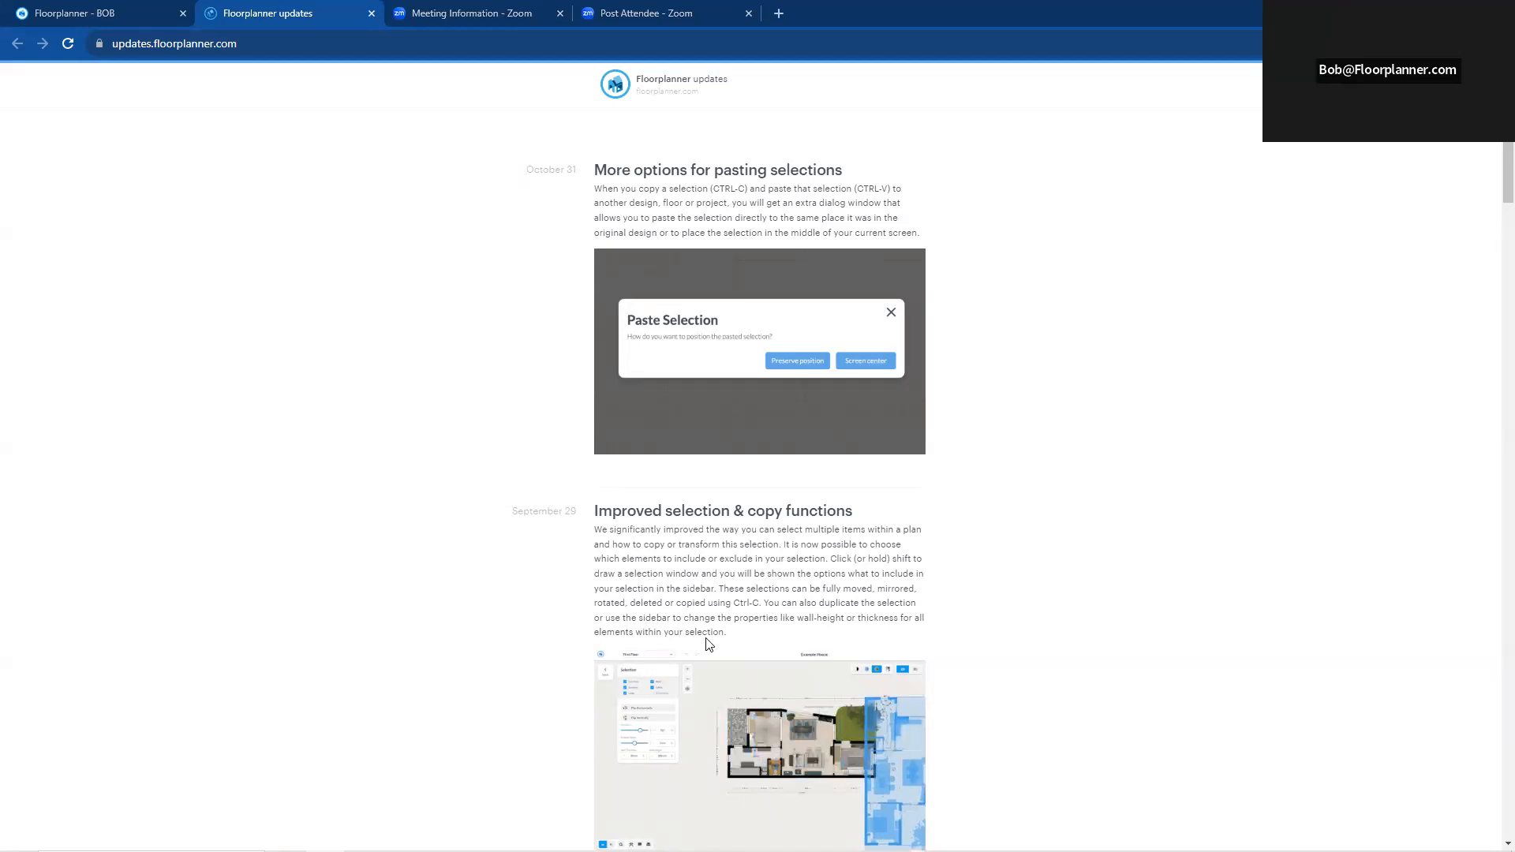
pyautogui.scroll(-3)
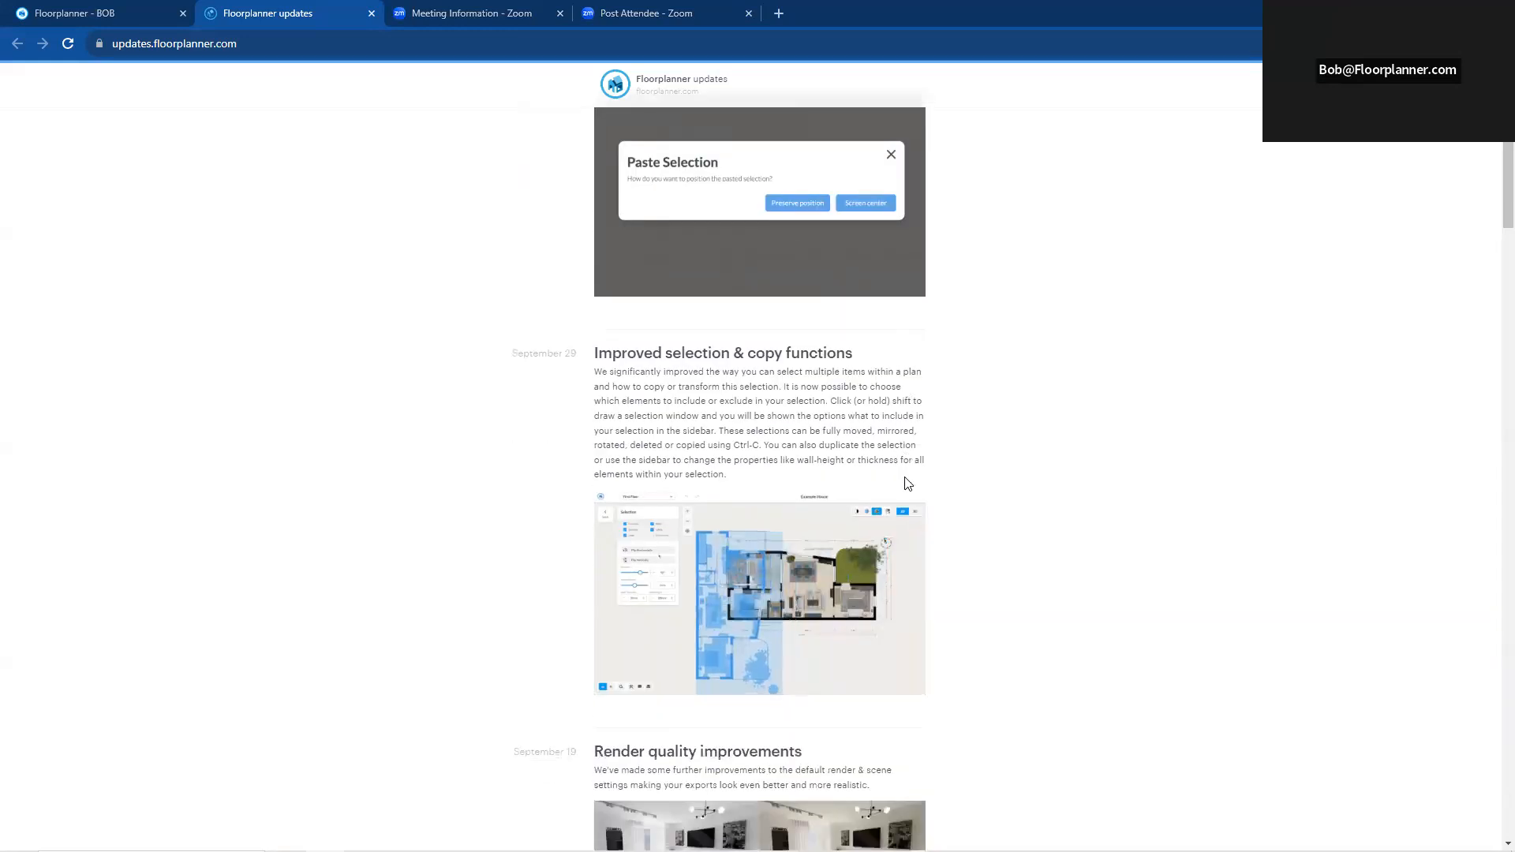